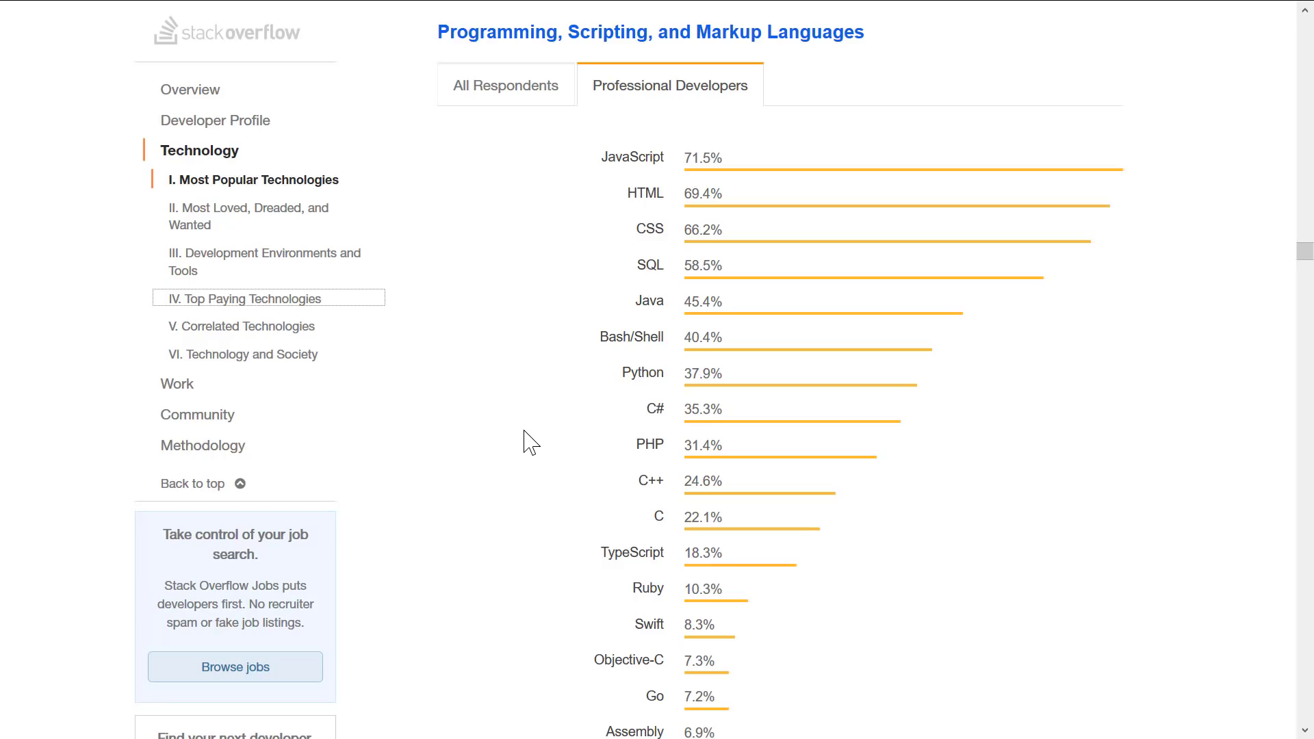
Step: Jump to the Top Paying Technologies salary chart, led by F# at $74,000
click(244, 299)
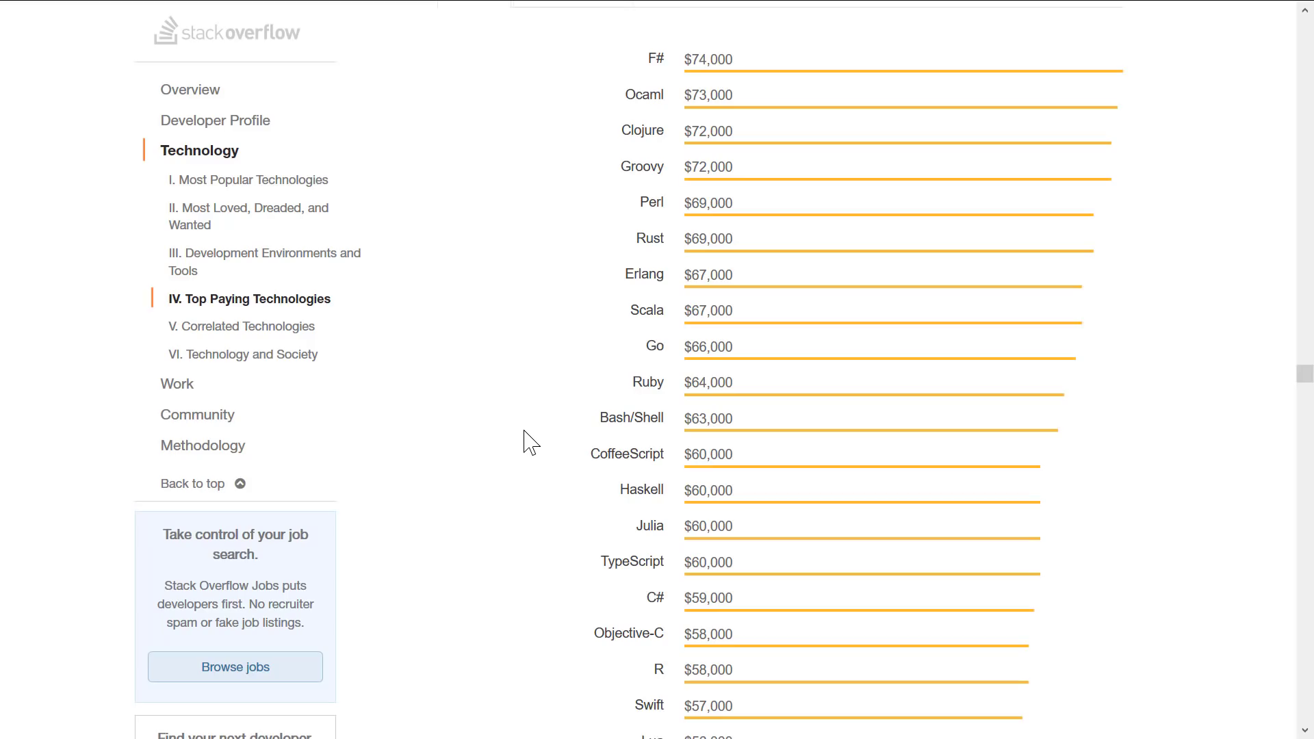
Step: Scroll the global salary chart, switch to United States figures, then move to the Most Loved section
scroll(down, 3)
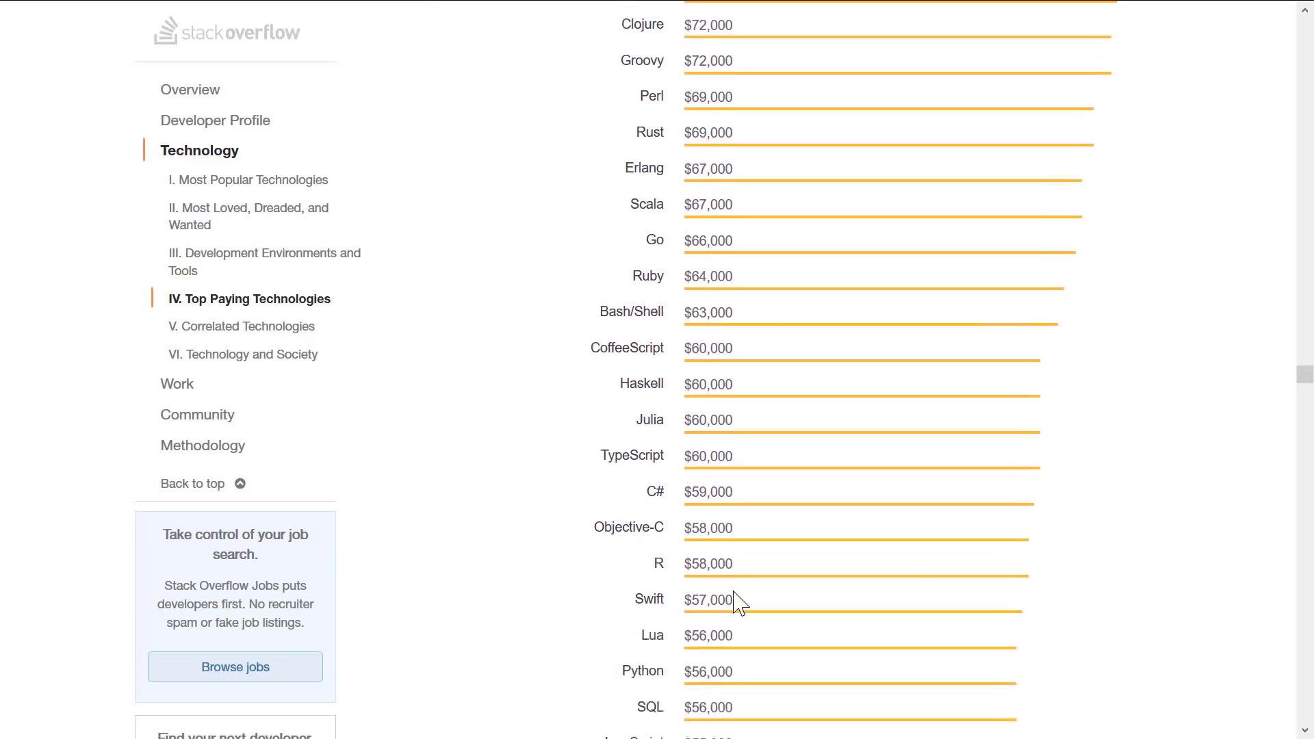
scroll(down, 3)
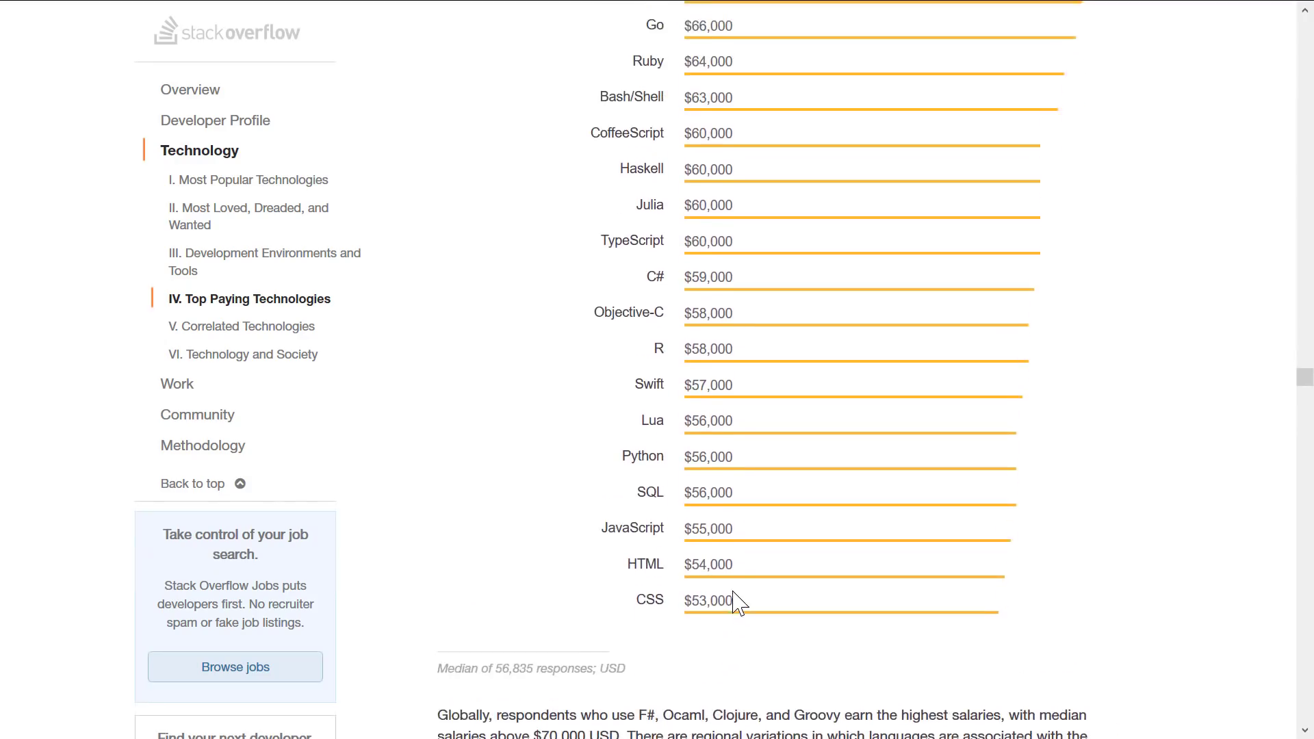
scroll(up, 3)
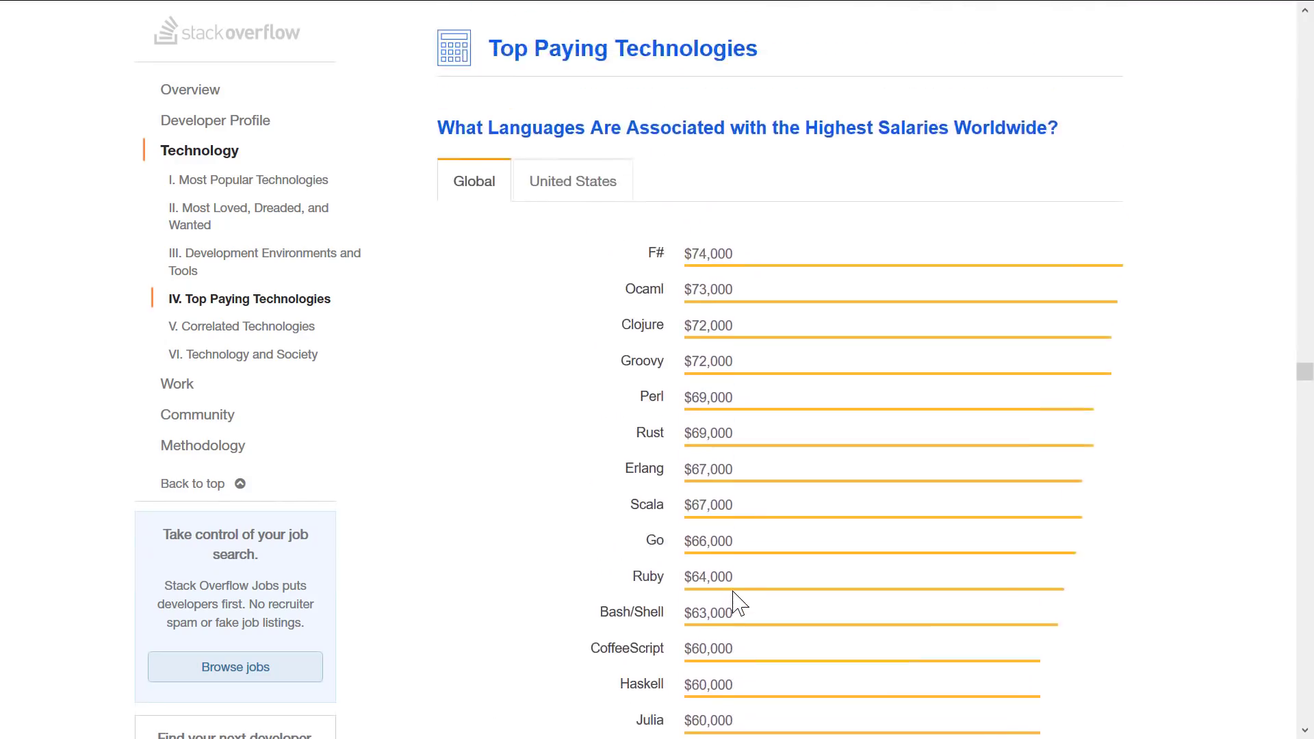
scroll(down, 3)
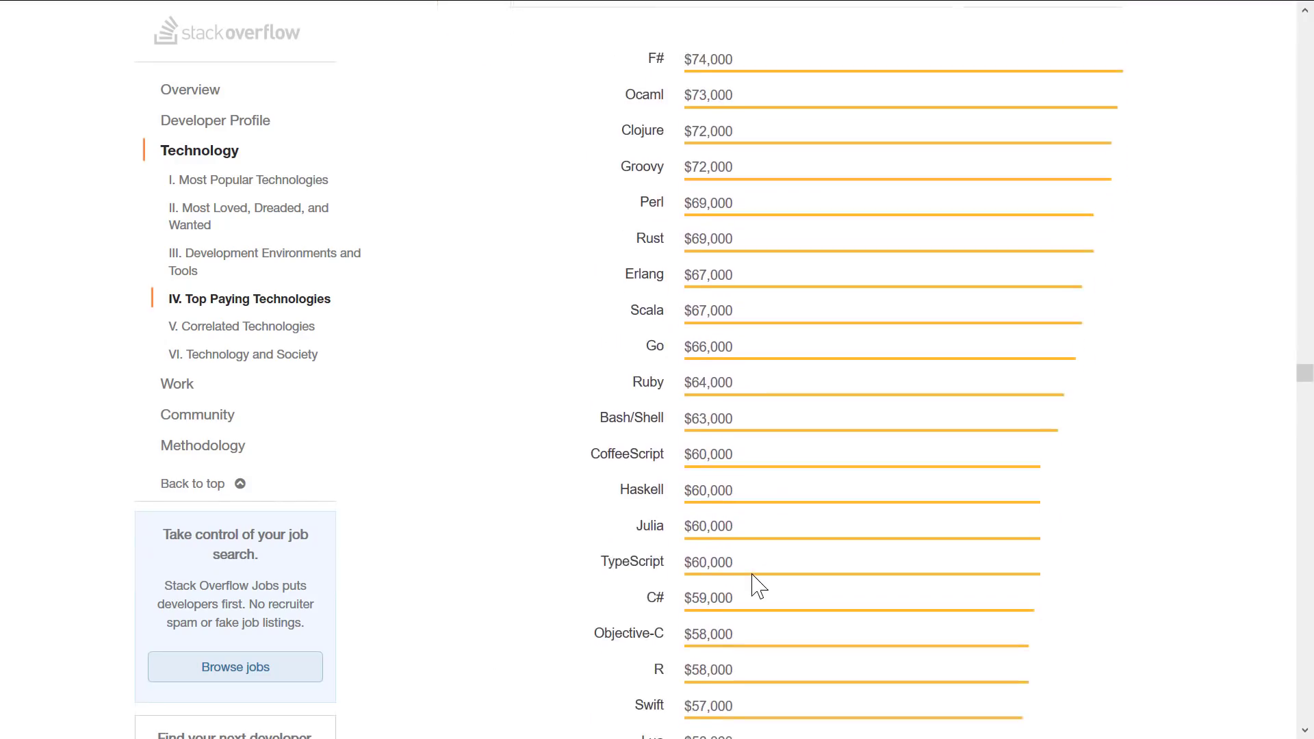
scroll(down, 3)
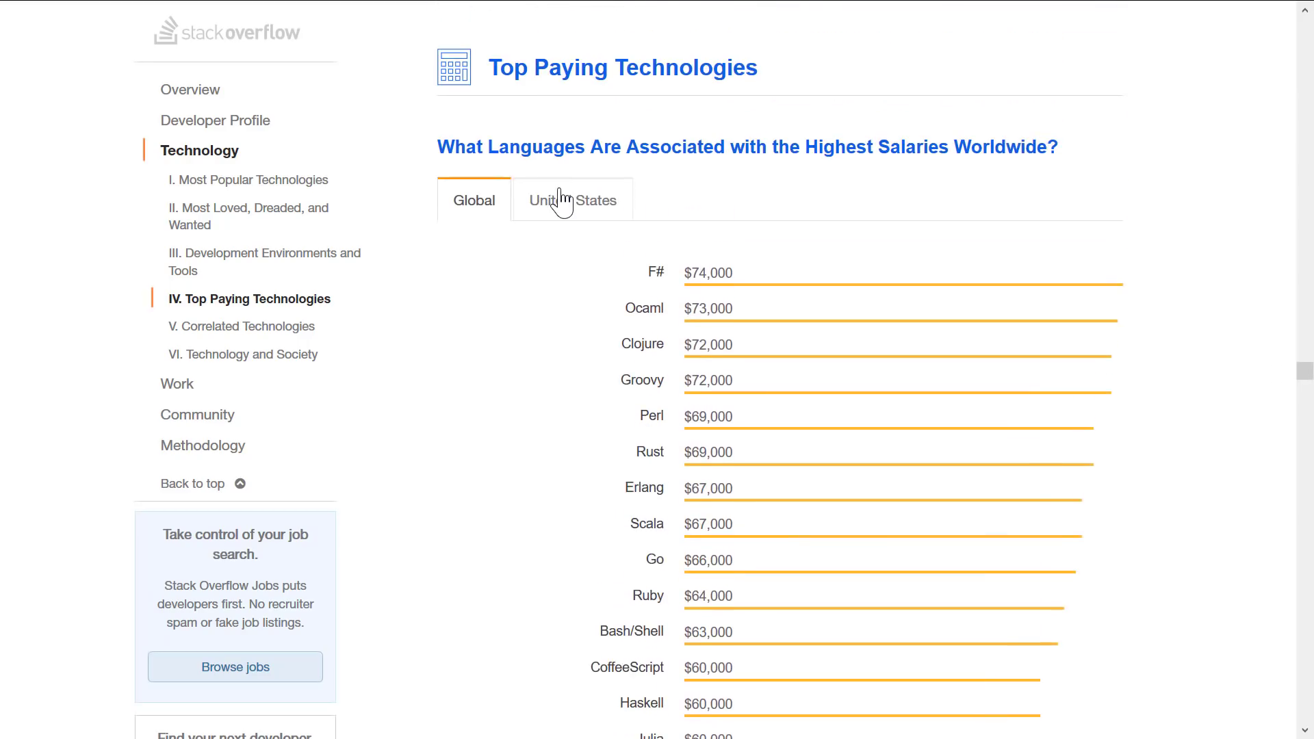
click(572, 200)
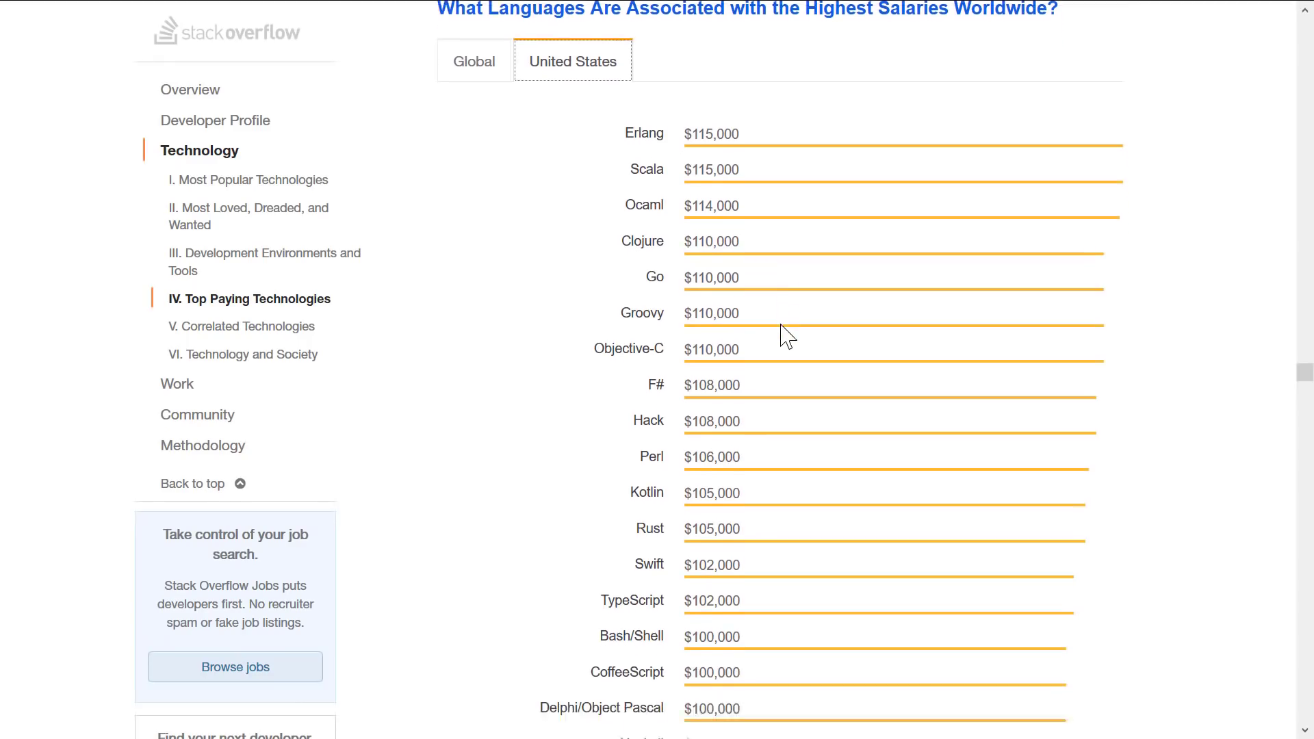
scroll(down, 3)
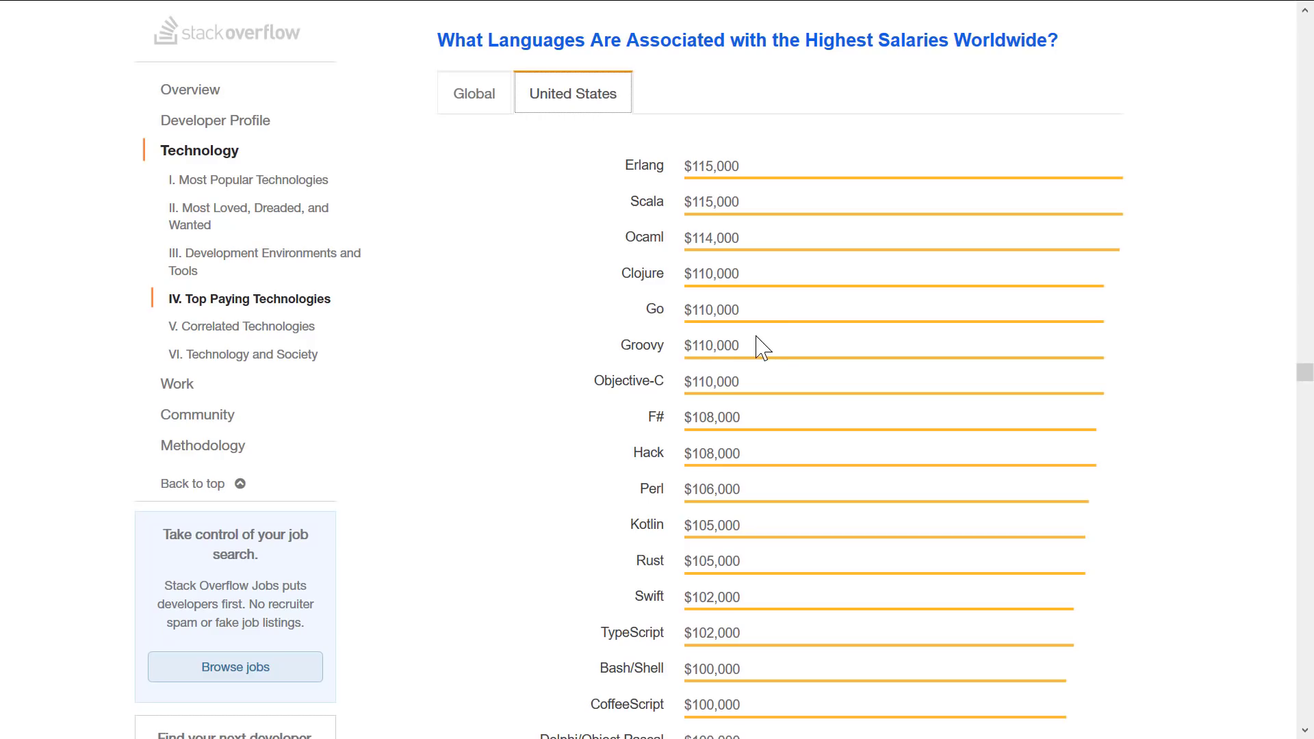
click(248, 208)
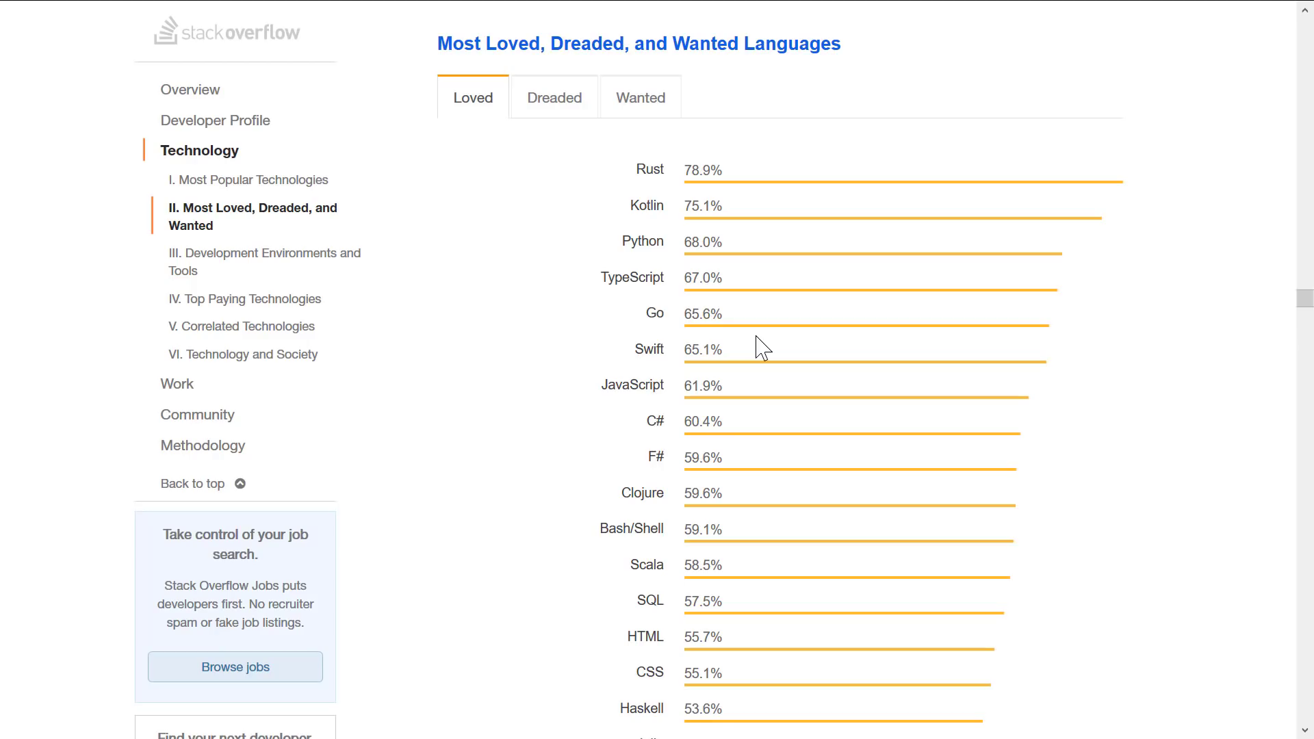
Step: Scroll the Loved languages list down to Ocaml at 41.5% and back to the section start
scroll(down, 3)
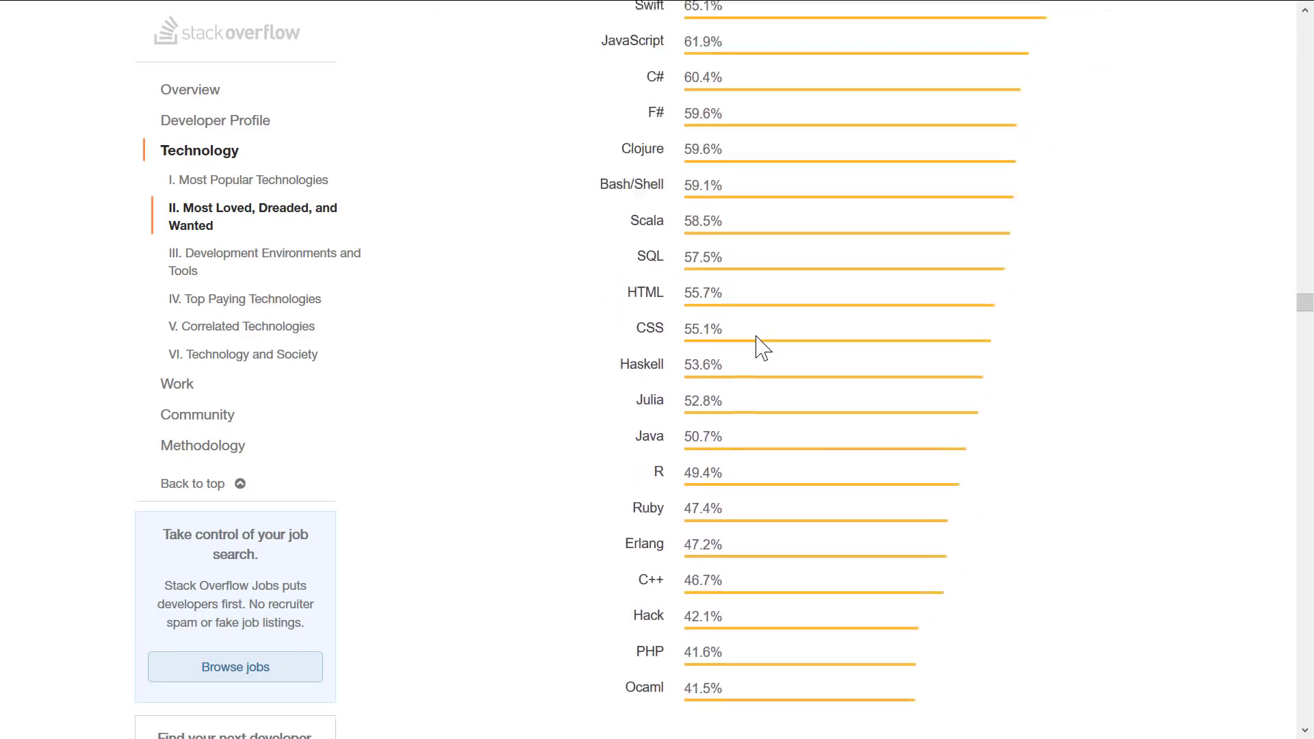
scroll(down, 3)
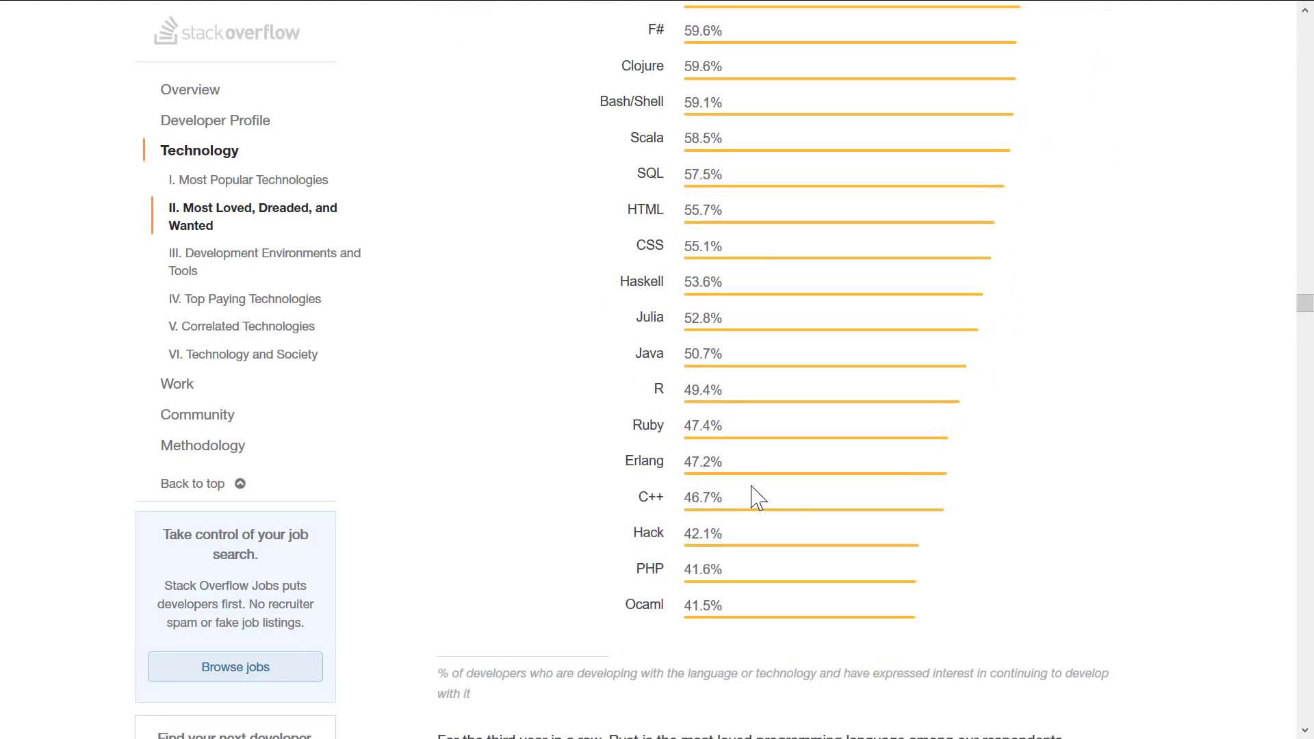
mouse_move(712, 422)
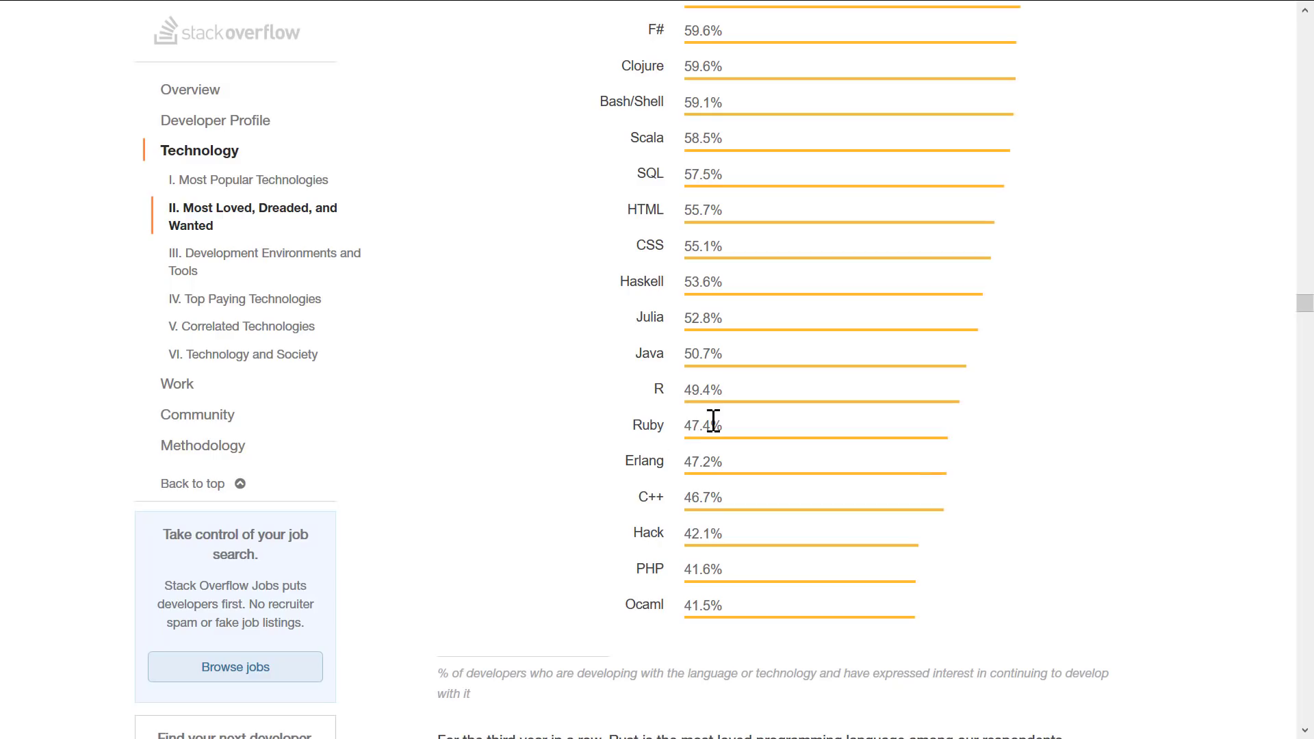
mouse_move(720, 426)
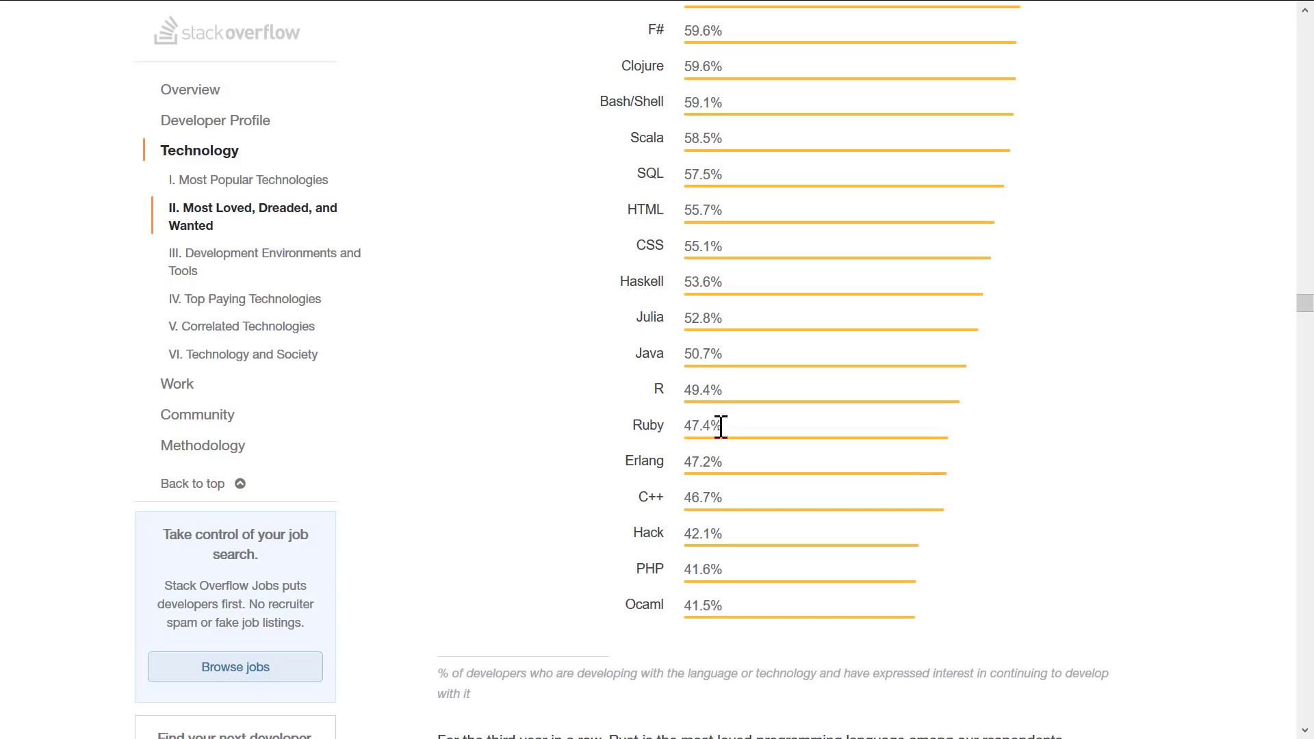
mouse_move(780, 383)
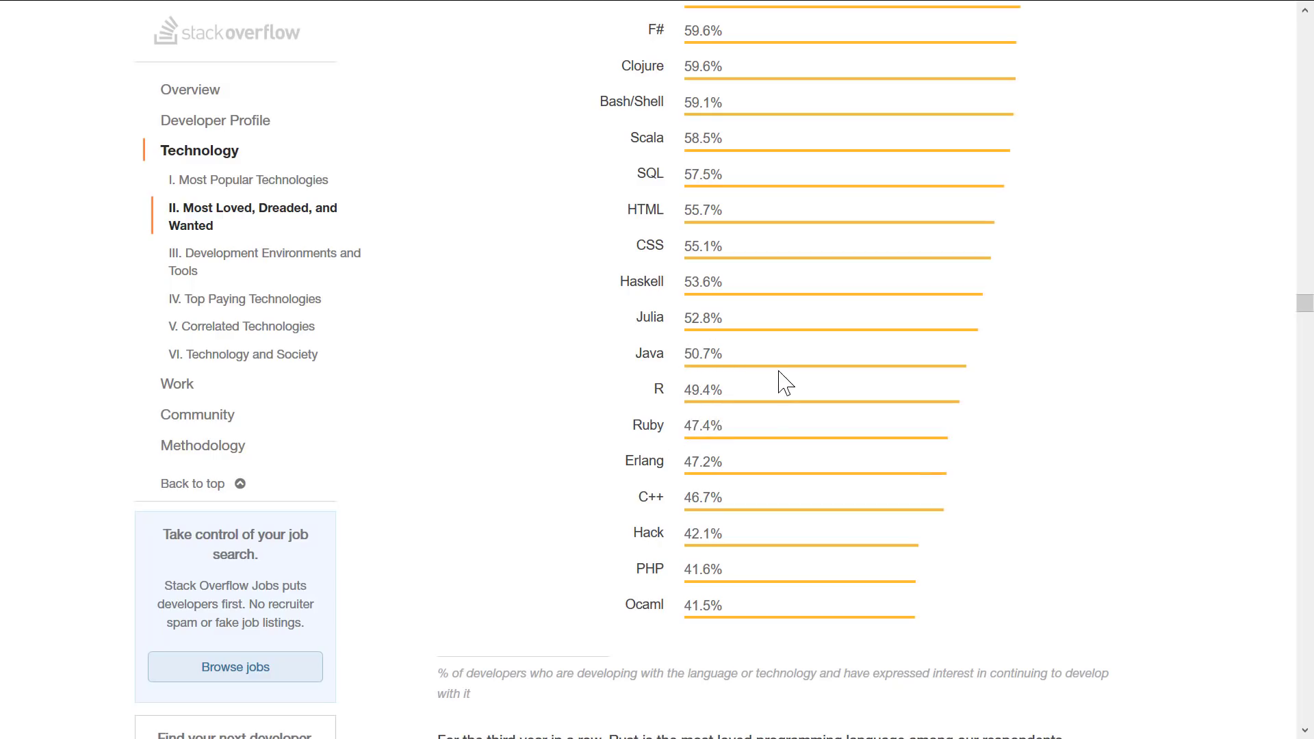
scroll(up, 3)
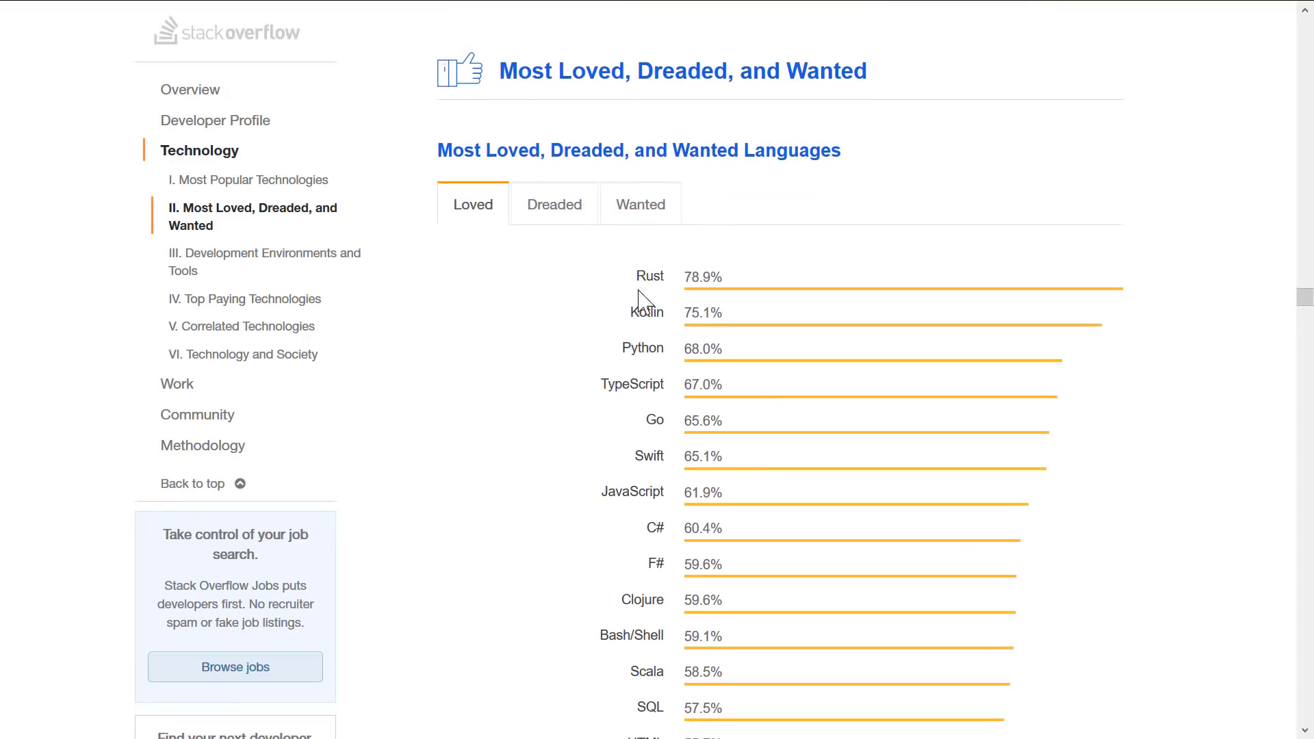
mouse_move(508, 156)
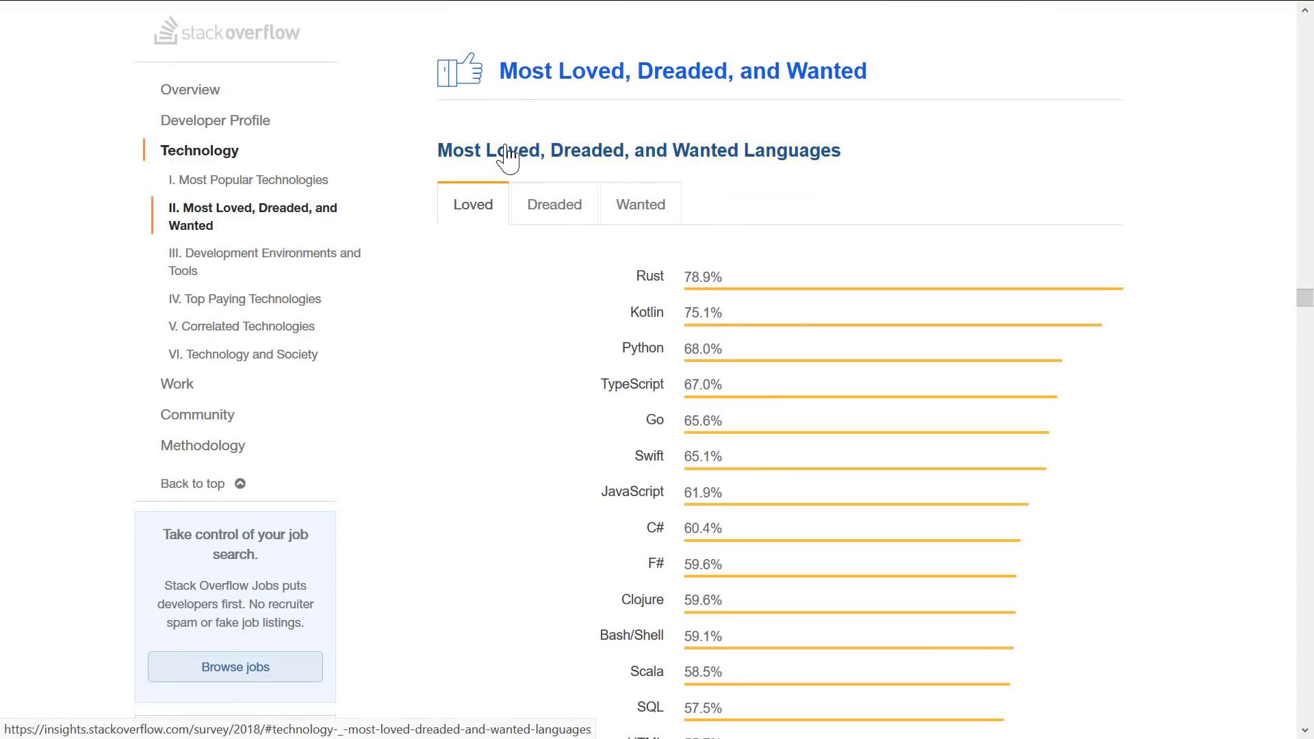
Step: Show the most dreaded languages ranking and scroll through it
click(553, 204)
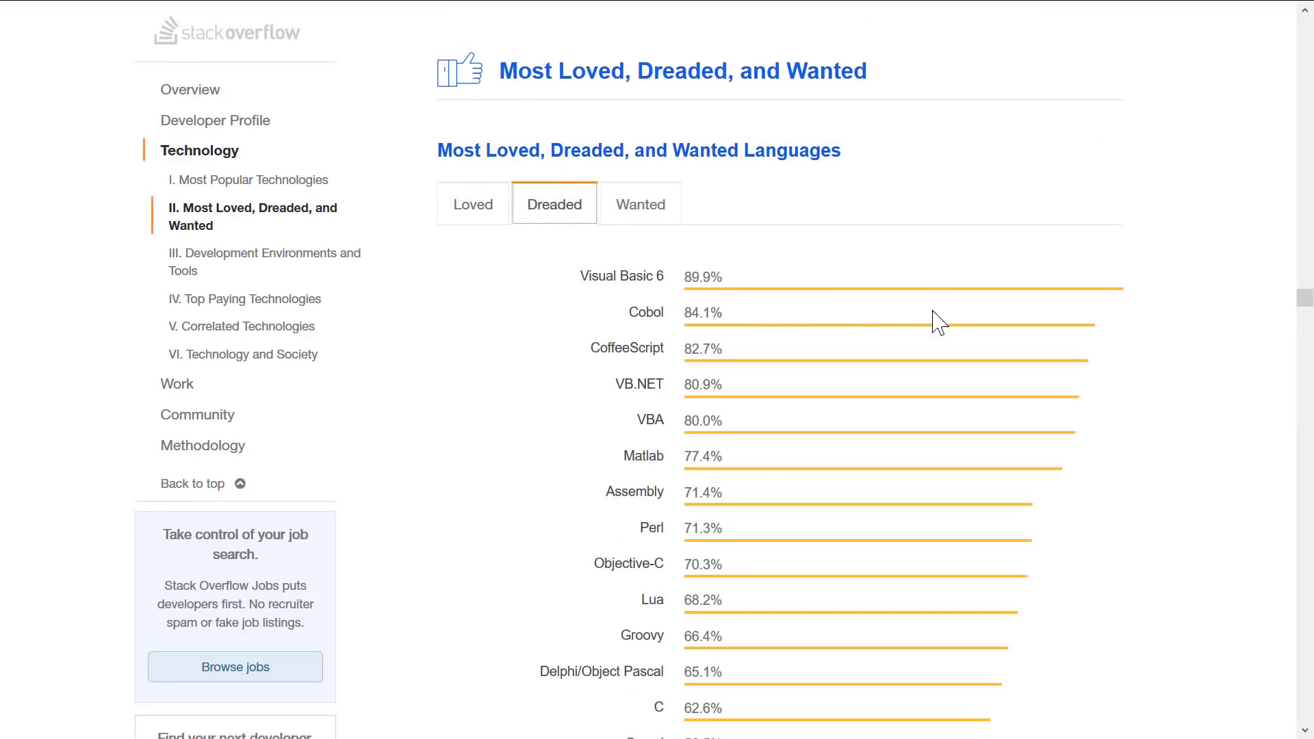
mouse_move(1216, 363)
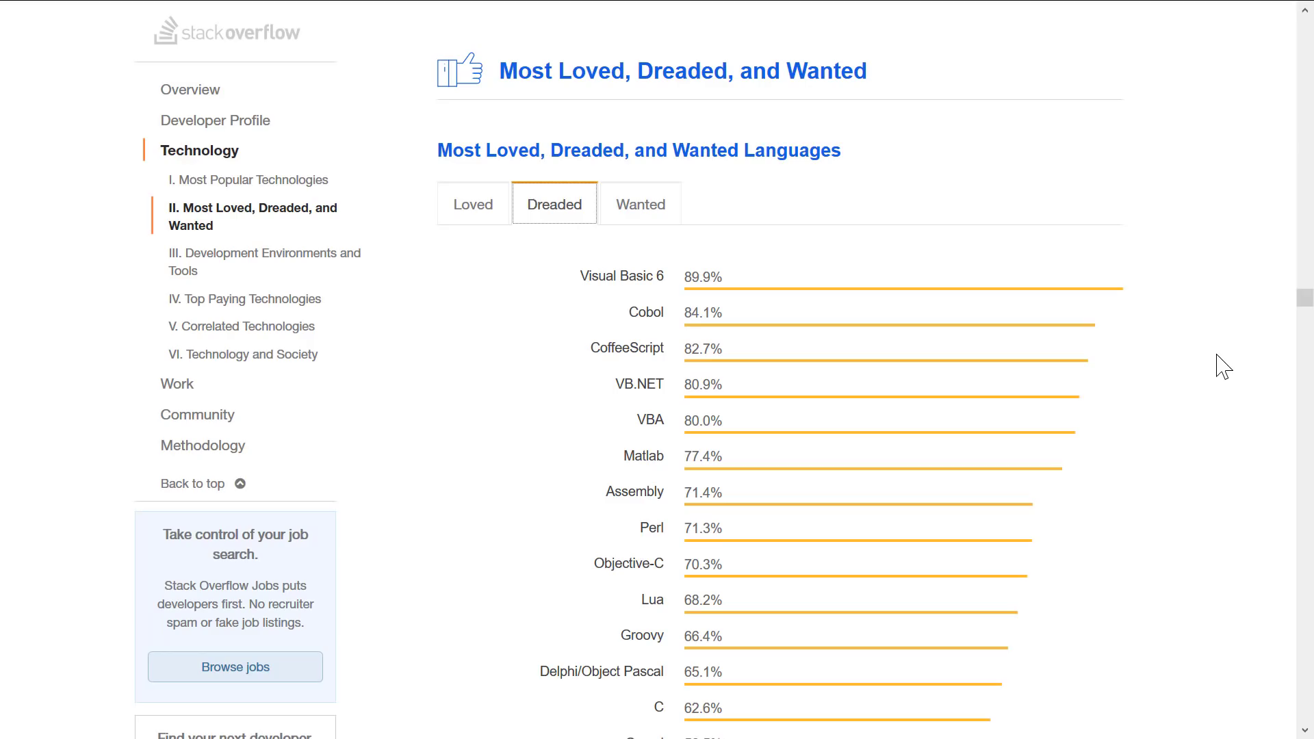
scroll(down, 3)
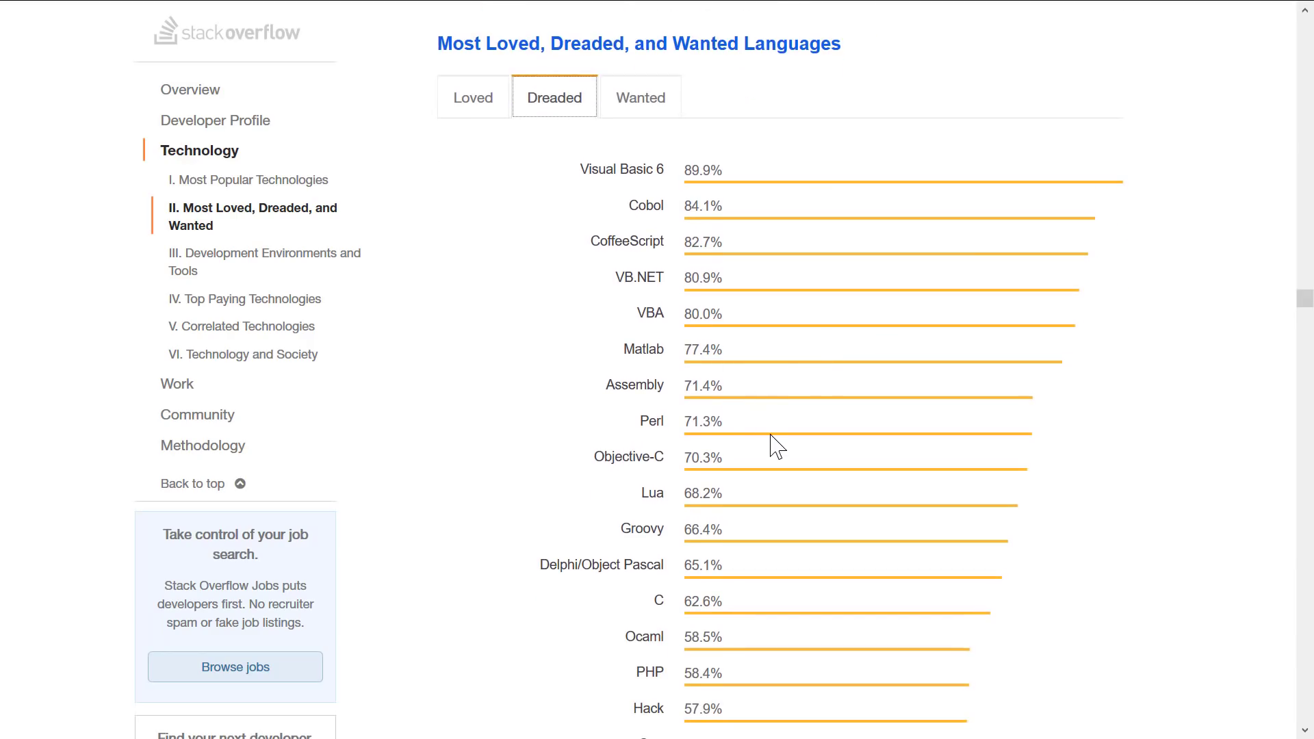
scroll(down, 3)
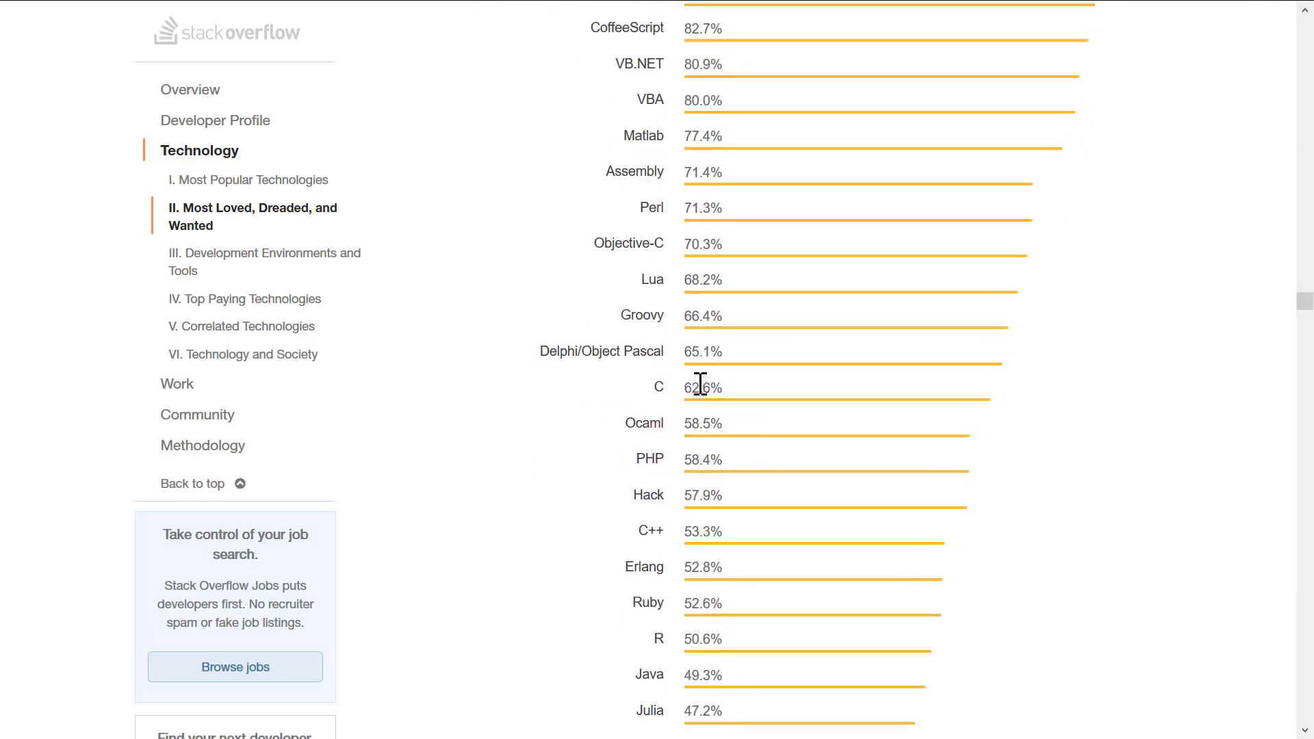
scroll(down, 3)
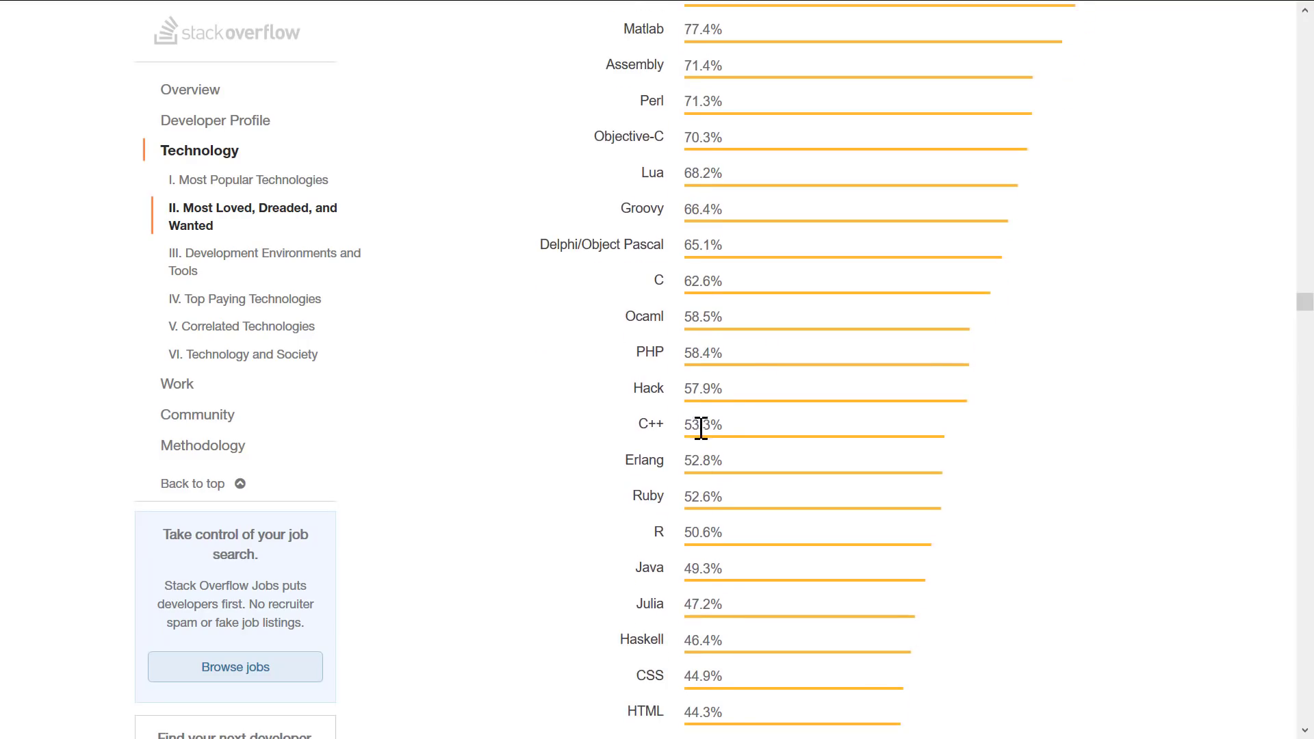
scroll(up, 3)
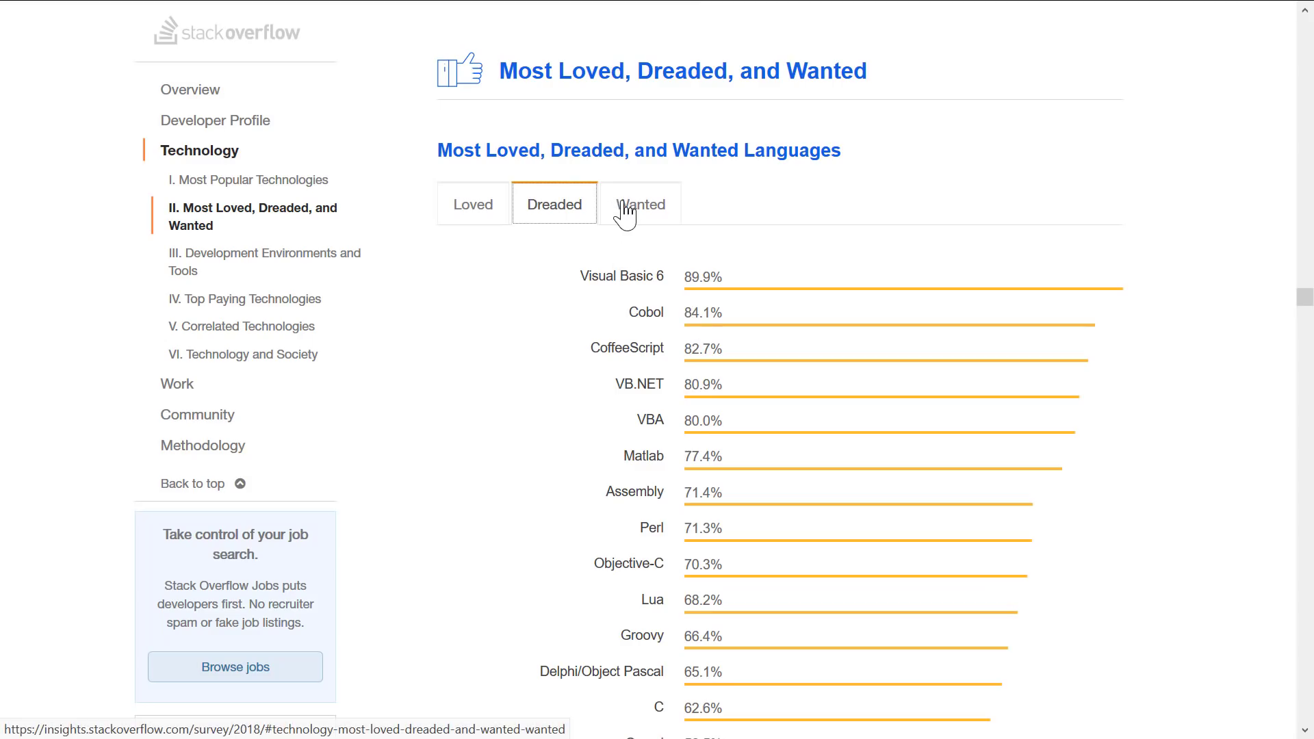
Step: Show the most wanted languages ranking
click(640, 204)
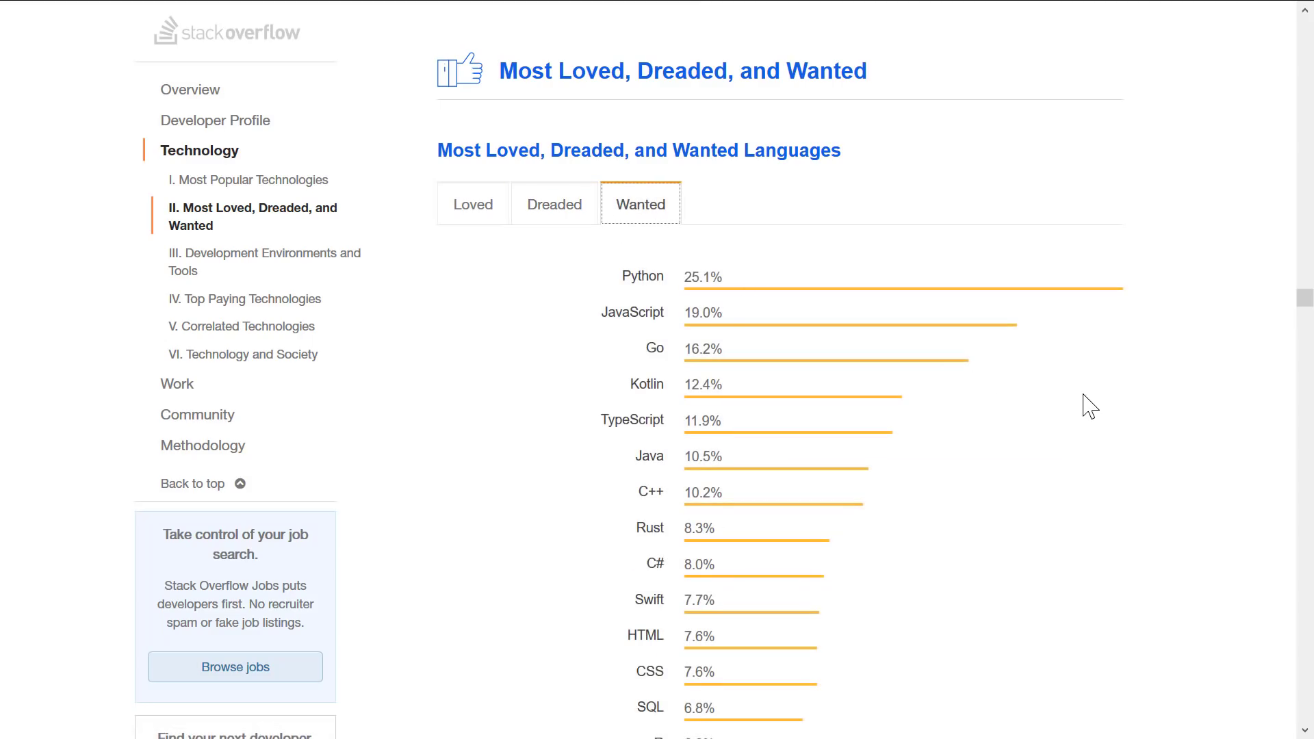
scroll(down, 3)
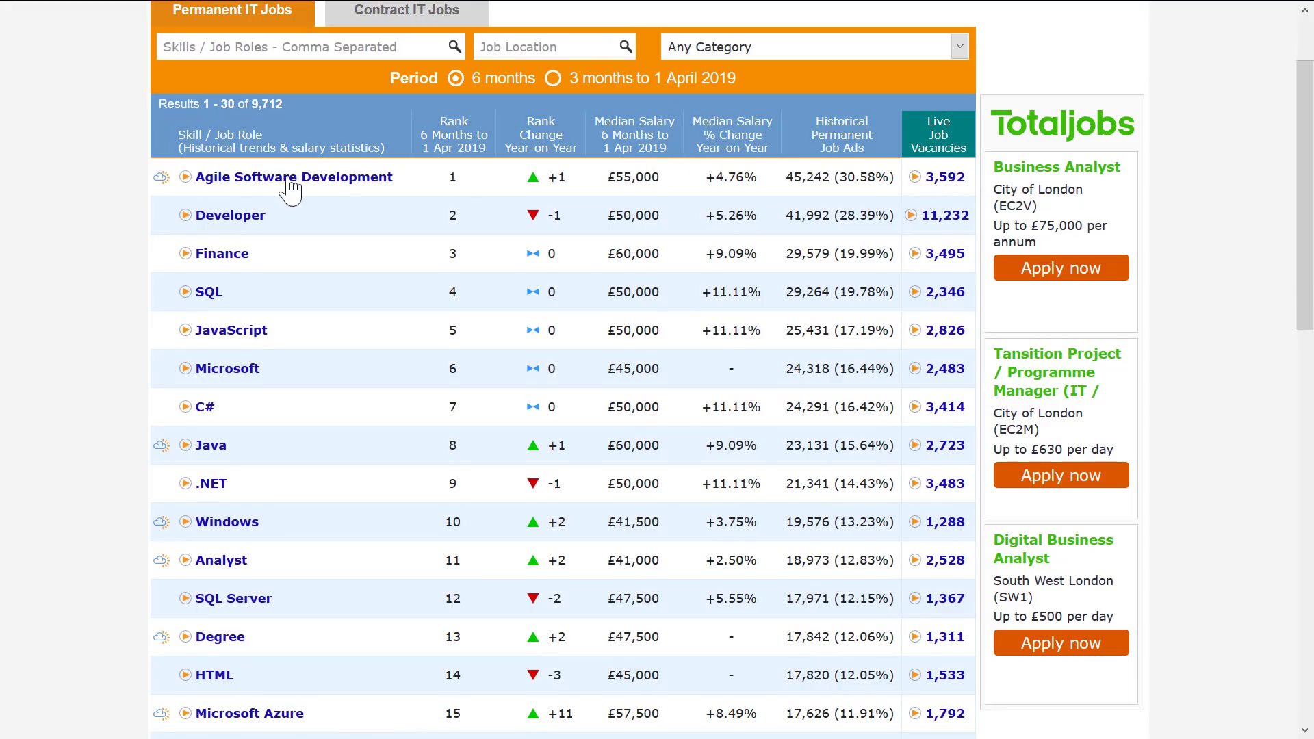
mouse_move(293, 185)
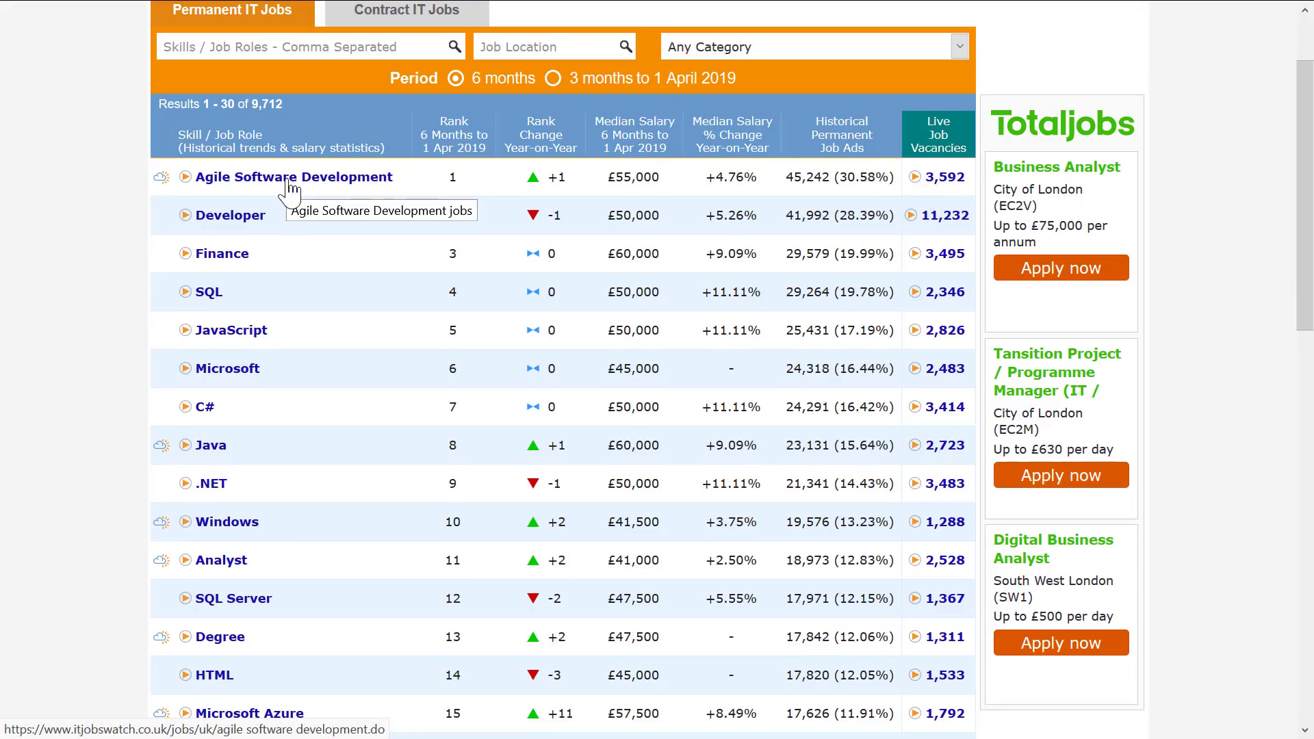
mouse_move(306, 227)
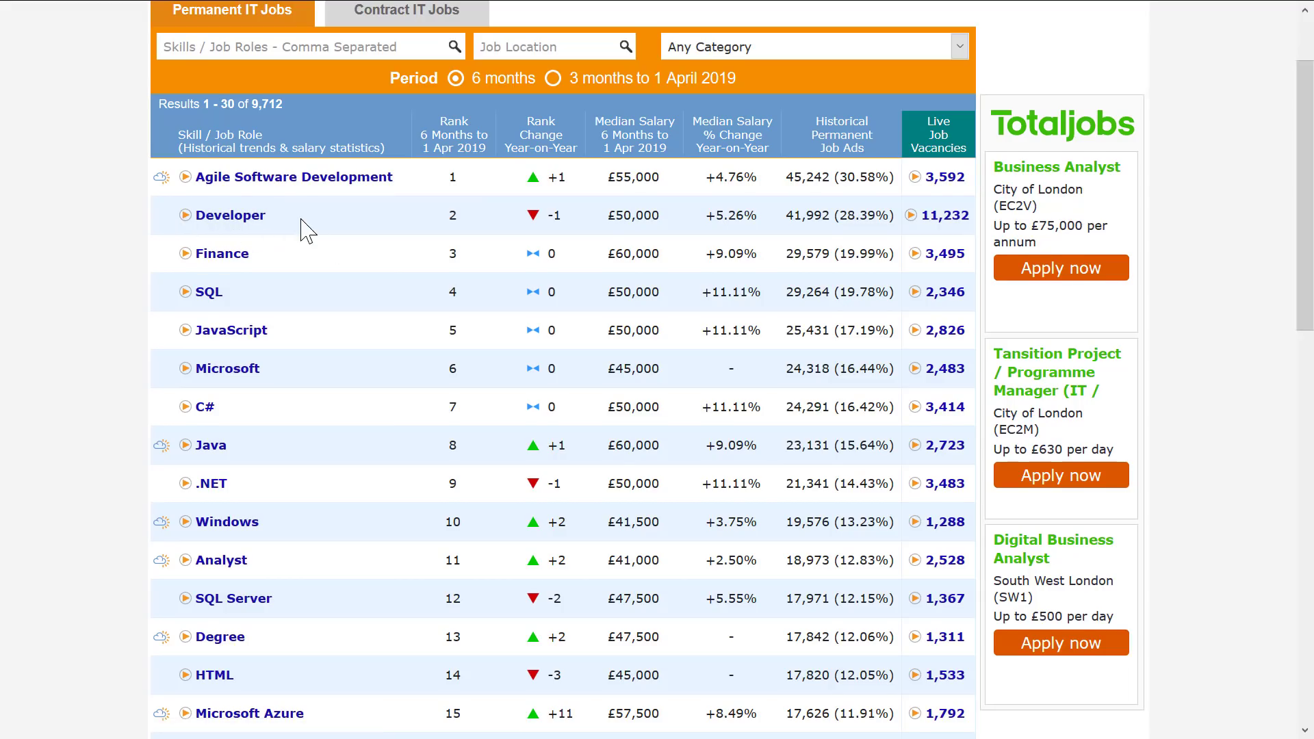
Step: Scroll the permanent IT jobs ranking and move to page 2, ranks 31 to 60
scroll(down, 3)
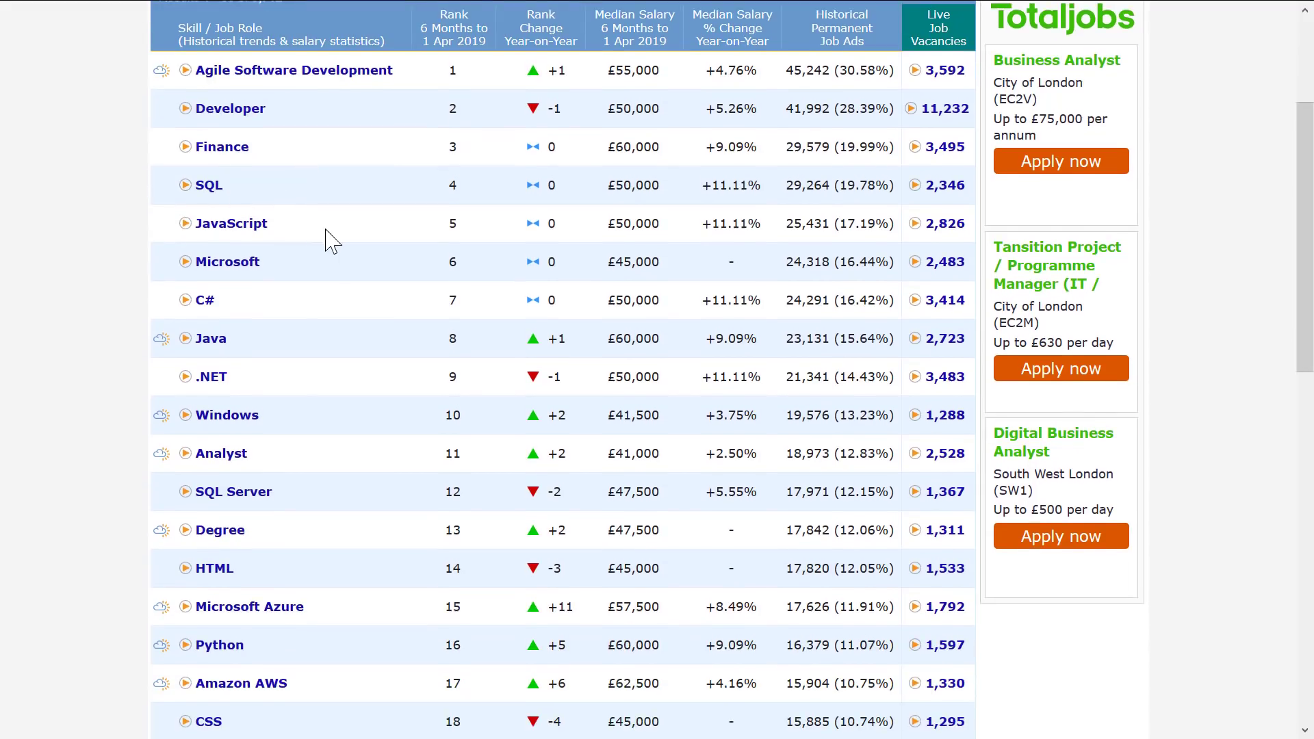
mouse_move(257, 246)
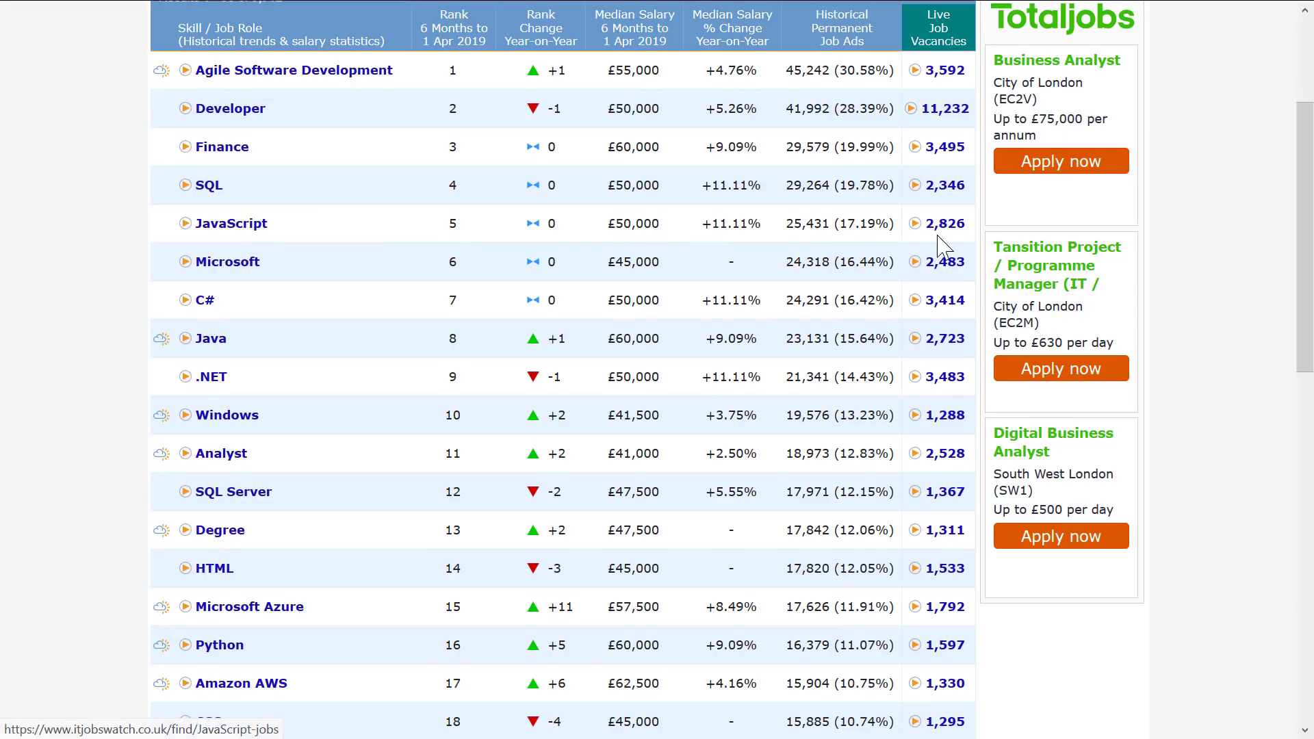
mouse_move(956, 11)
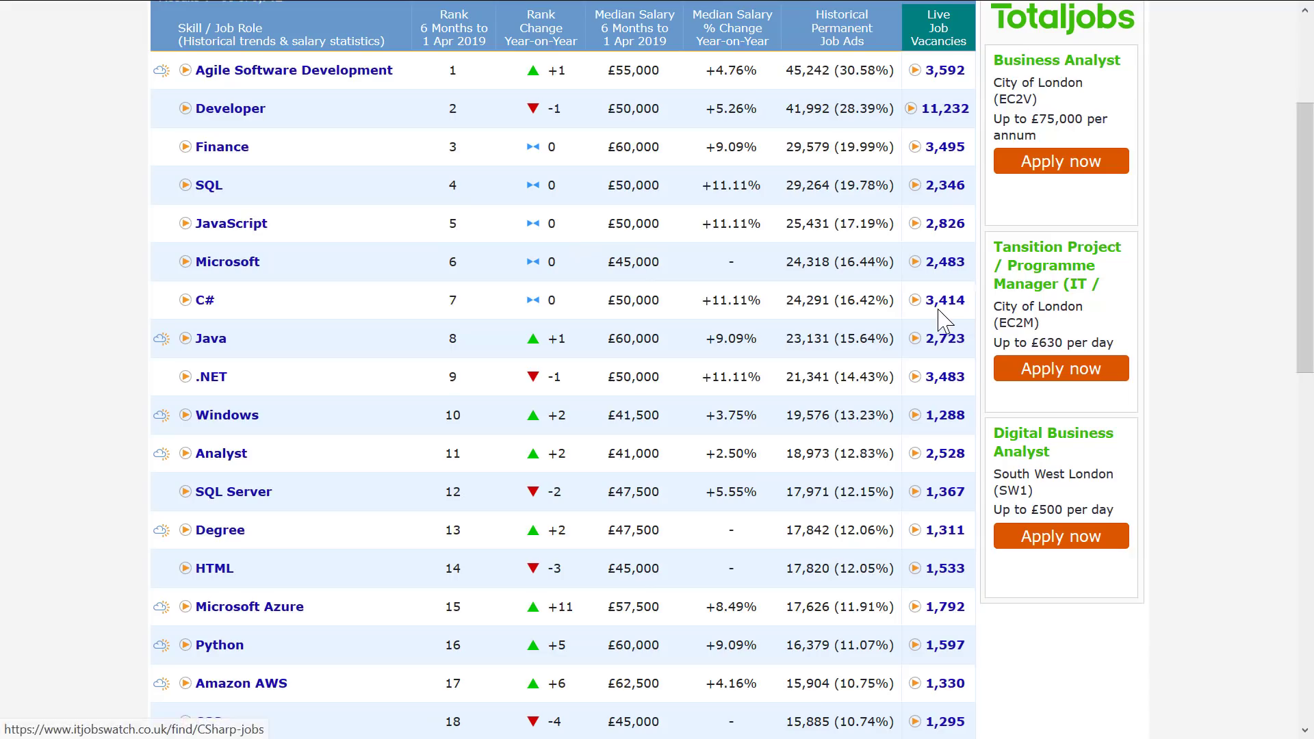
mouse_move(942, 308)
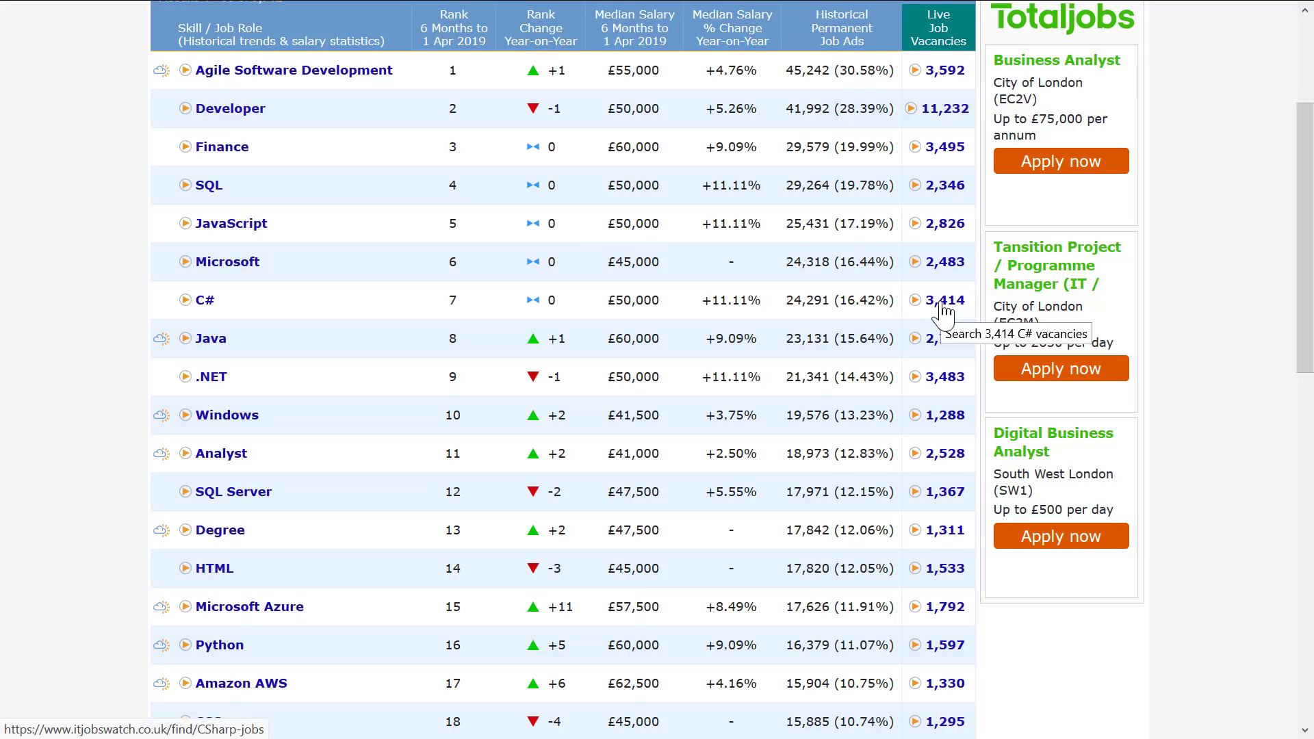
mouse_move(825, 304)
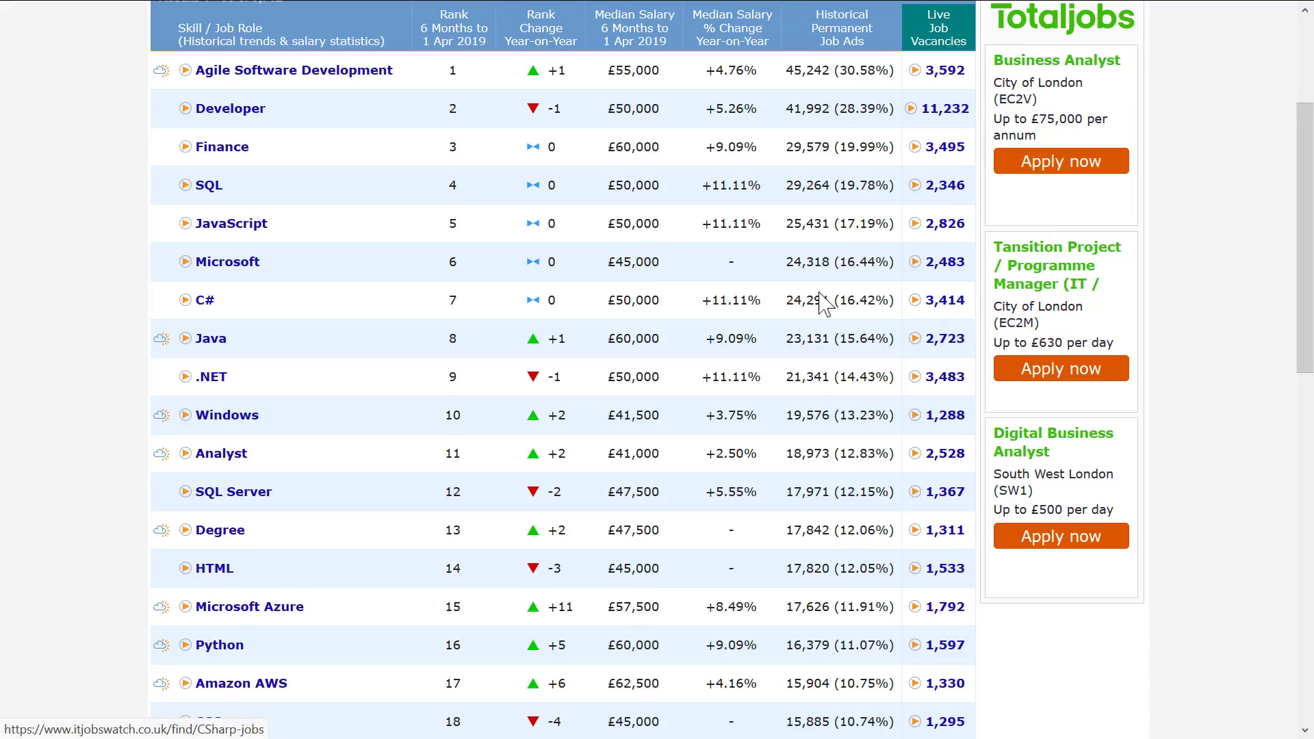
mouse_move(945, 299)
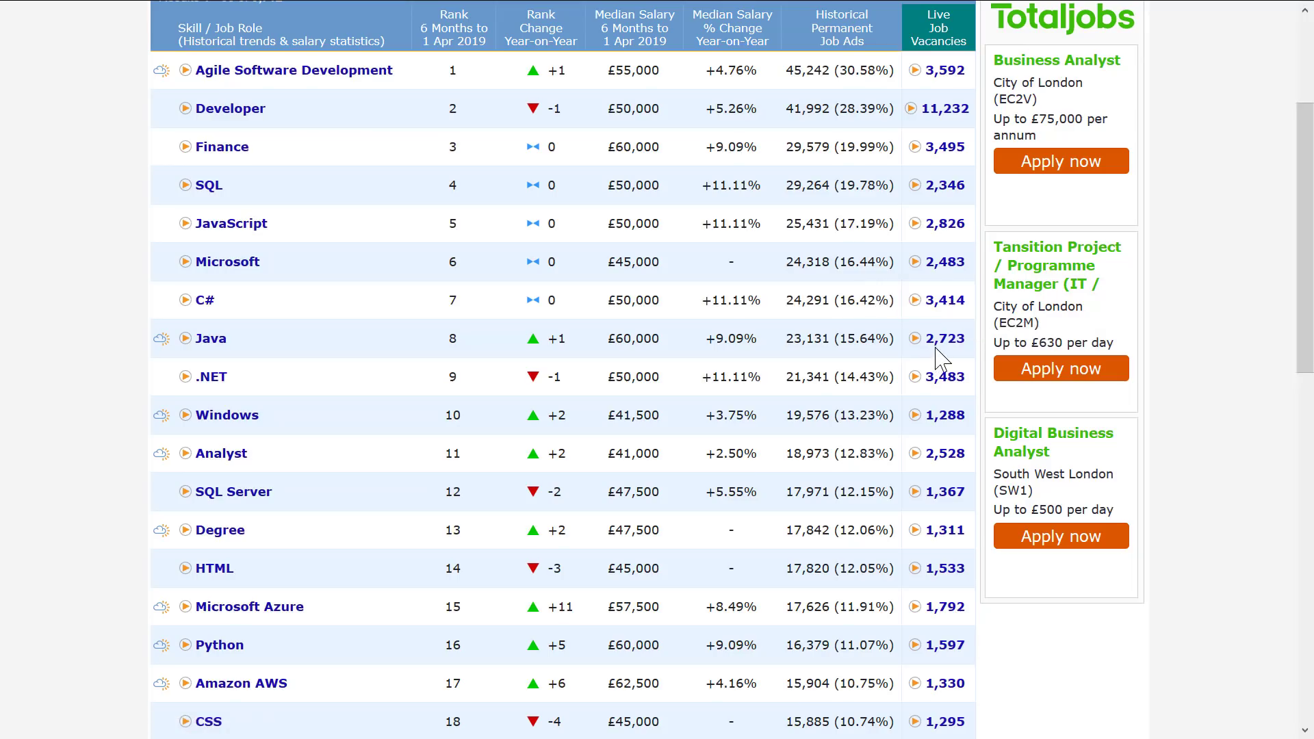
mouse_move(624, 321)
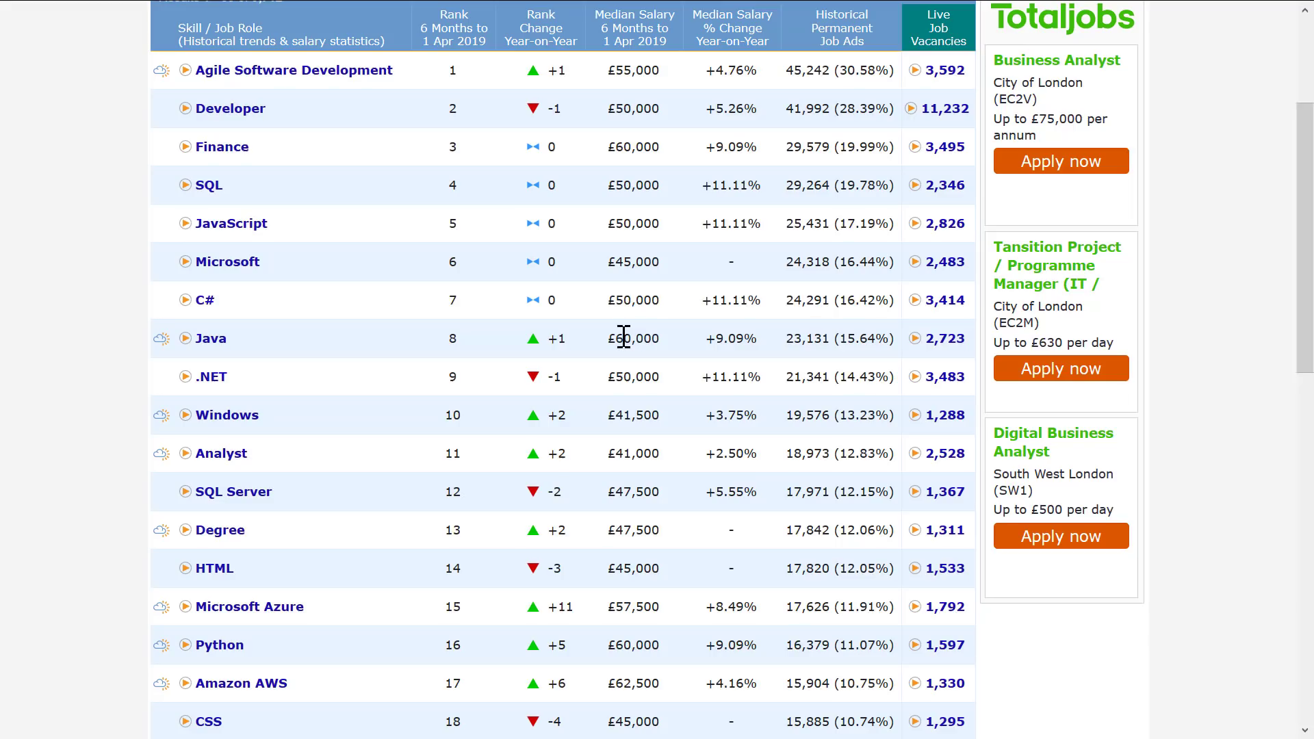
mouse_move(616, 304)
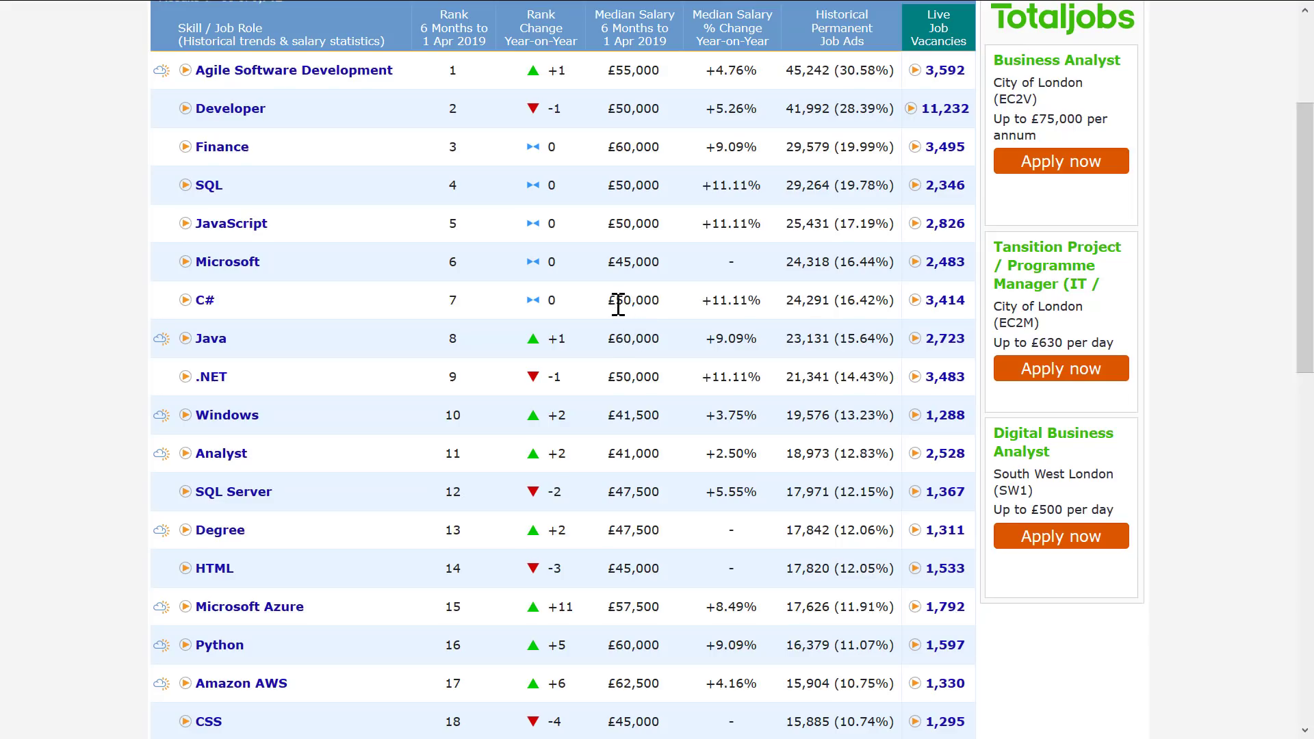
mouse_move(629, 326)
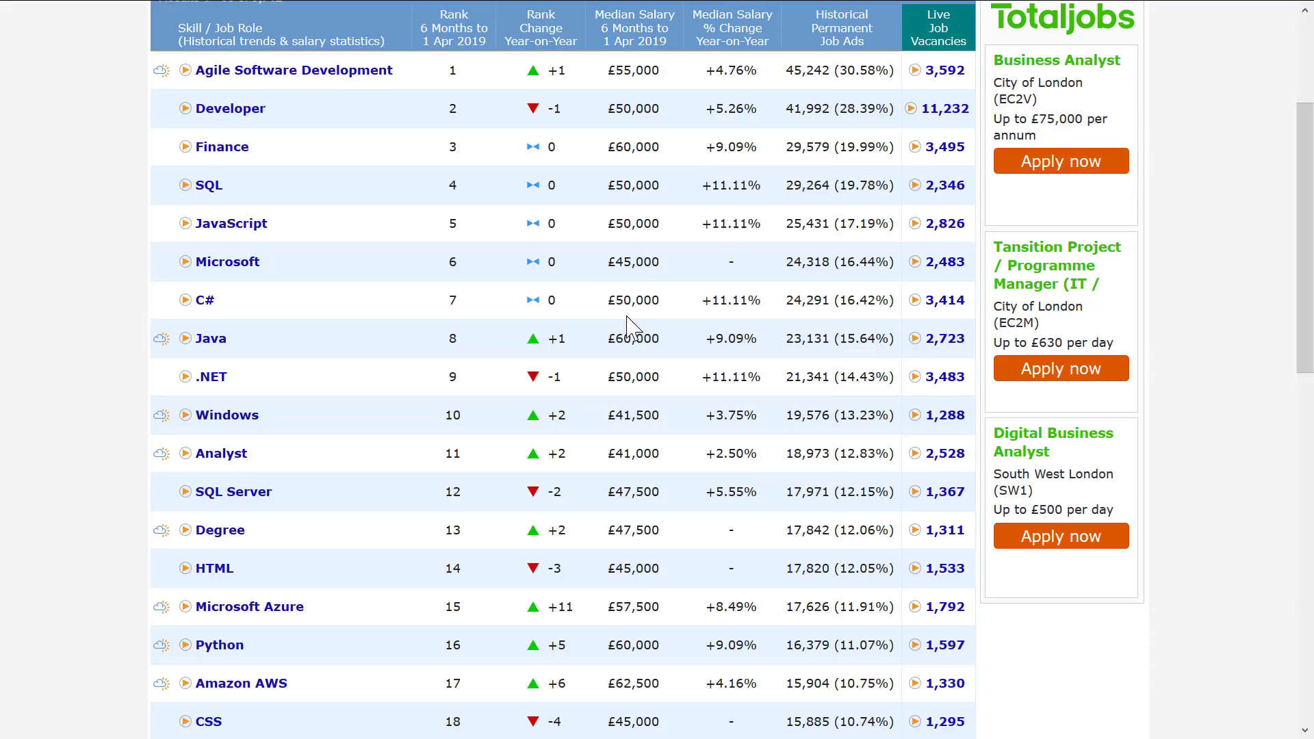
mouse_move(633, 340)
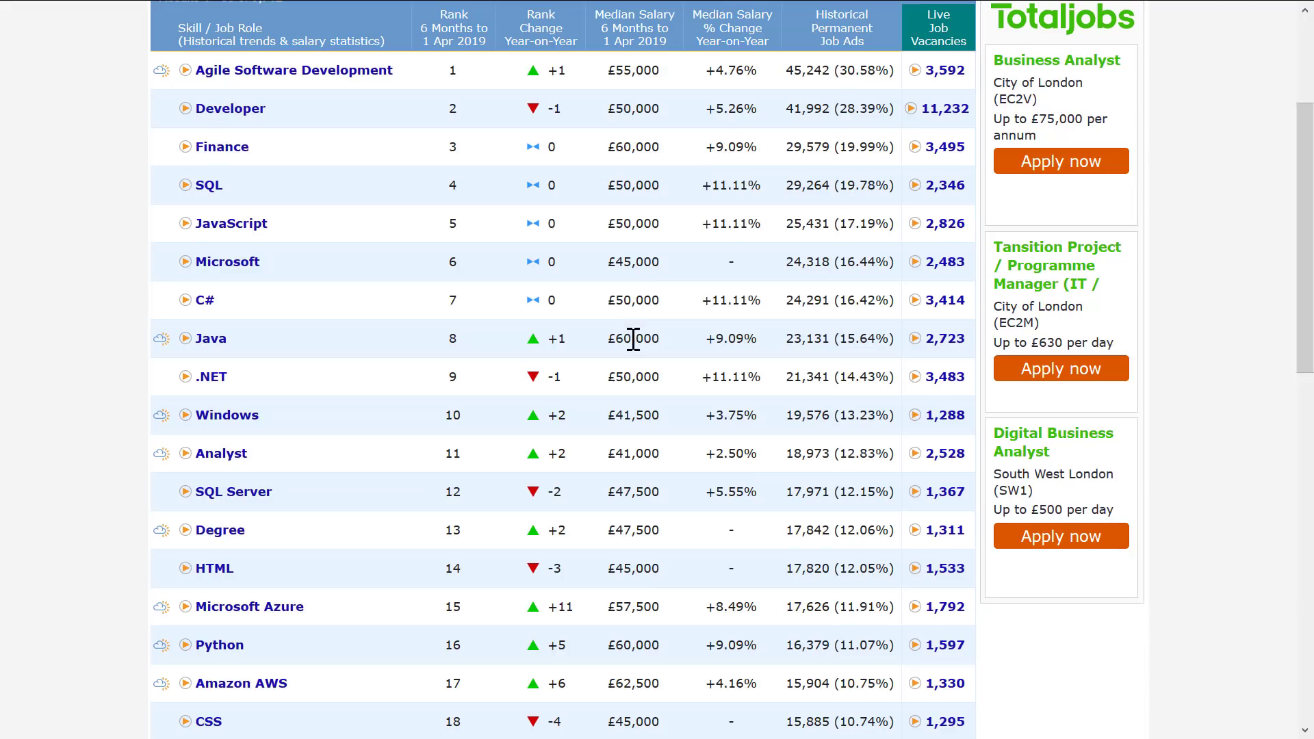
mouse_move(594, 321)
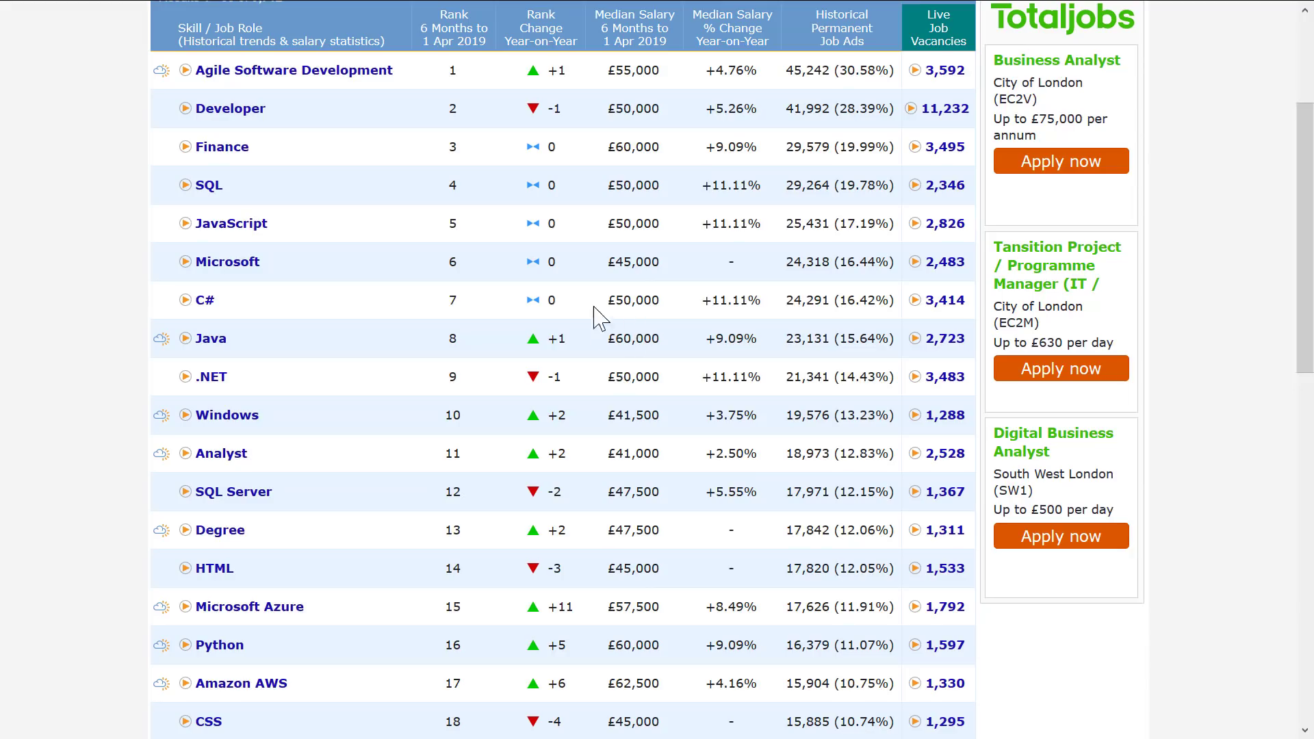
mouse_move(627, 411)
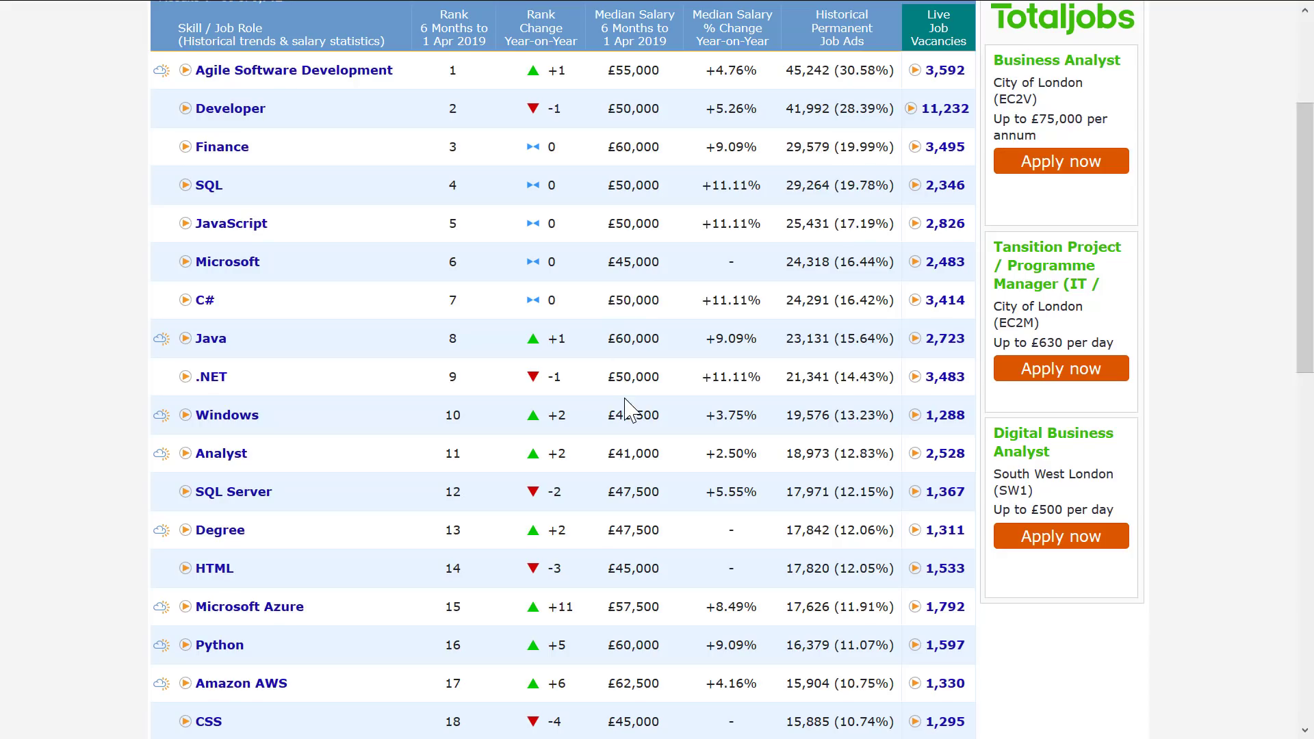
mouse_move(942, 384)
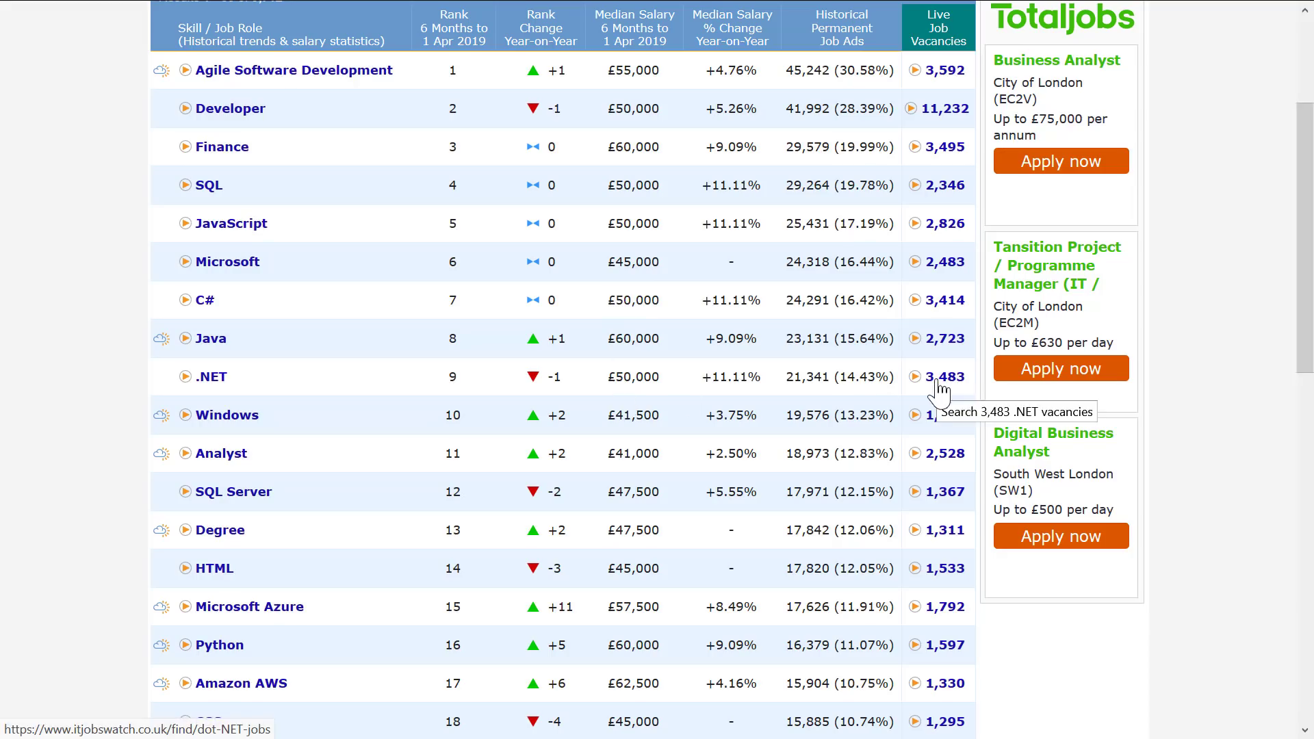
scroll(down, 3)
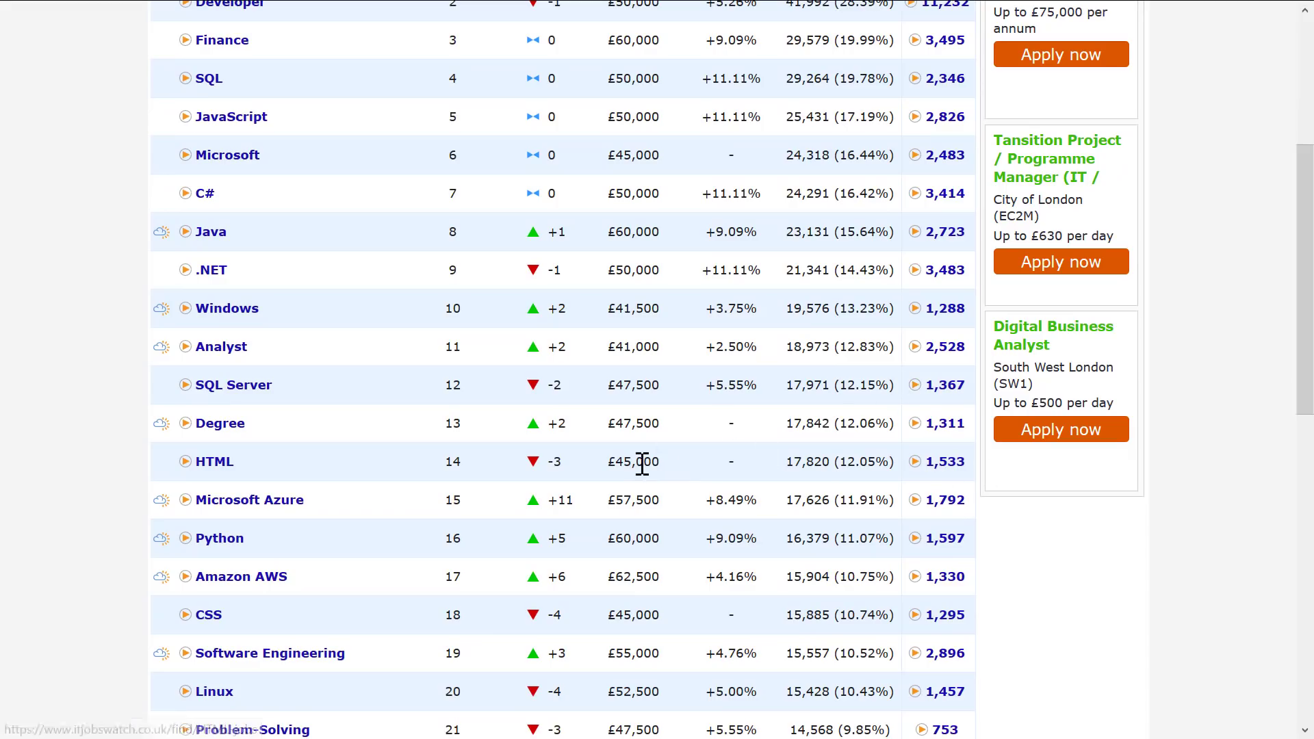
mouse_move(610, 540)
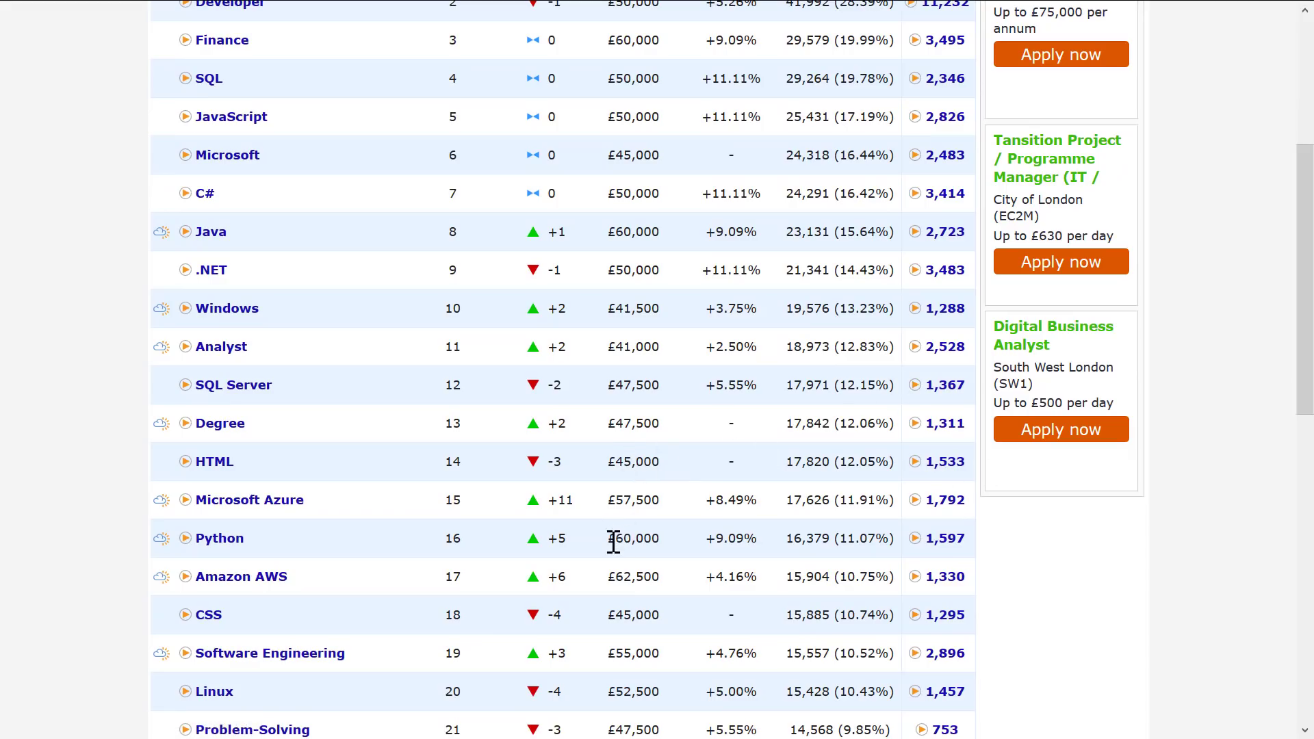
scroll(down, 3)
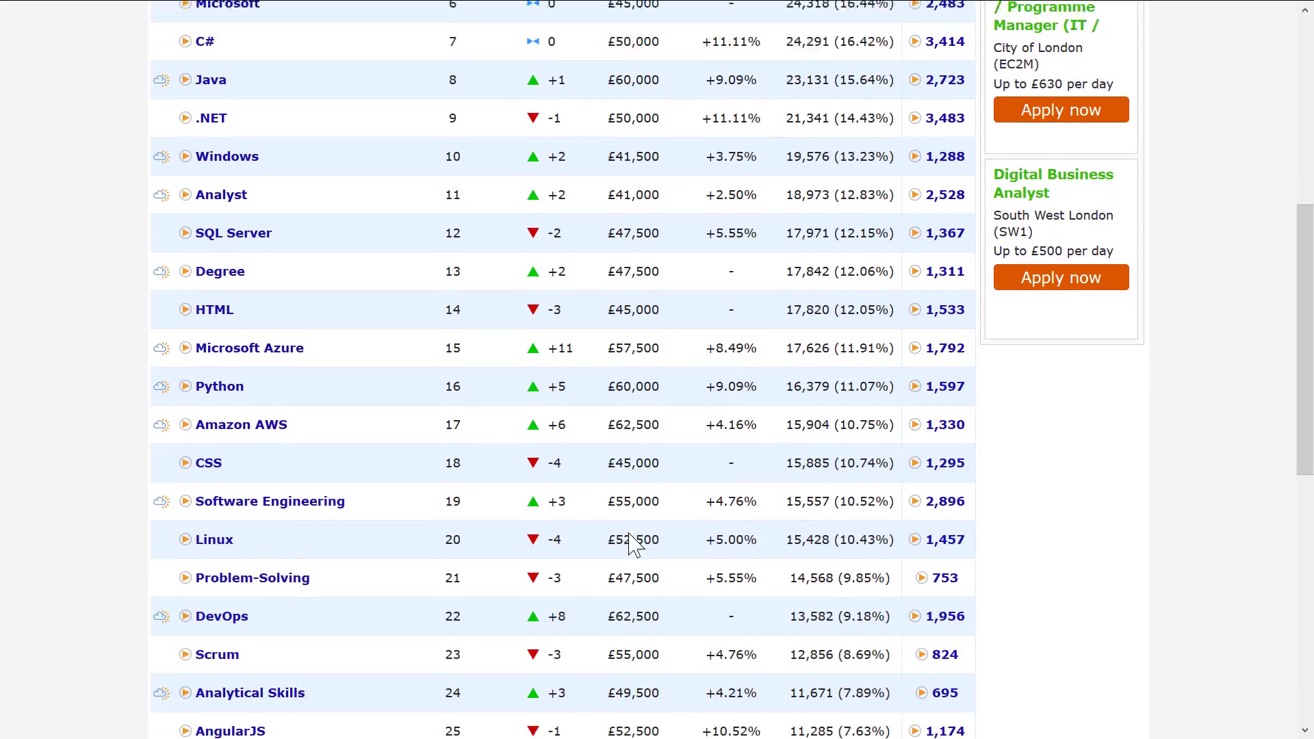
scroll(down, 3)
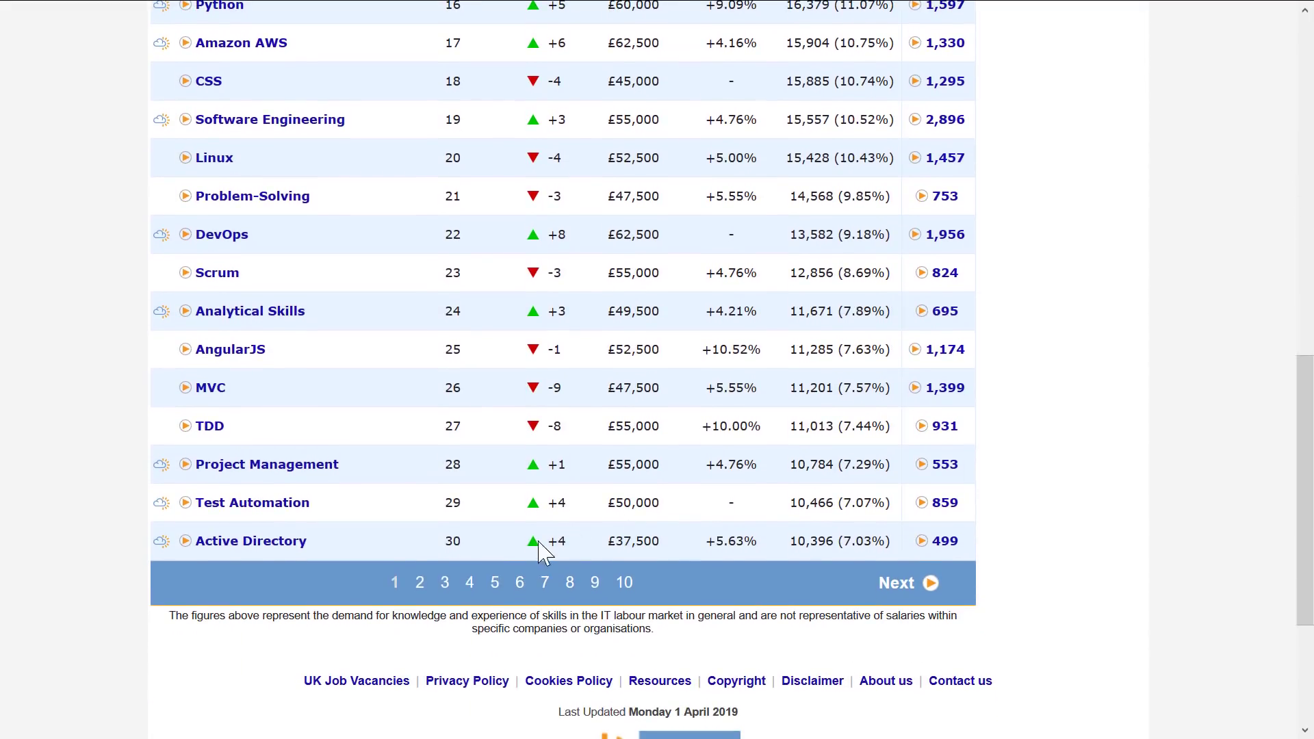
click(544, 582)
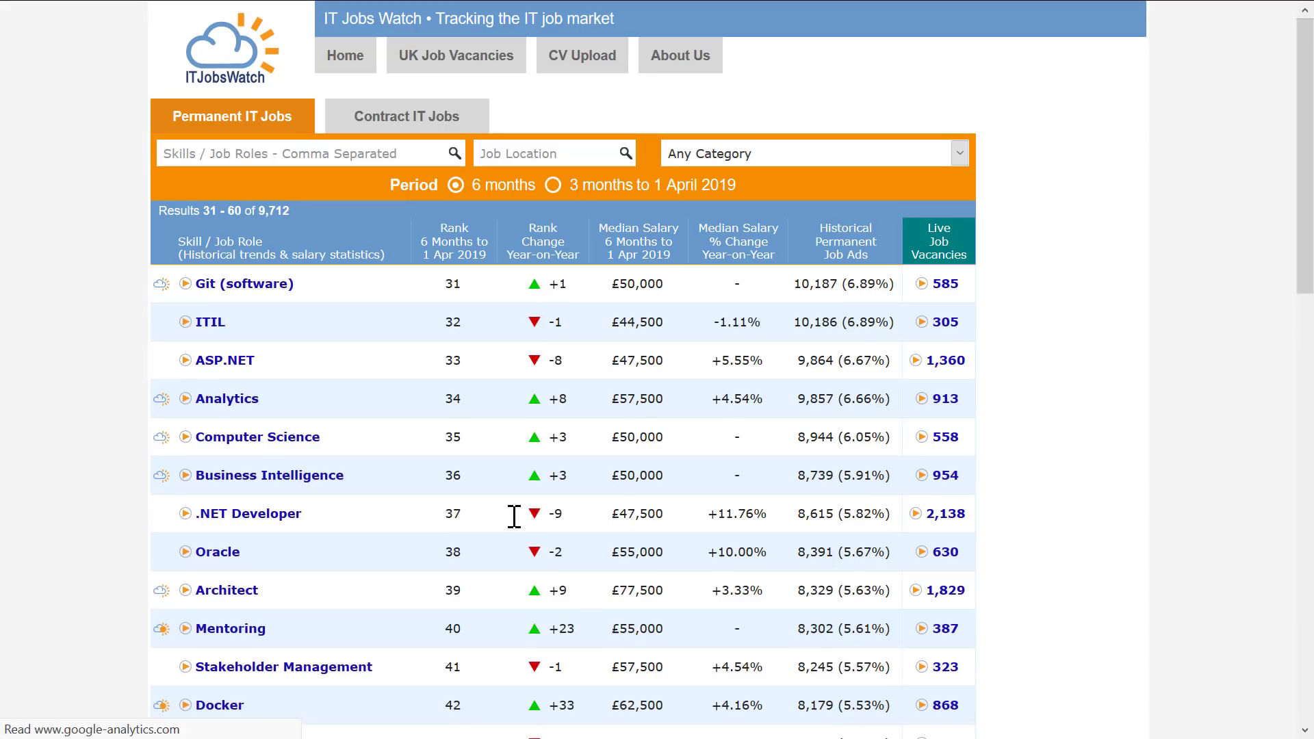
Step: Scroll page 2 down to C++ and C# Developer and back up
scroll(down, 3)
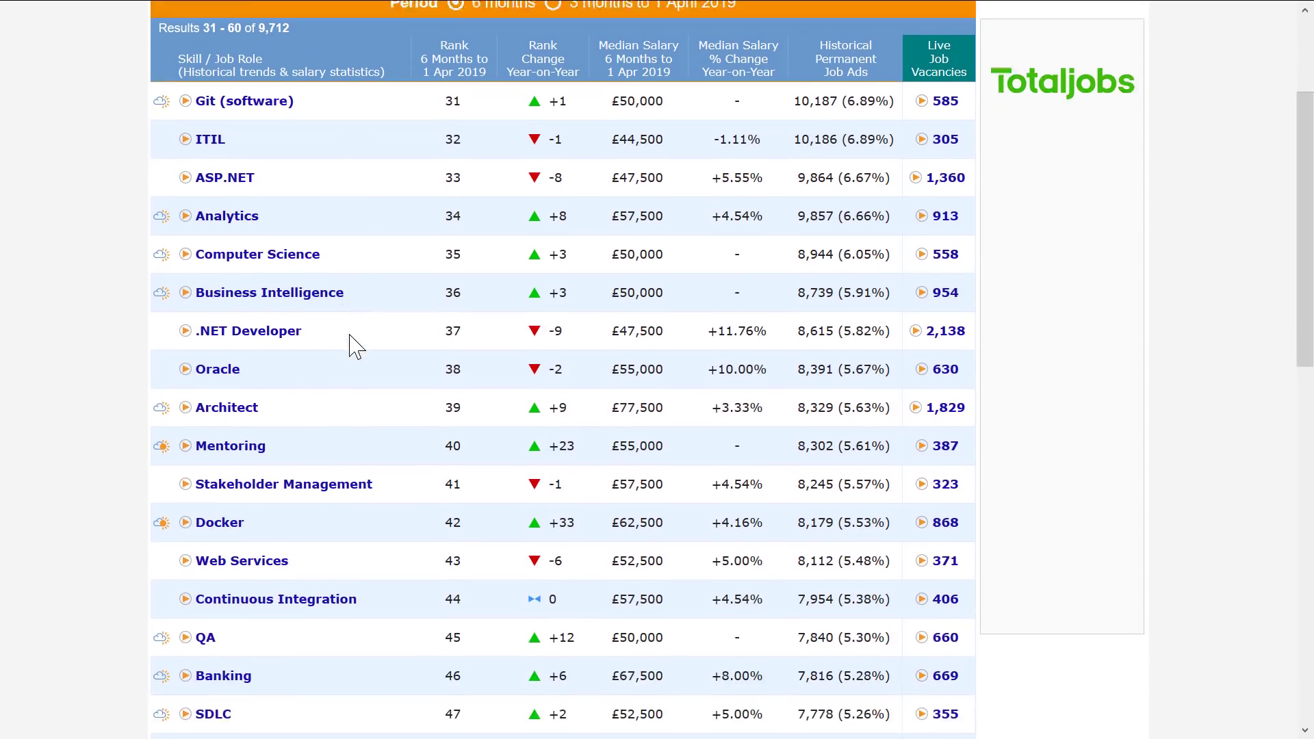
scroll(down, 3)
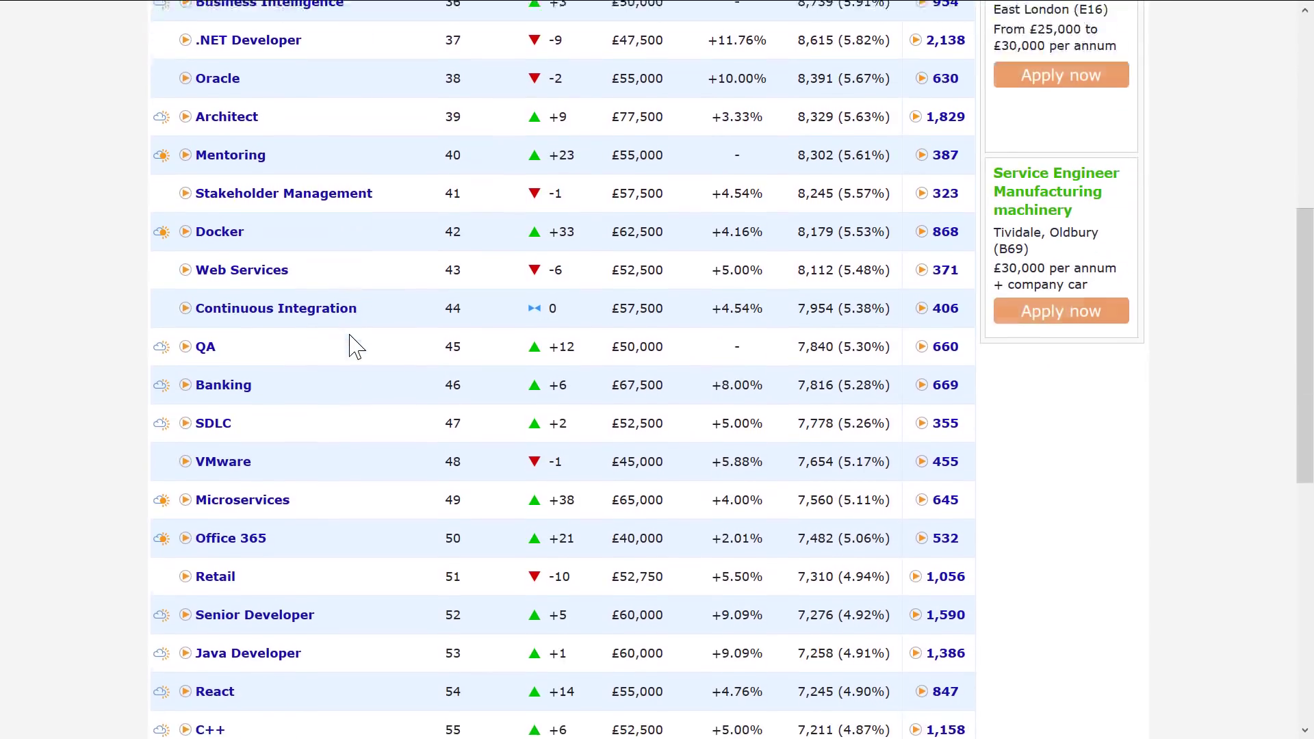
scroll(down, 3)
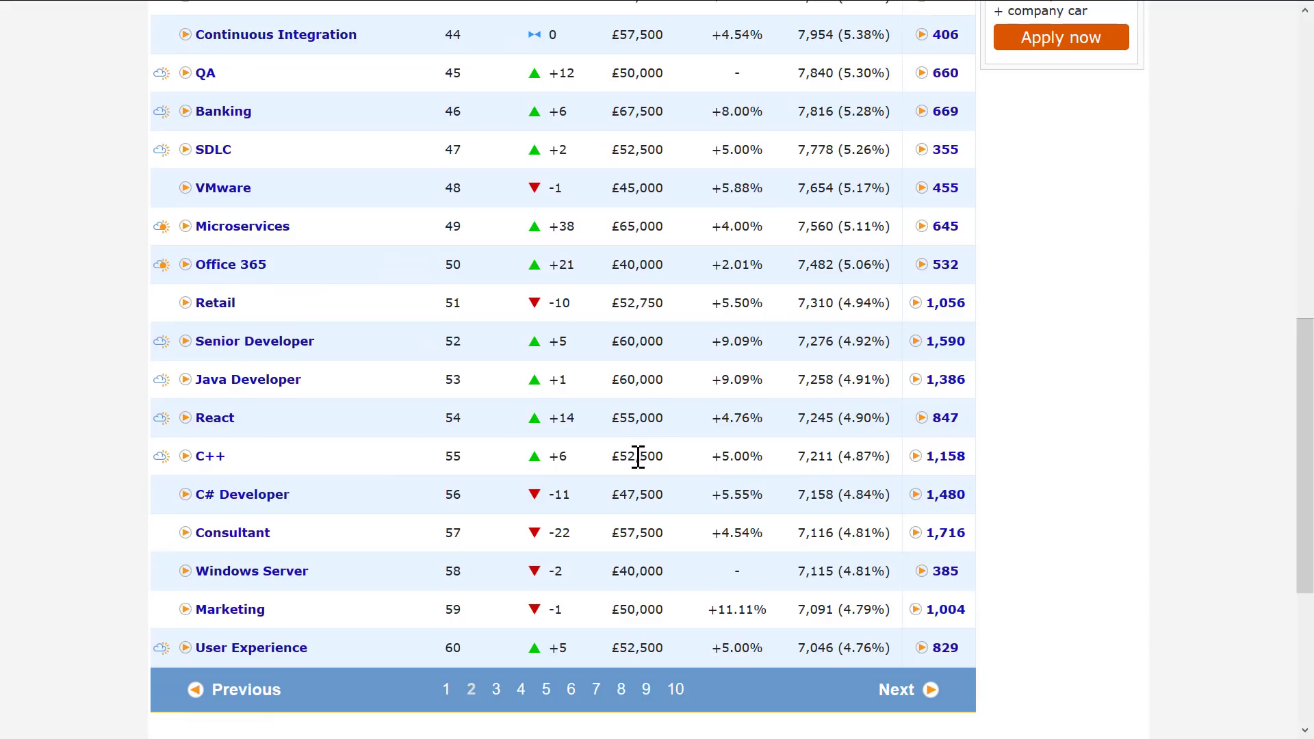
mouse_move(936, 466)
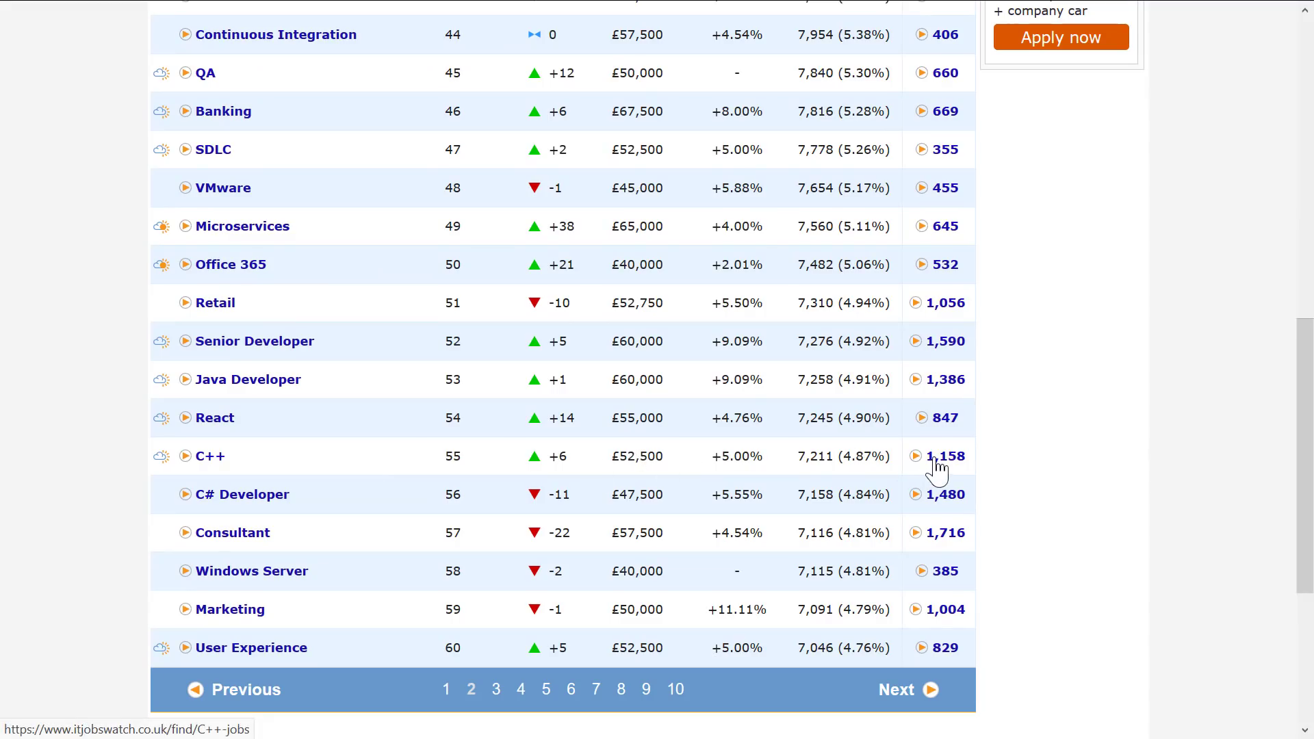
mouse_move(287, 497)
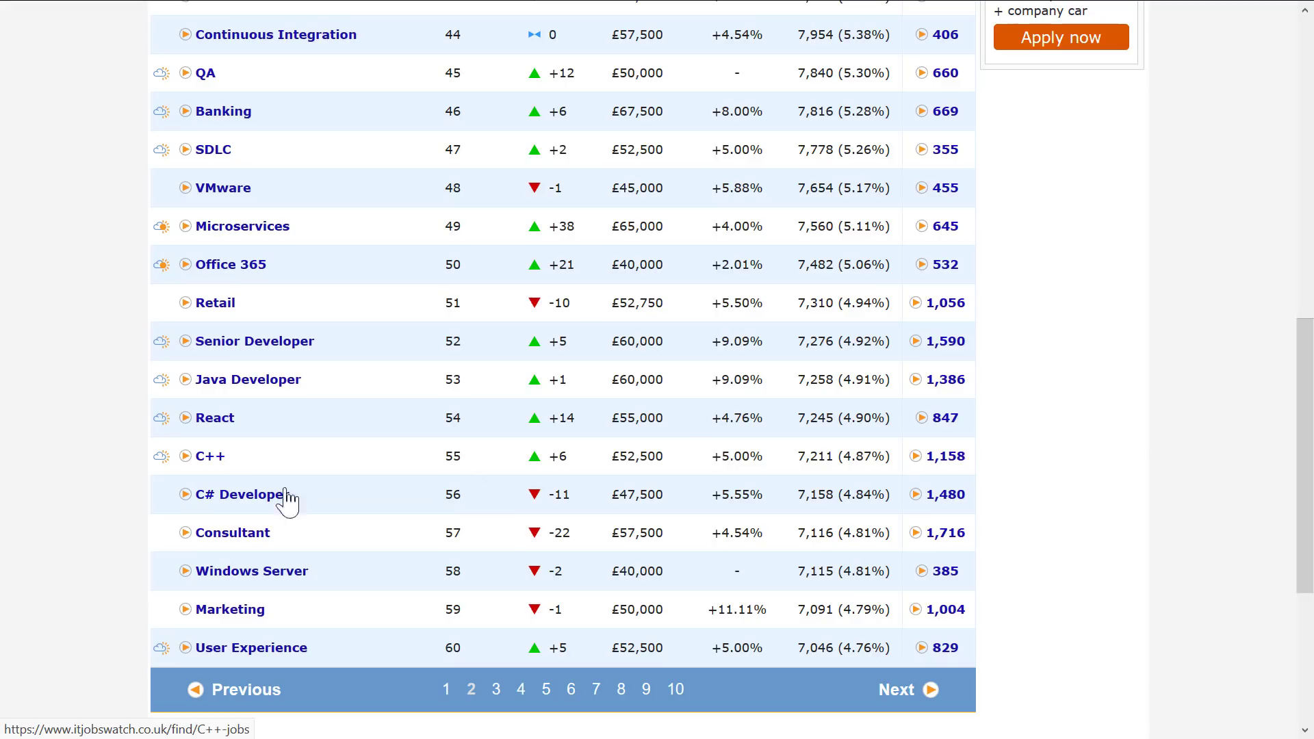
mouse_move(254, 504)
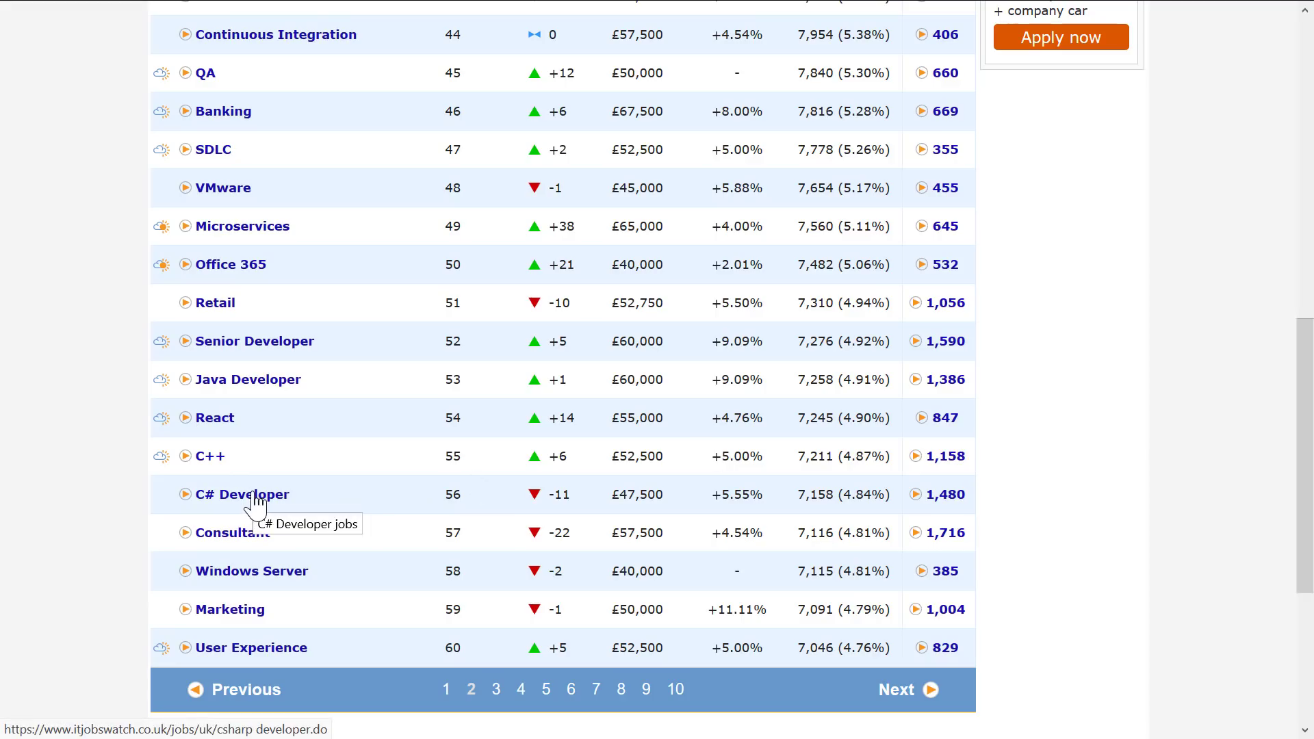
mouse_move(497, 482)
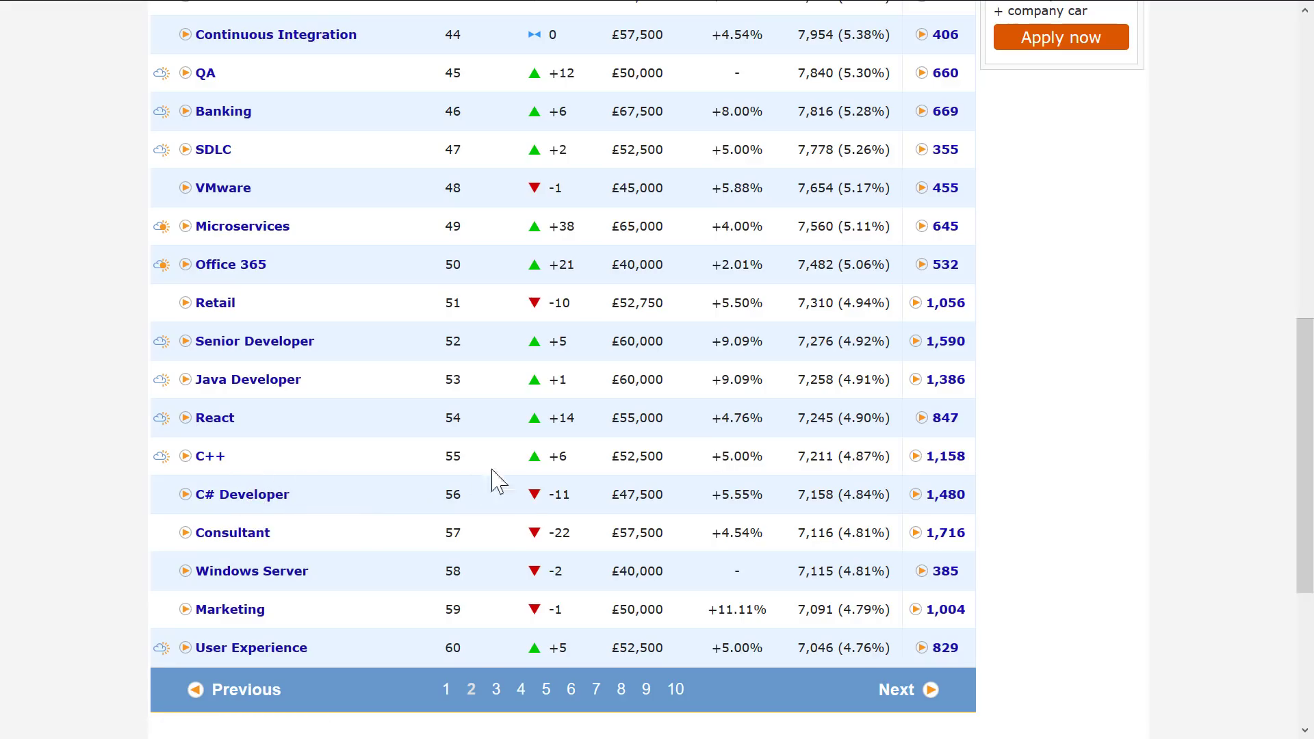
scroll(up, 3)
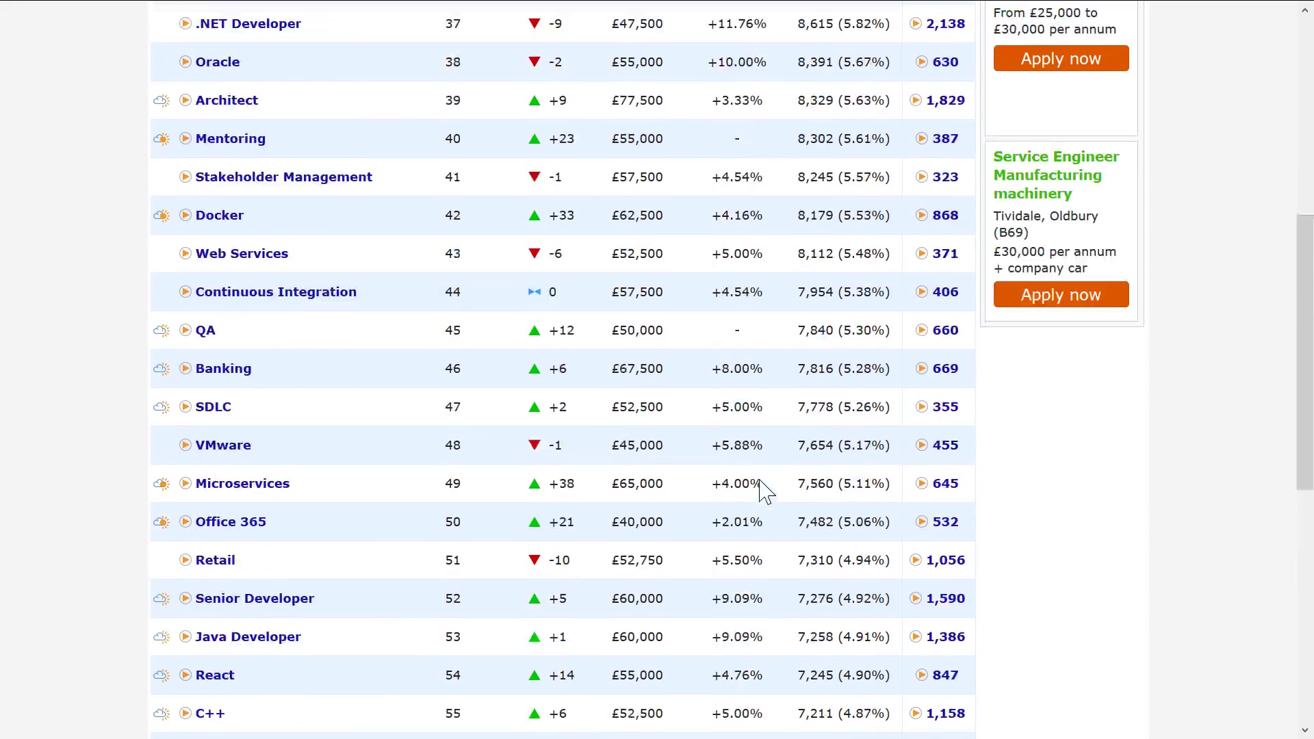
scroll(up, 3)
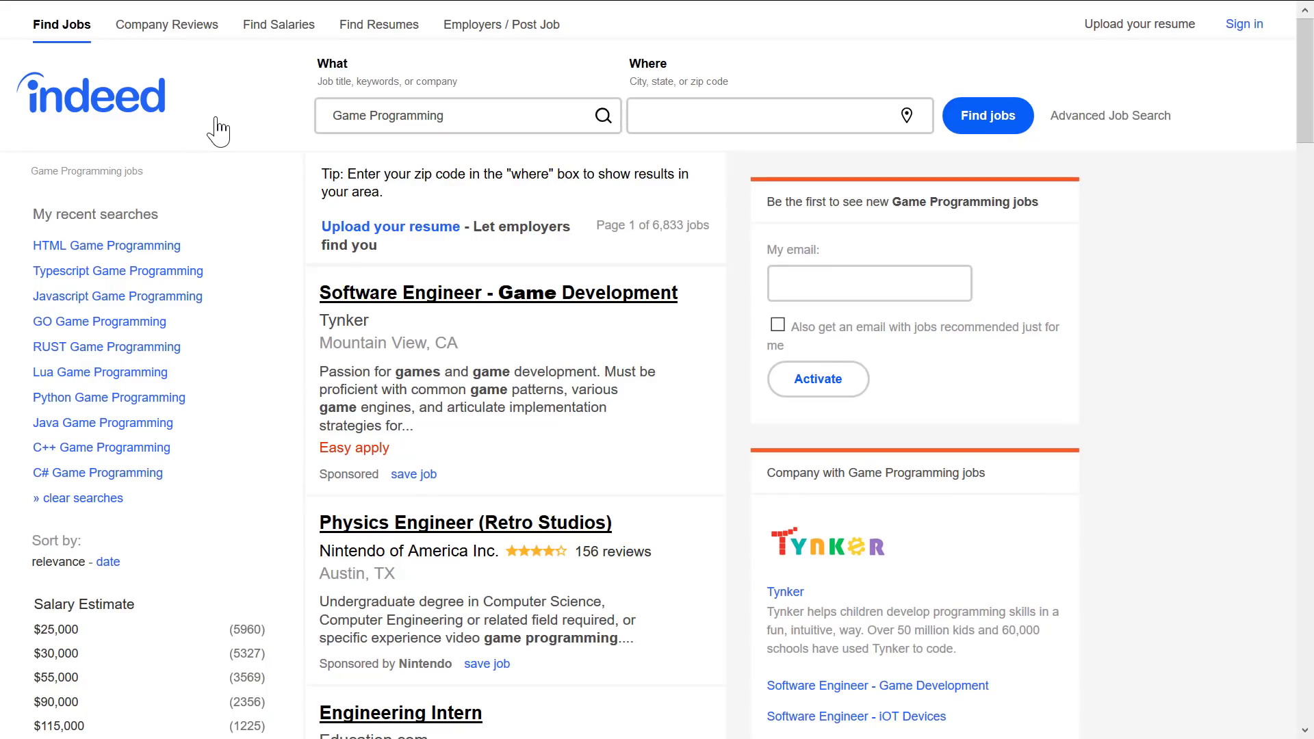
mouse_move(238, 117)
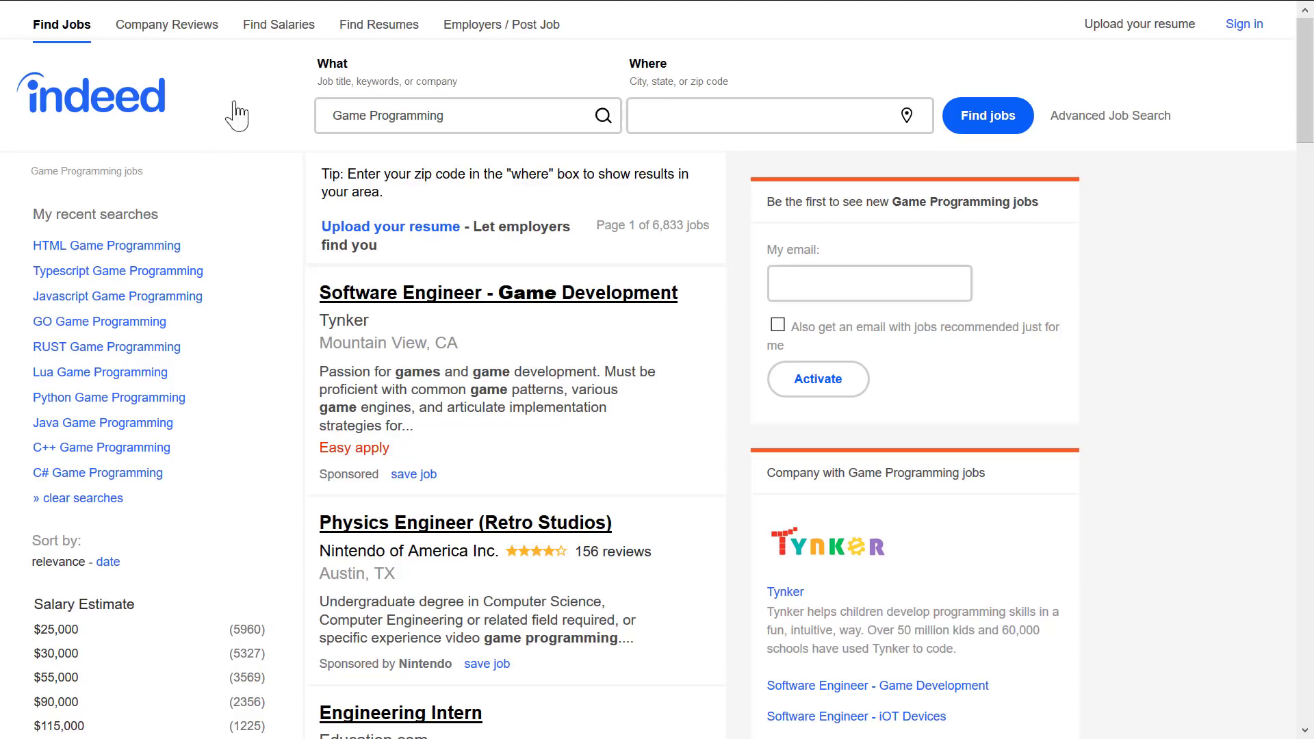
Step: Browse the Indeed Game Programming results, 6,833 jobs, past a 2K Games posting
click(435, 115)
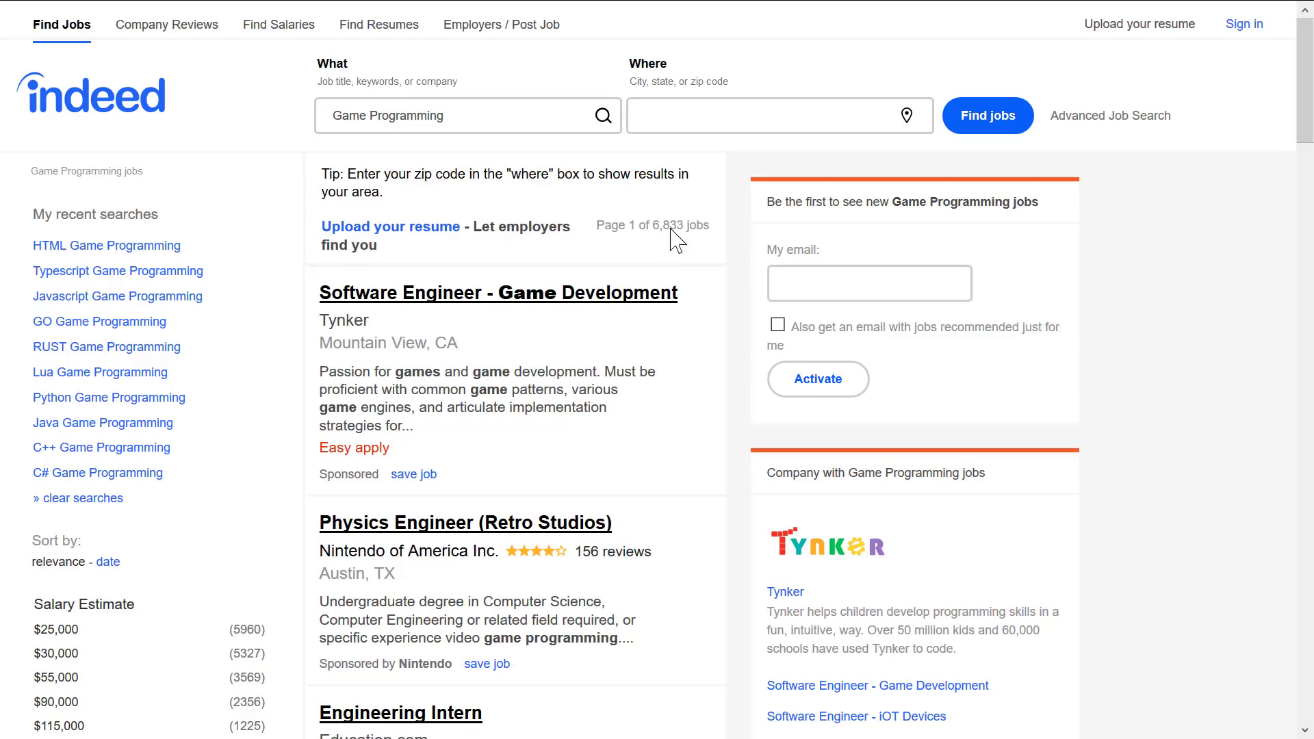
mouse_move(210, 272)
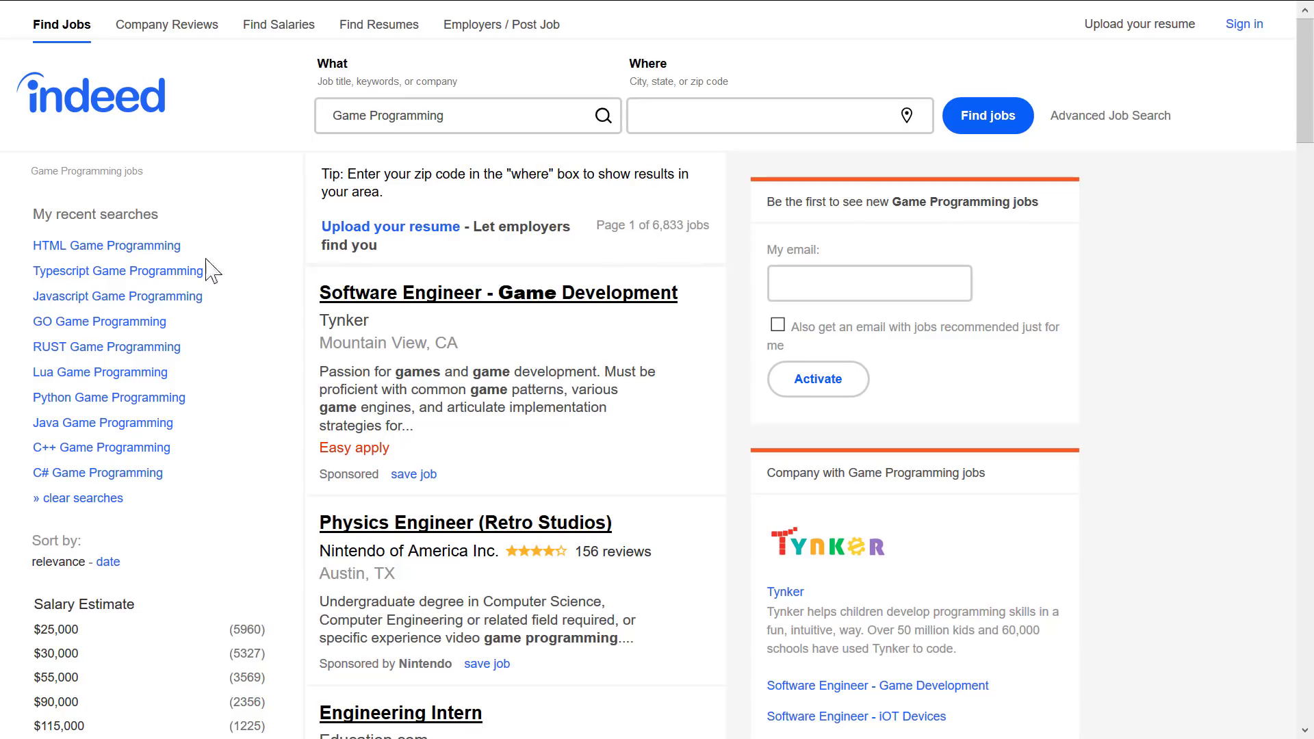
mouse_move(95, 247)
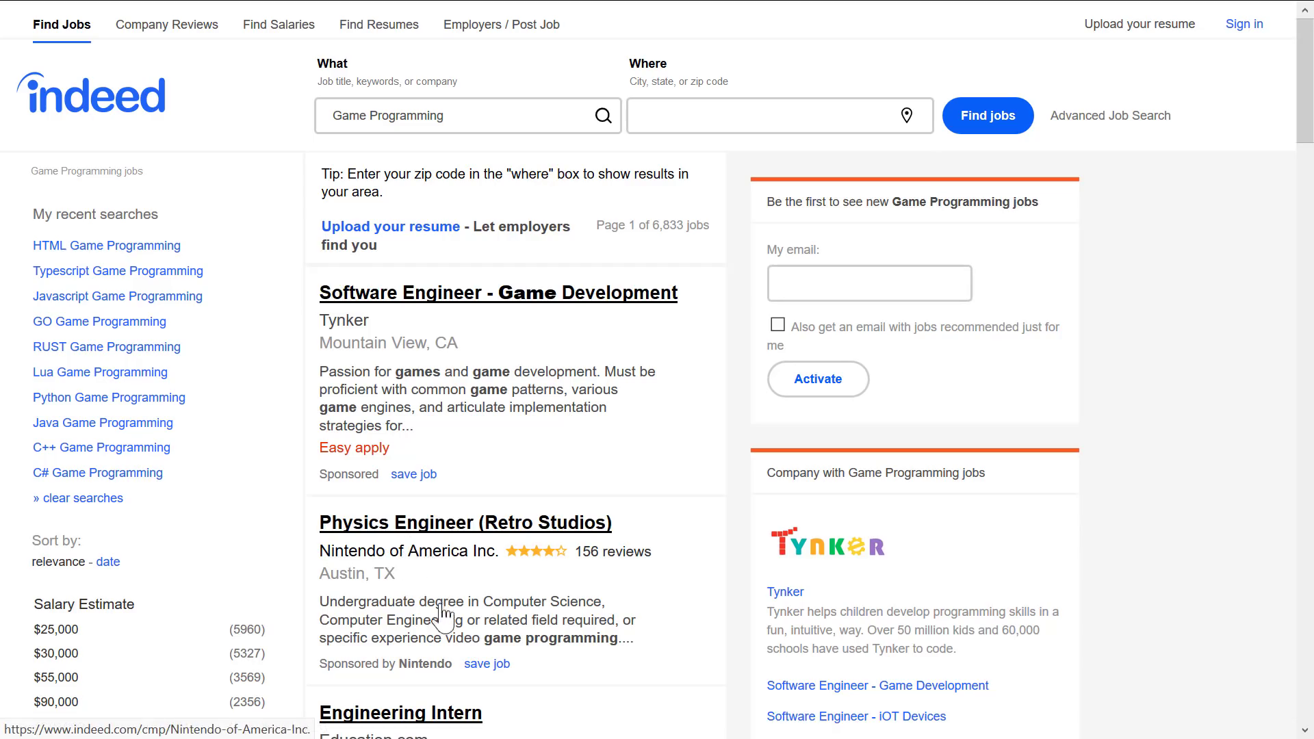
scroll(down, 3)
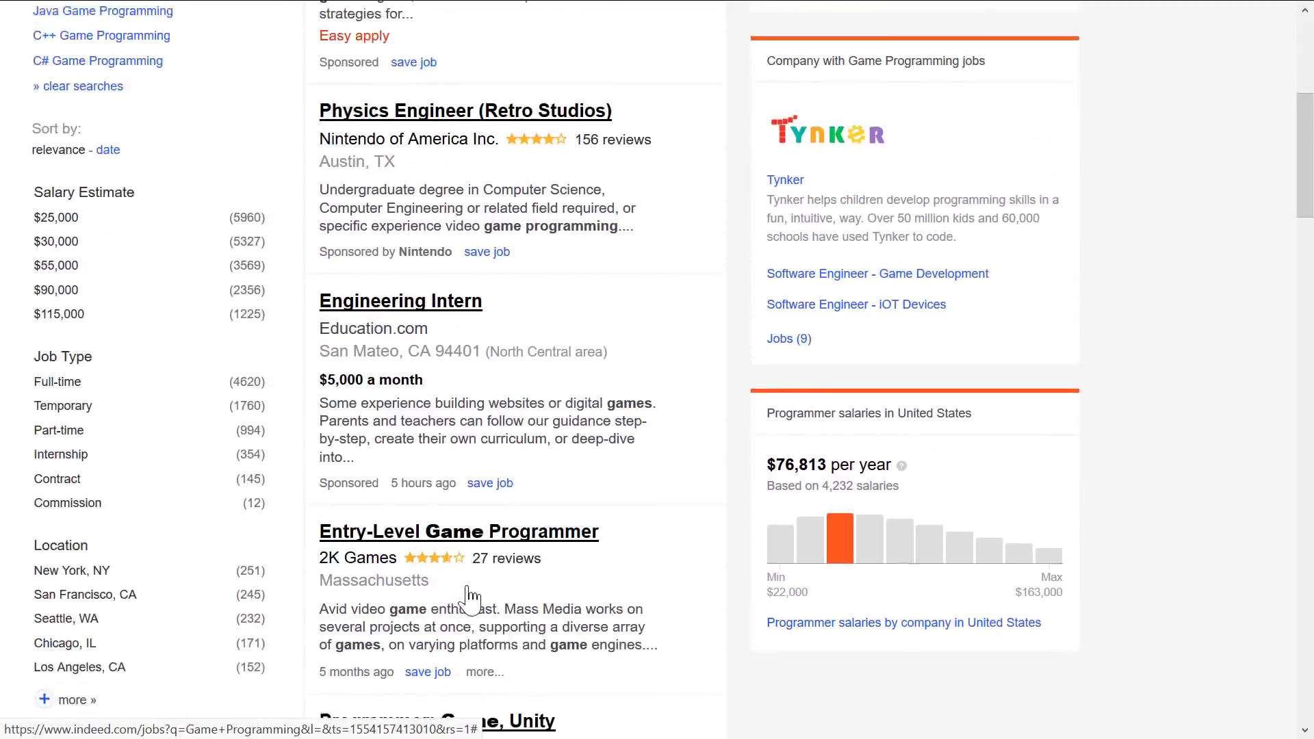
scroll(down, 3)
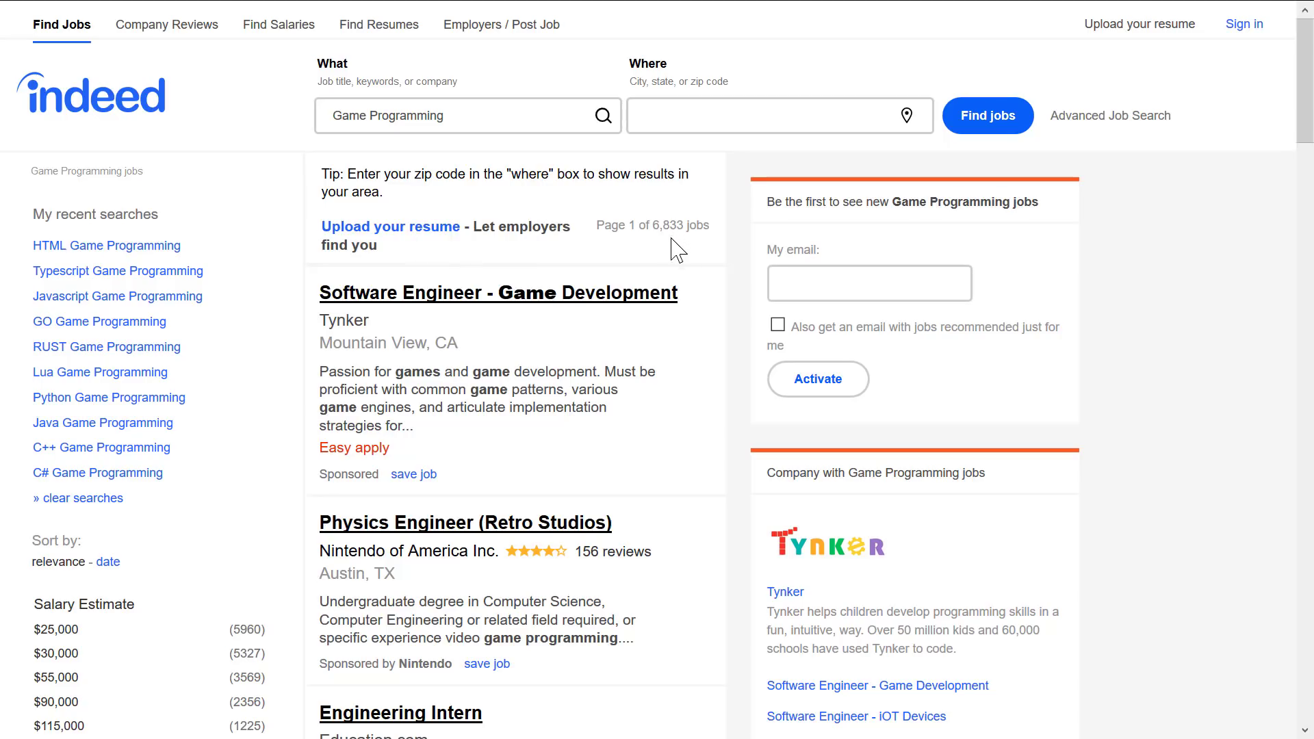
mouse_move(87, 481)
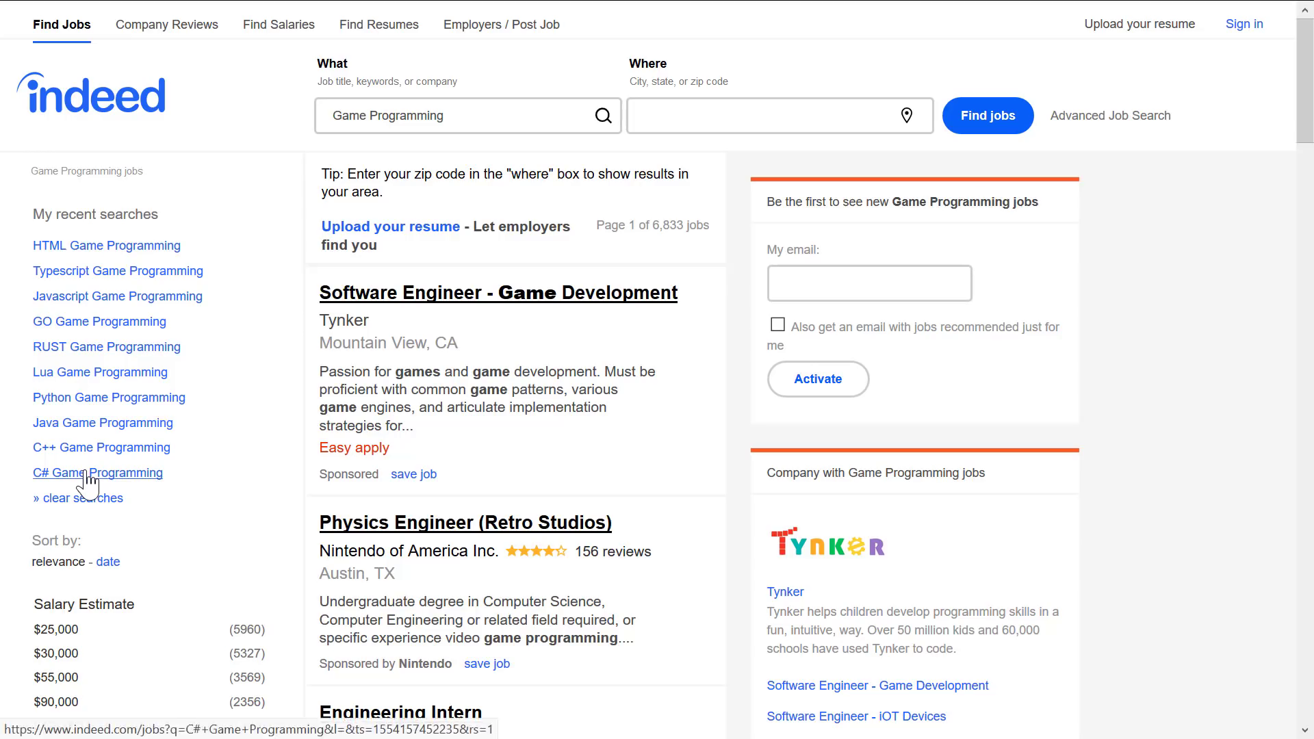
Step: Check C# (863), C++ (1,522) and Java game programming job counts from recent searches
click(99, 472)
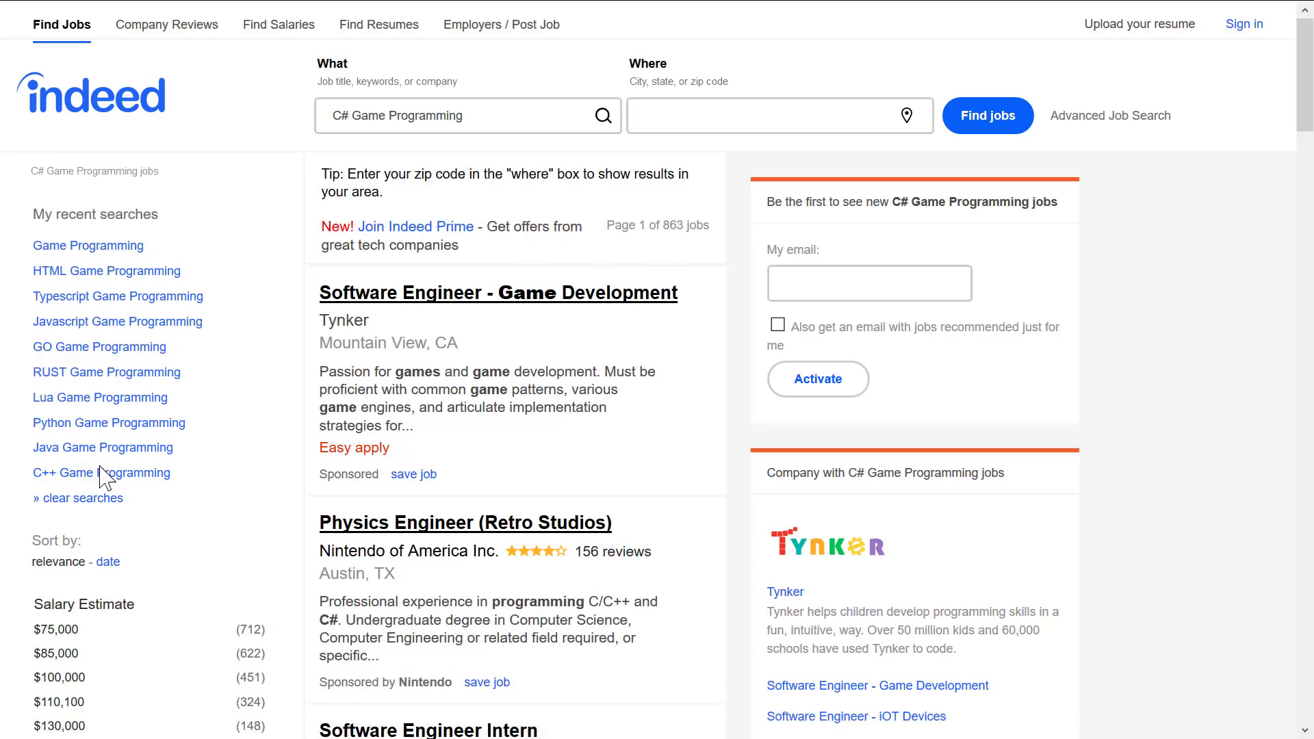
click(101, 472)
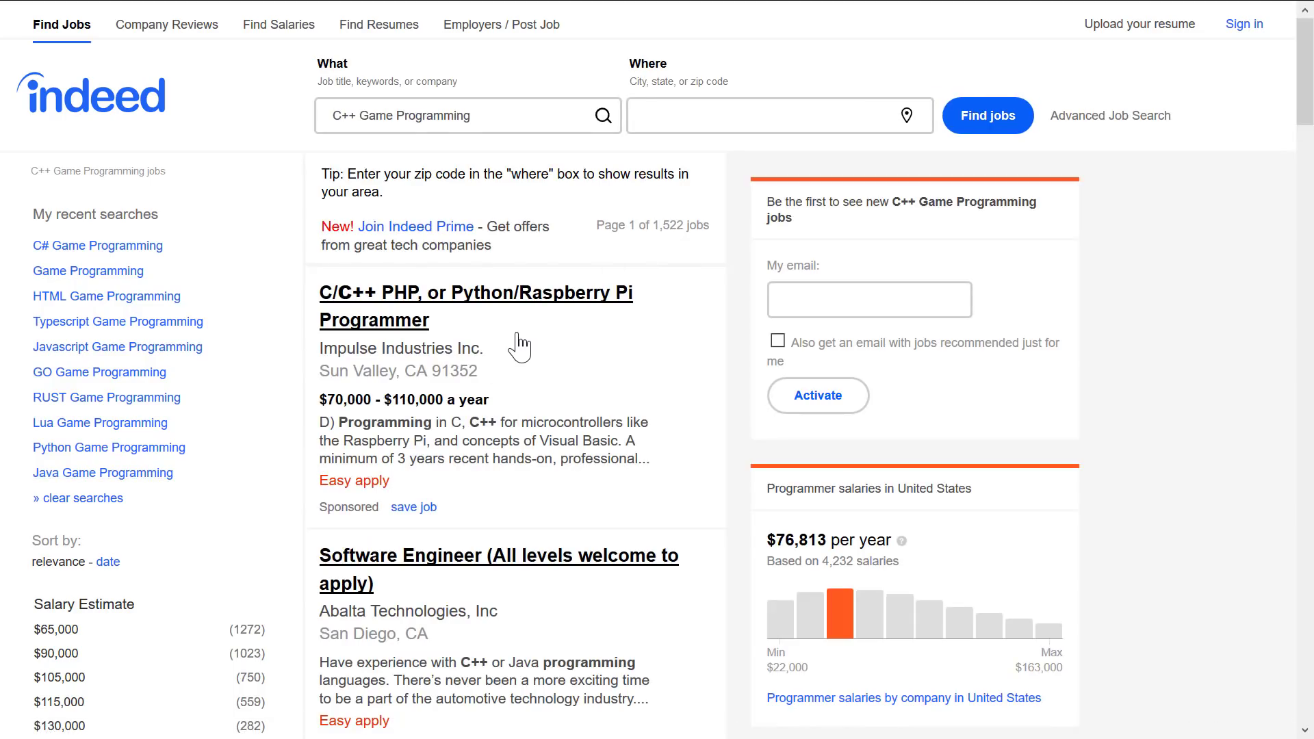
mouse_move(97, 479)
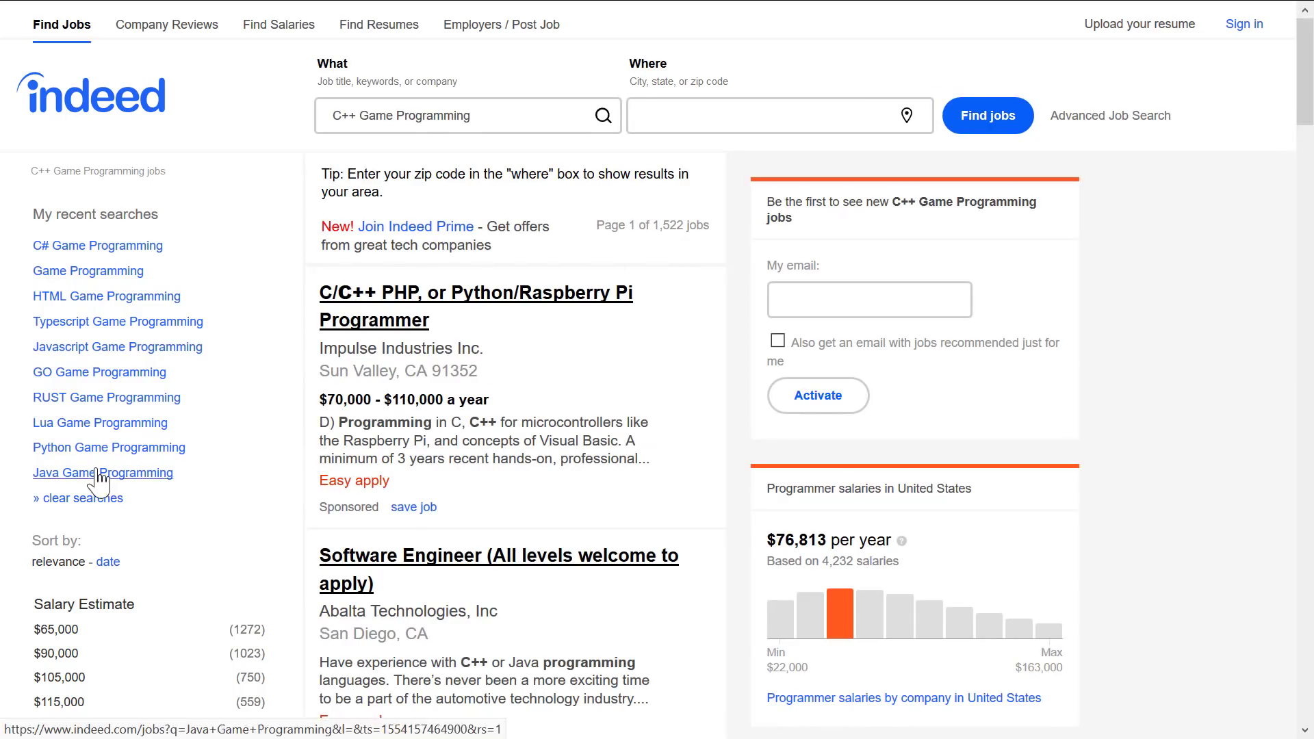
click(103, 472)
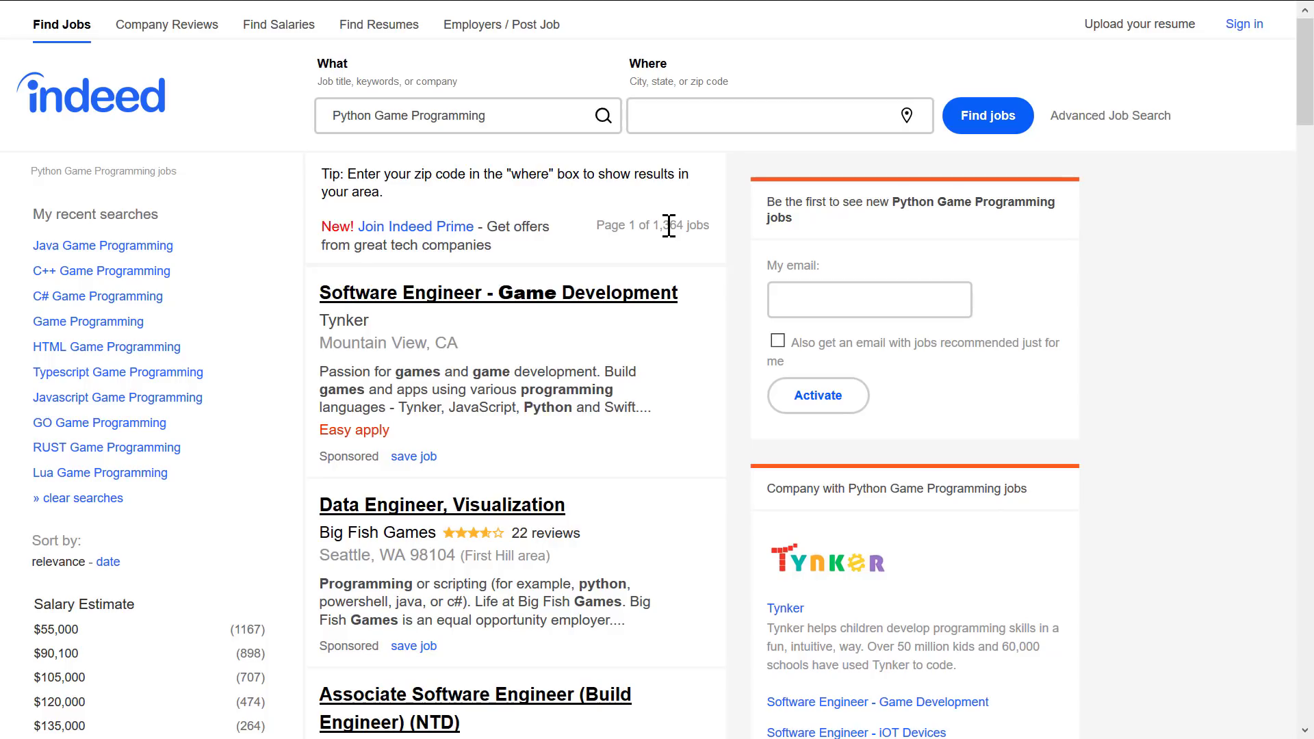
mouse_move(127, 482)
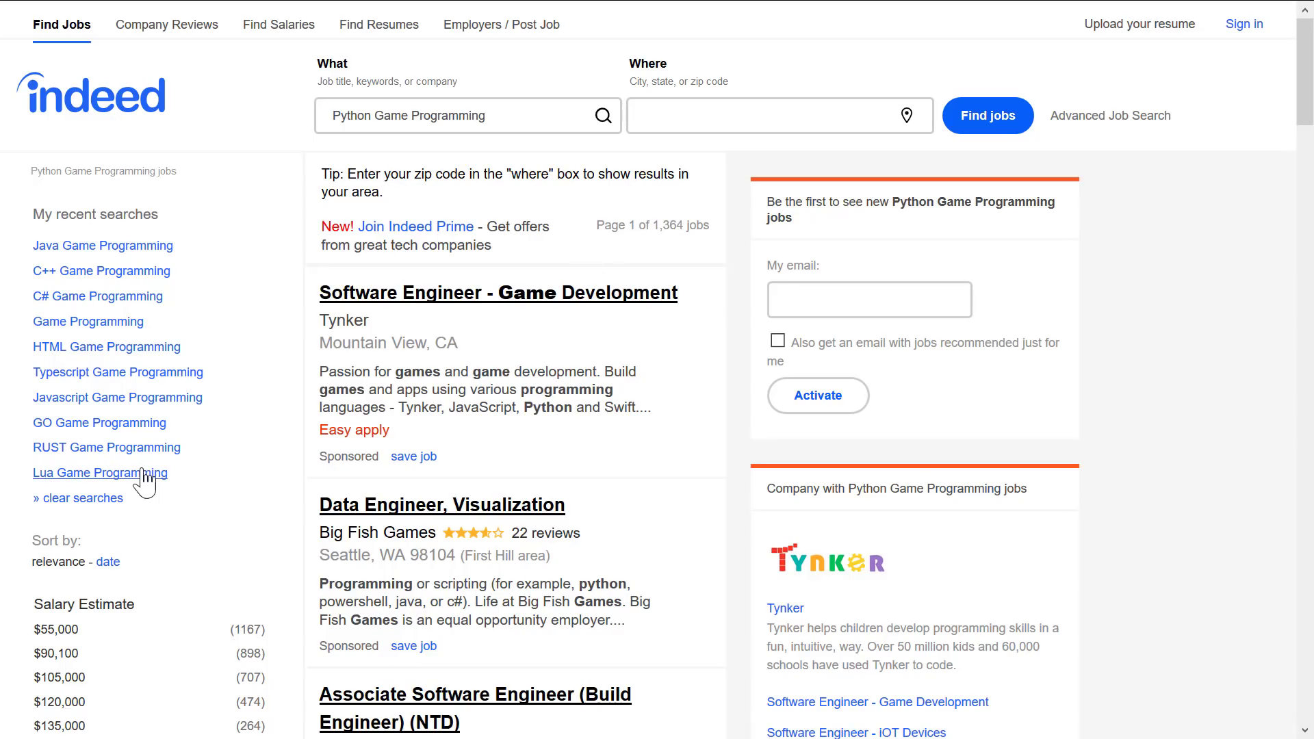
Step: Check Lua (93), RUST (7), GO, Typescript (62) and HTML (385) game programming job counts
click(98, 472)
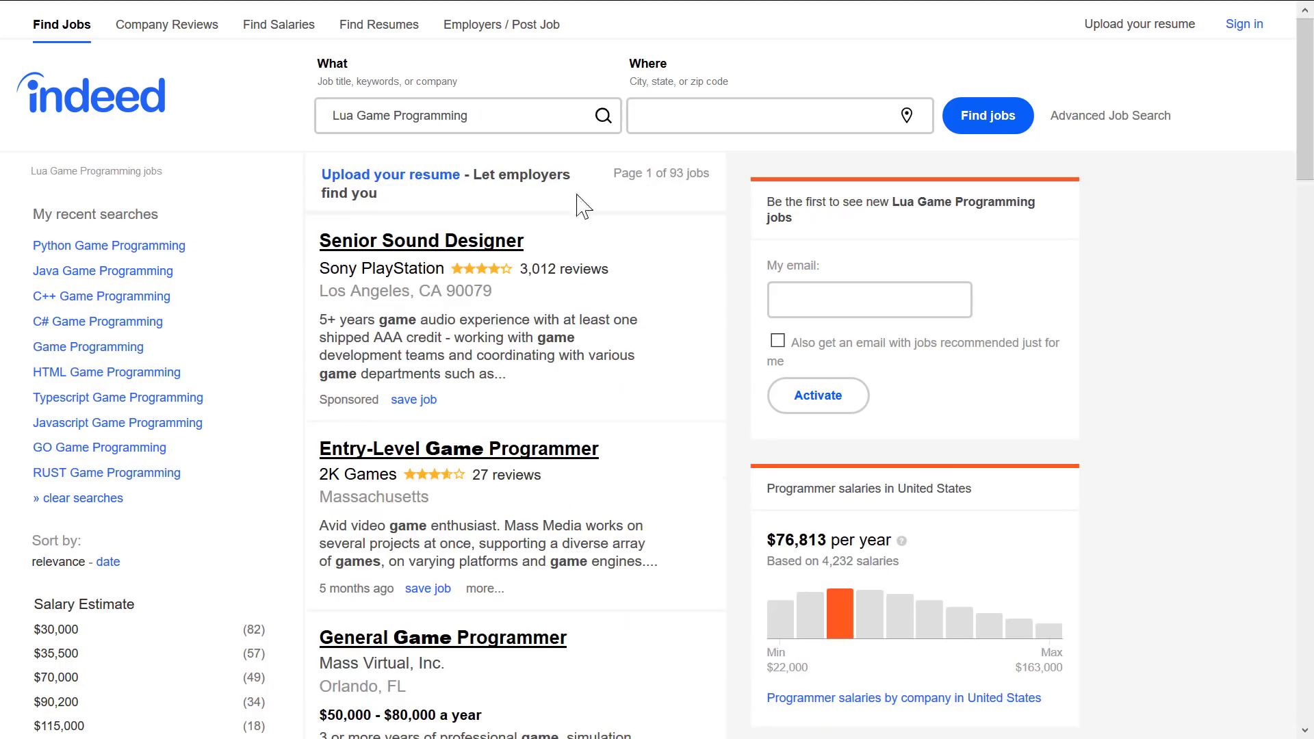
click(107, 473)
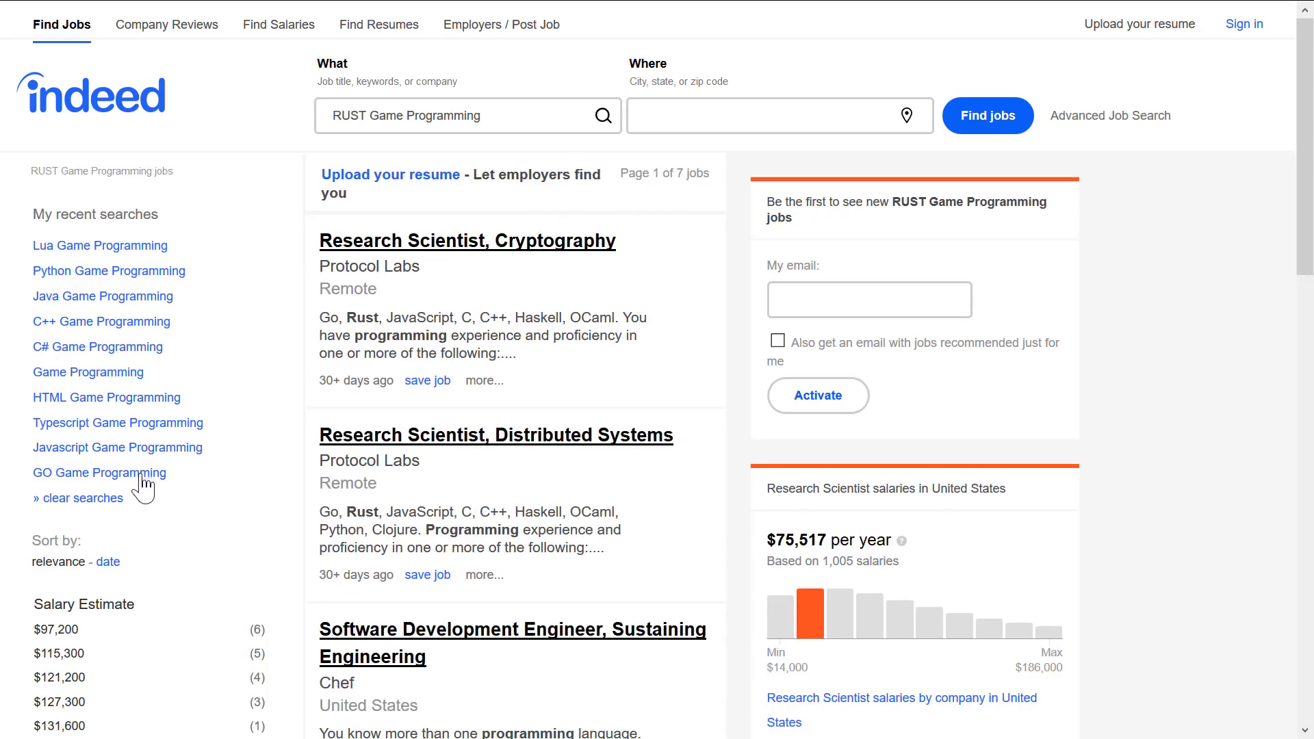
click(99, 472)
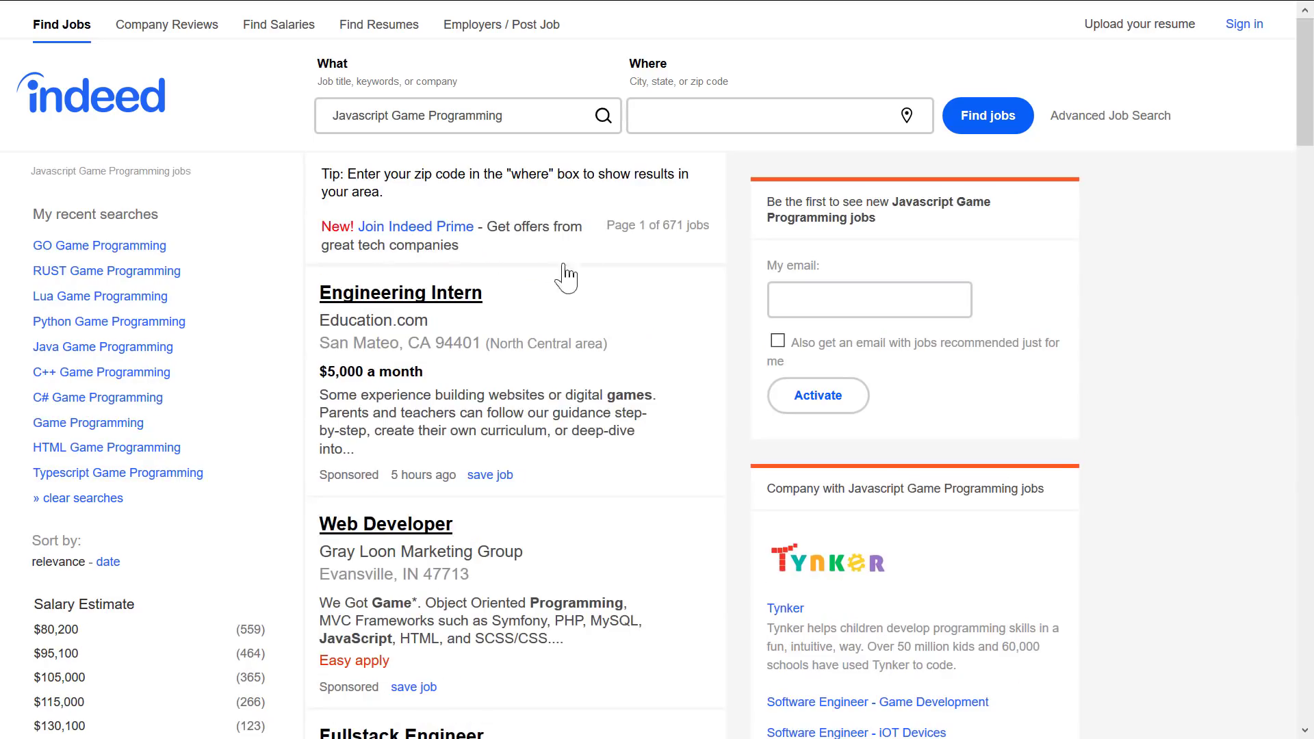
mouse_move(189, 429)
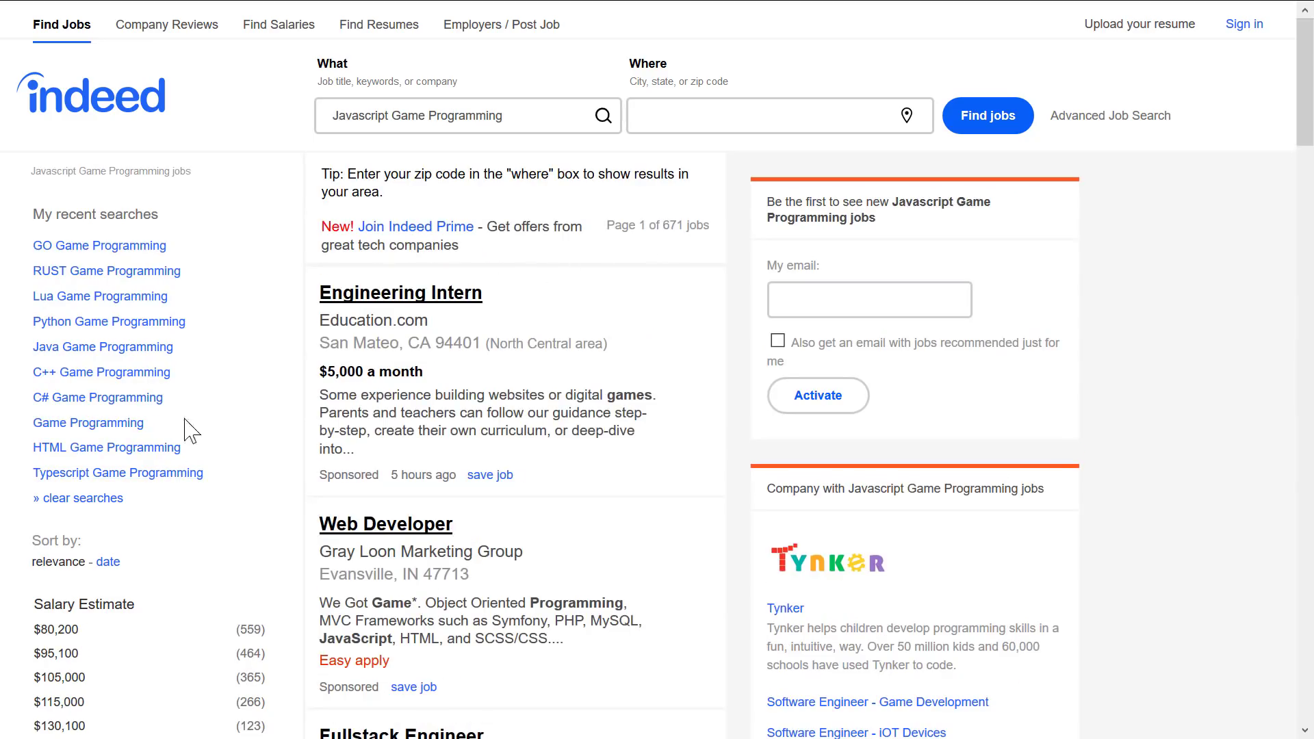
click(117, 473)
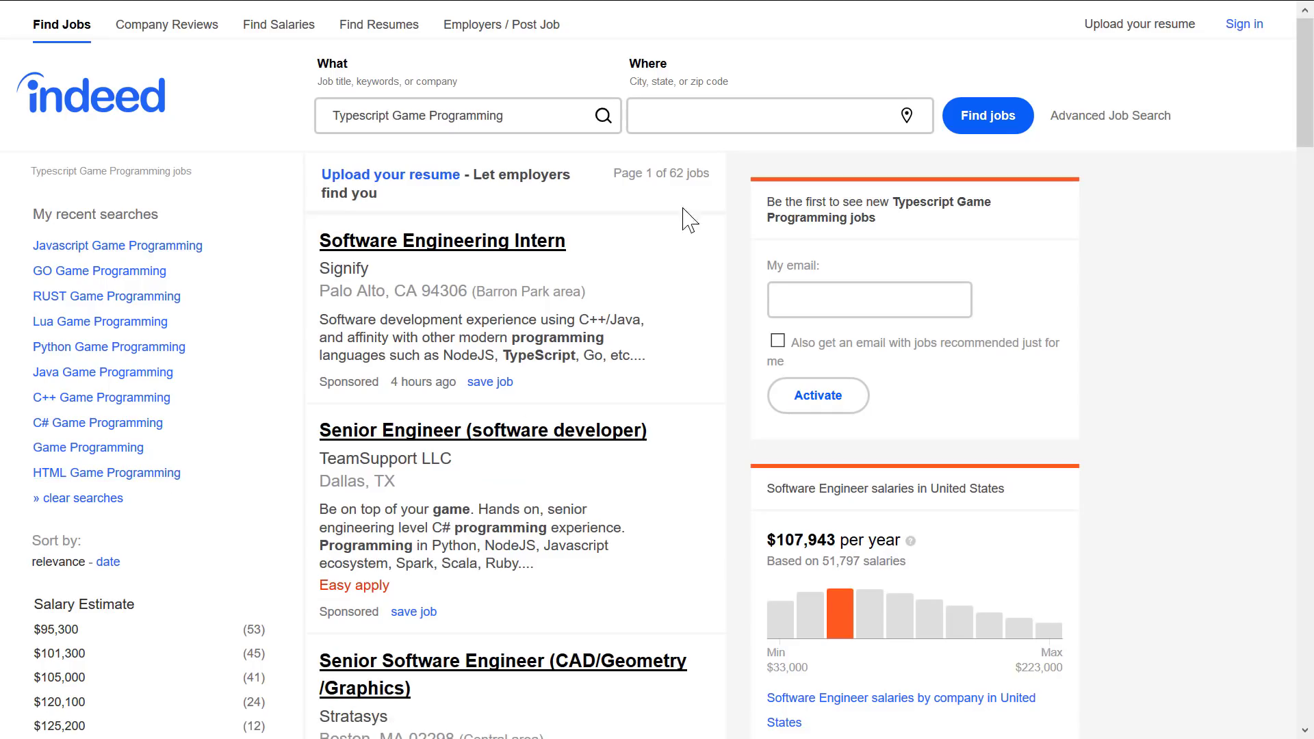
mouse_move(487, 307)
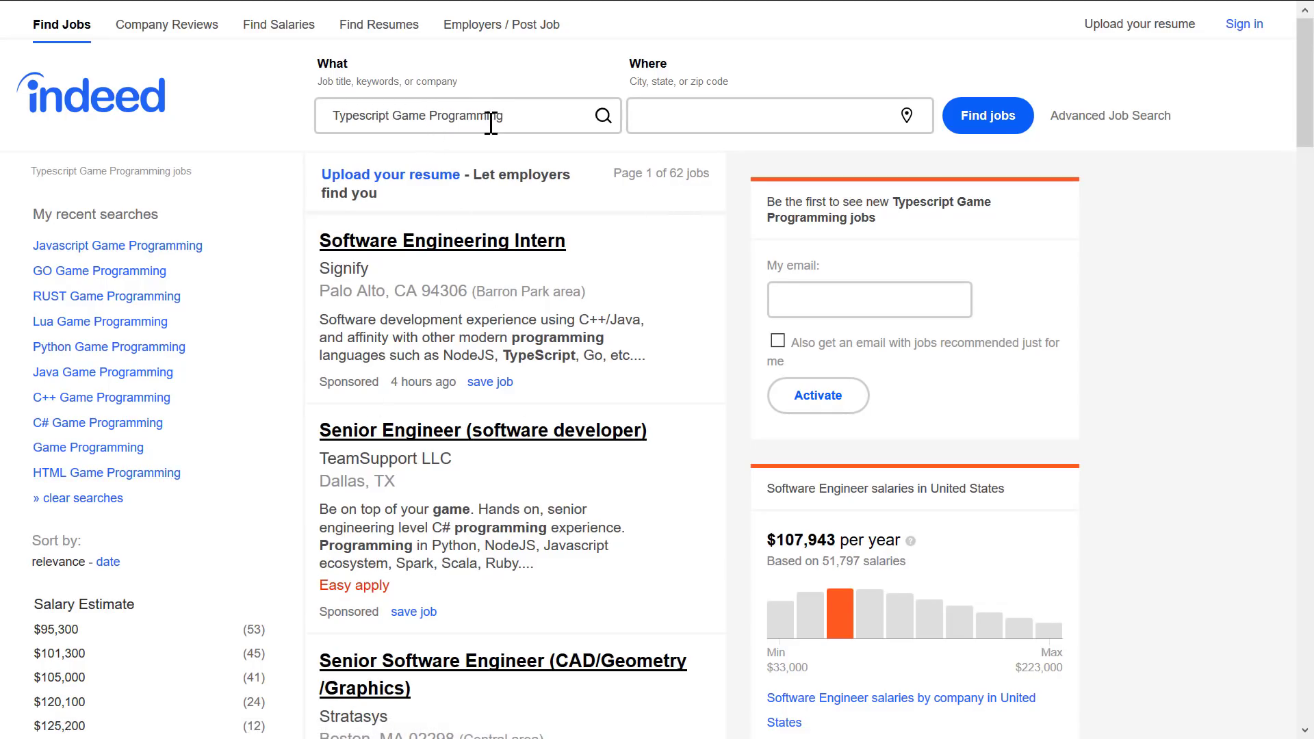
mouse_move(441, 181)
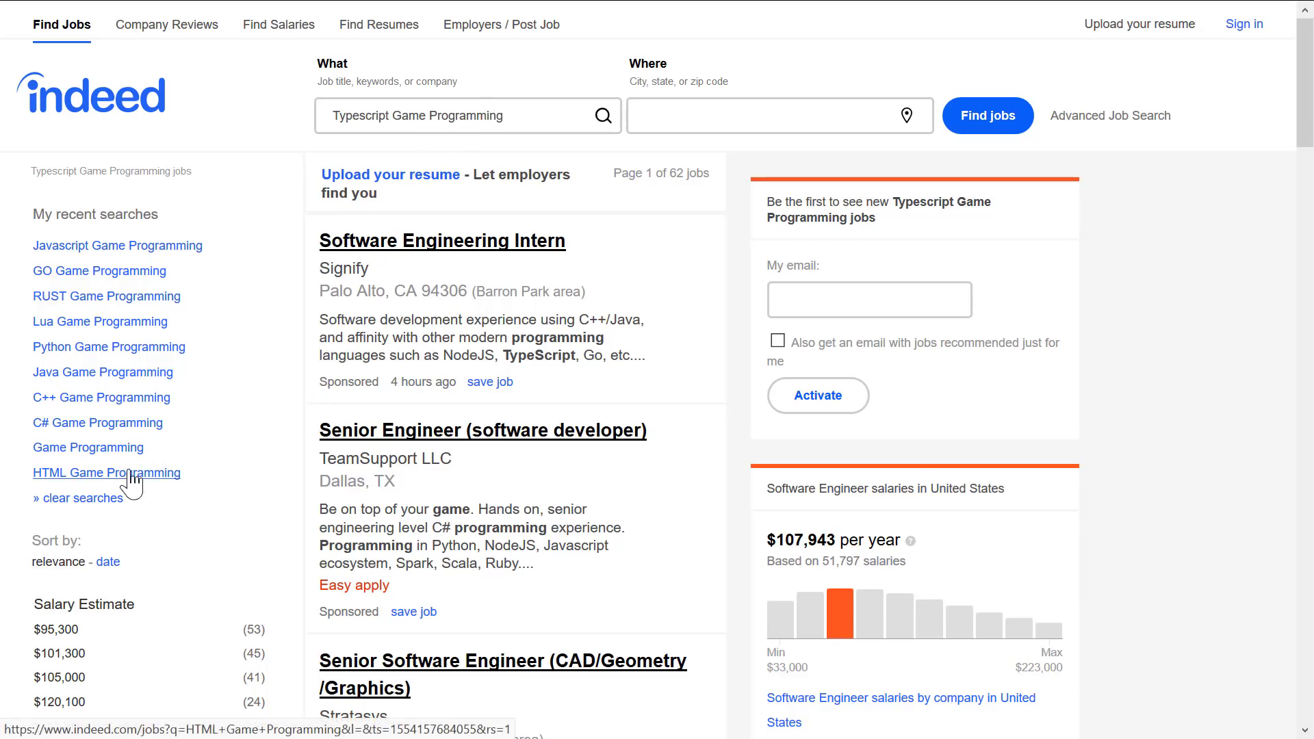
click(107, 472)
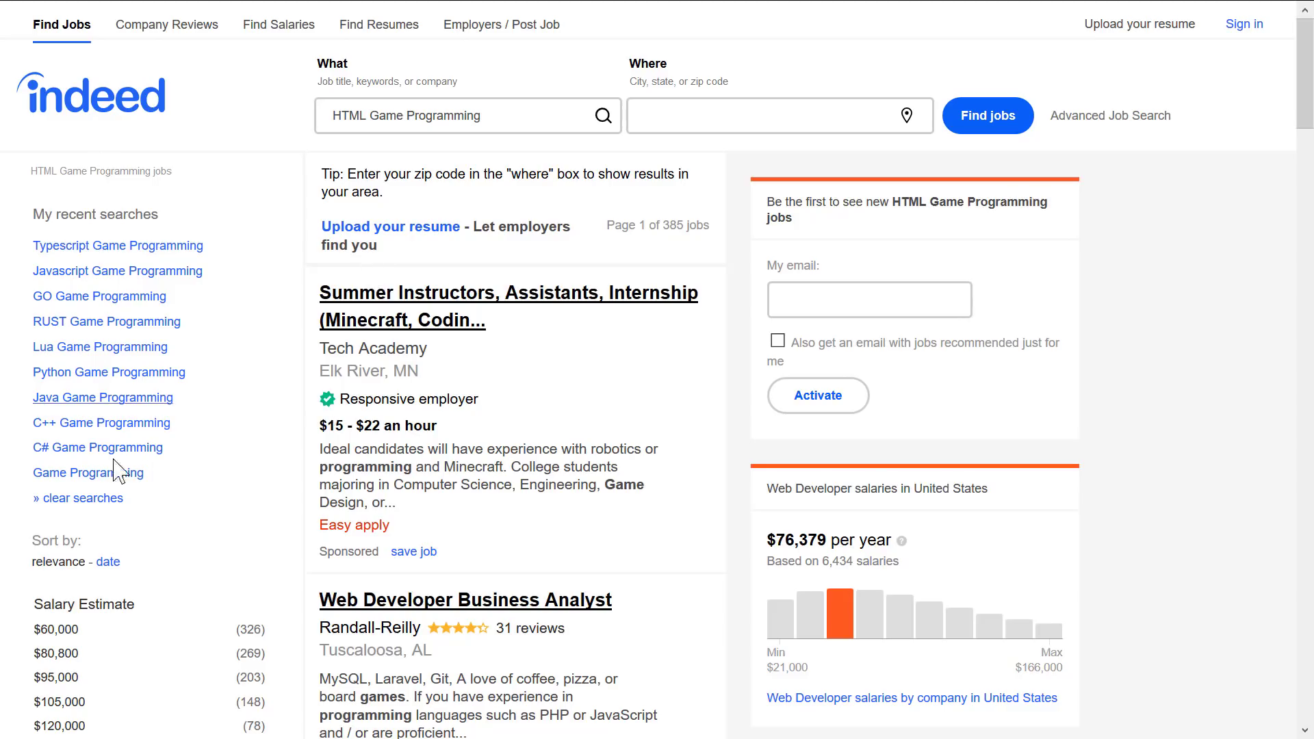
mouse_move(343, 375)
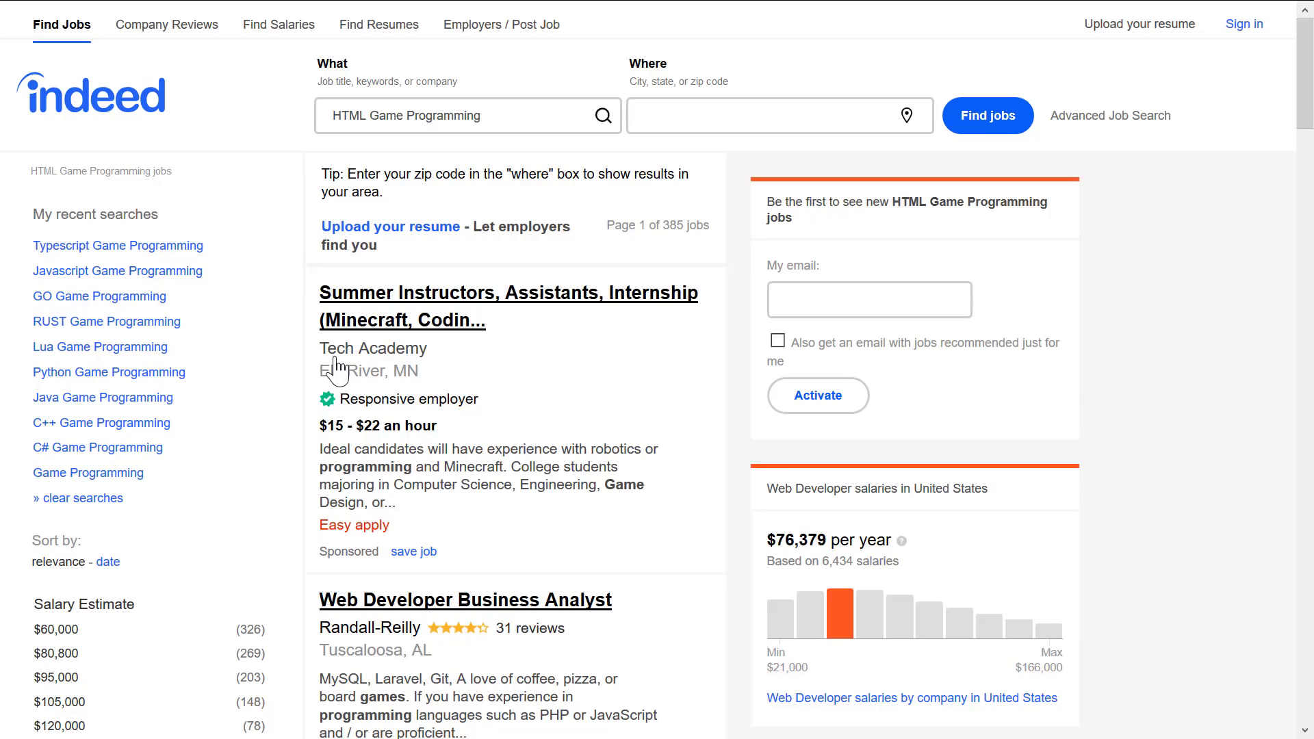
mouse_move(144, 474)
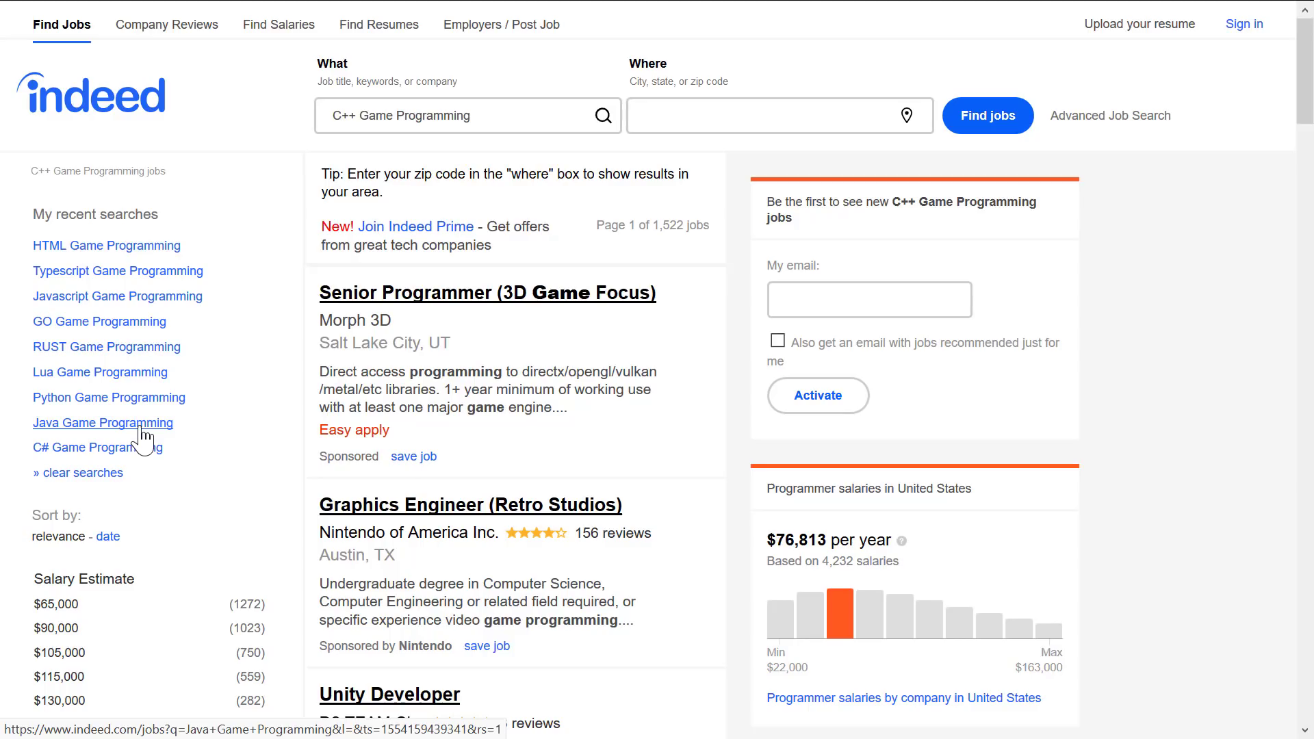
mouse_move(724, 240)
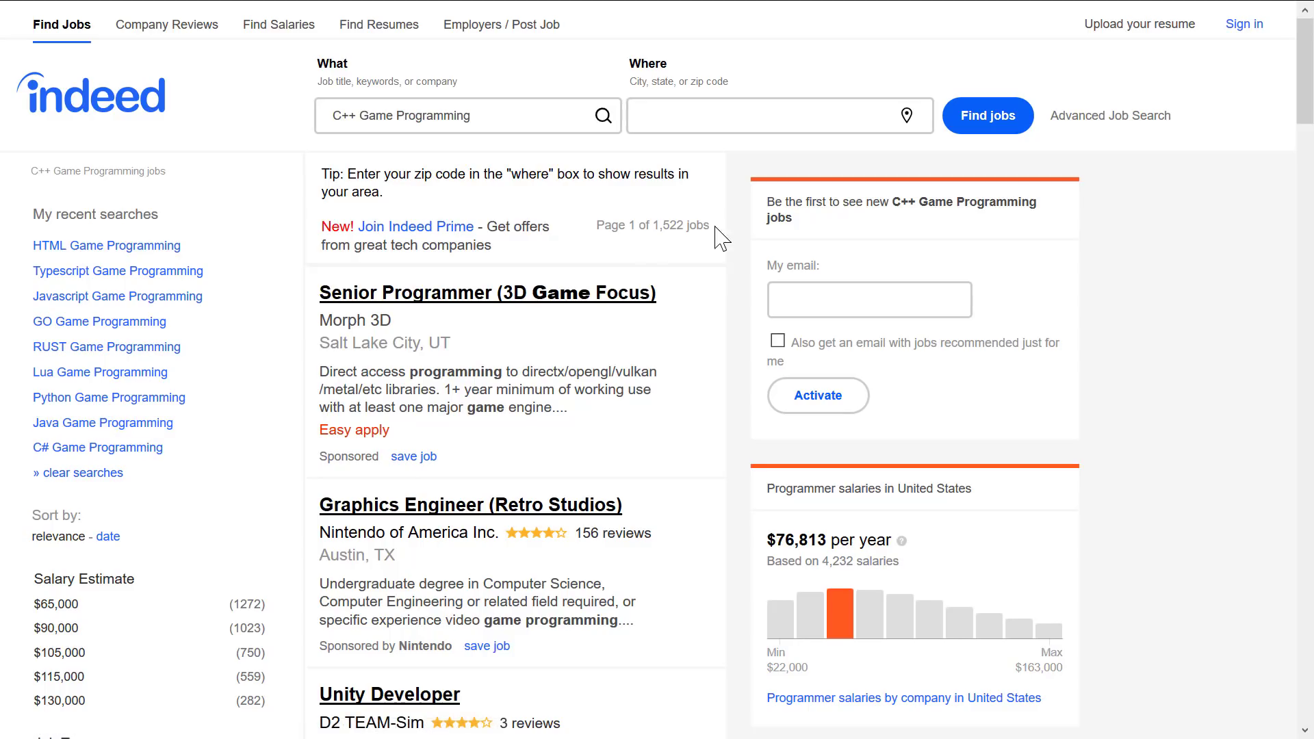
mouse_move(126, 439)
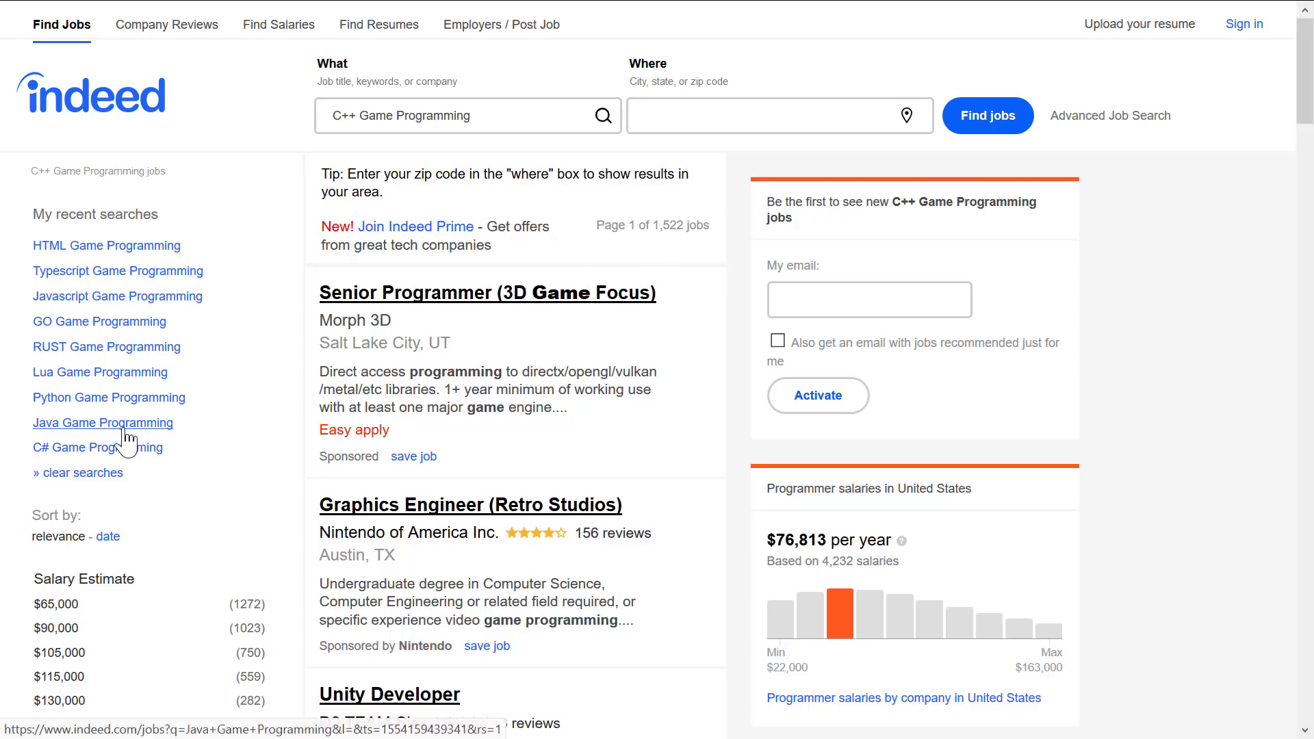
Step: Show the Java Game Programming results with 1,304 jobs
click(103, 423)
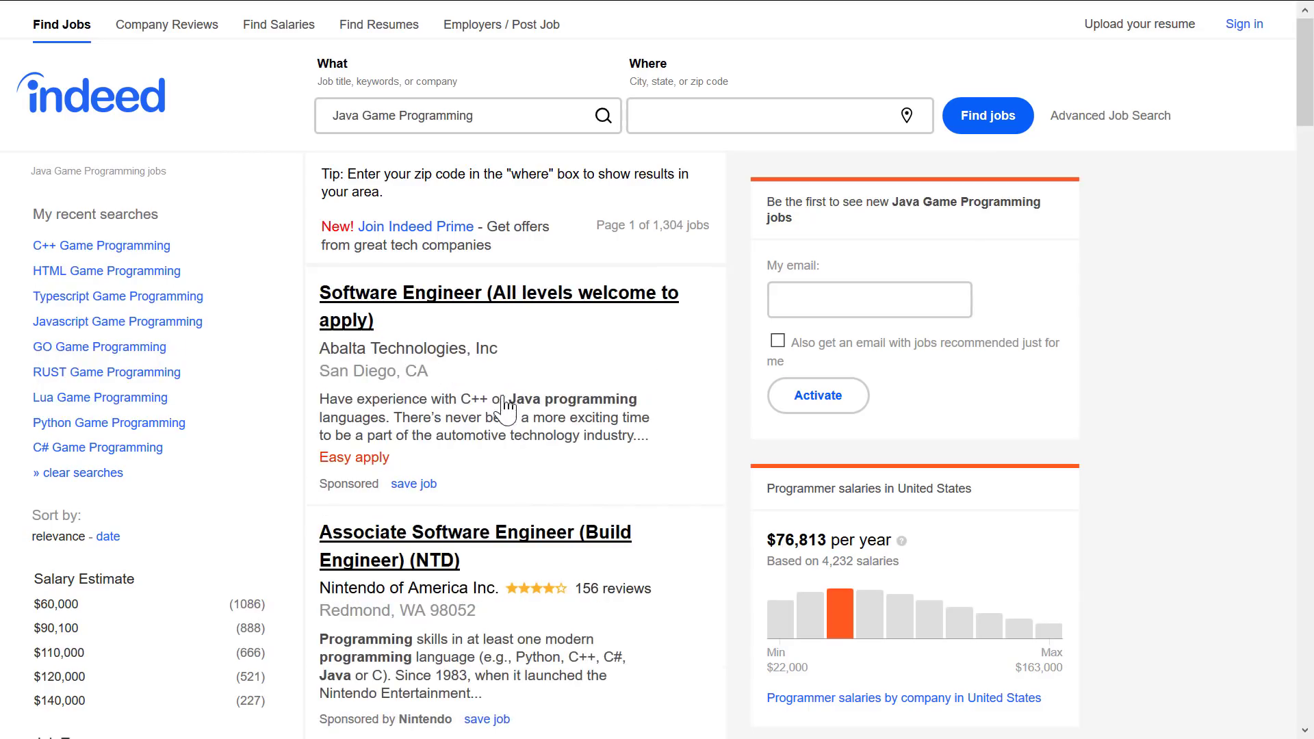
mouse_move(471, 424)
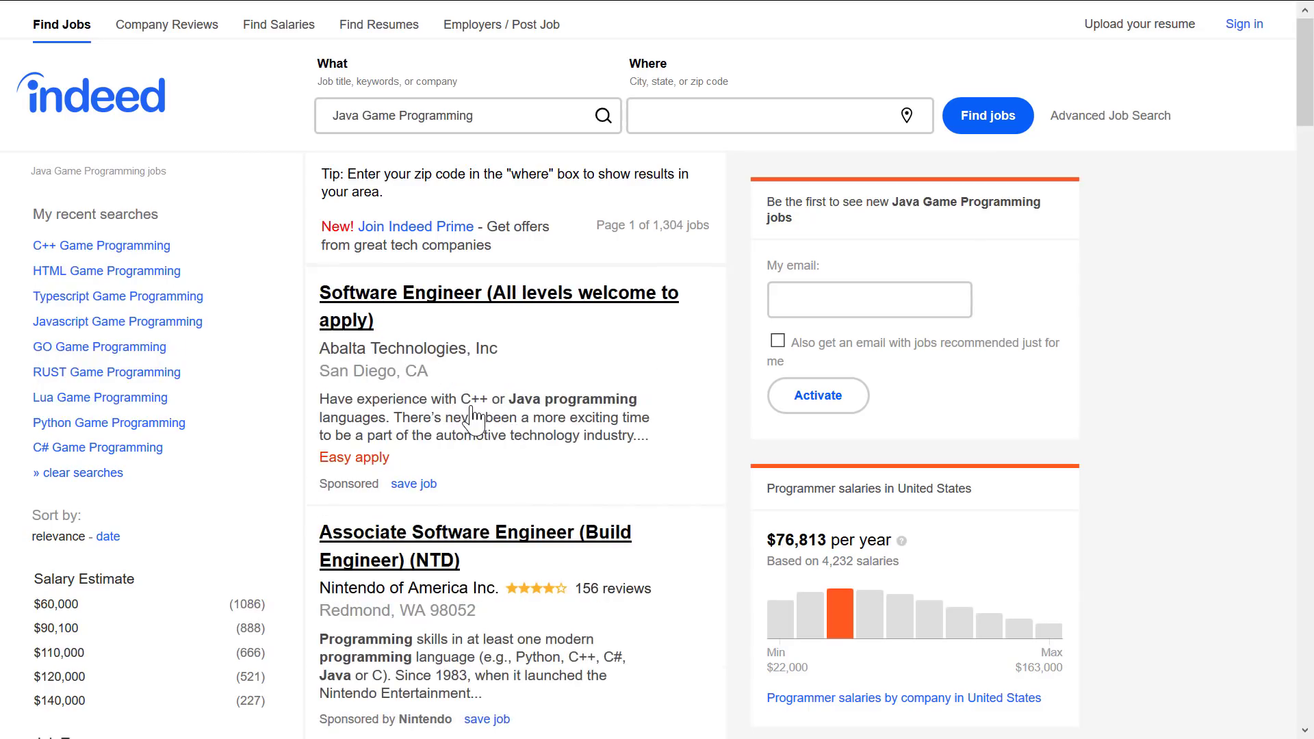
mouse_move(622, 265)
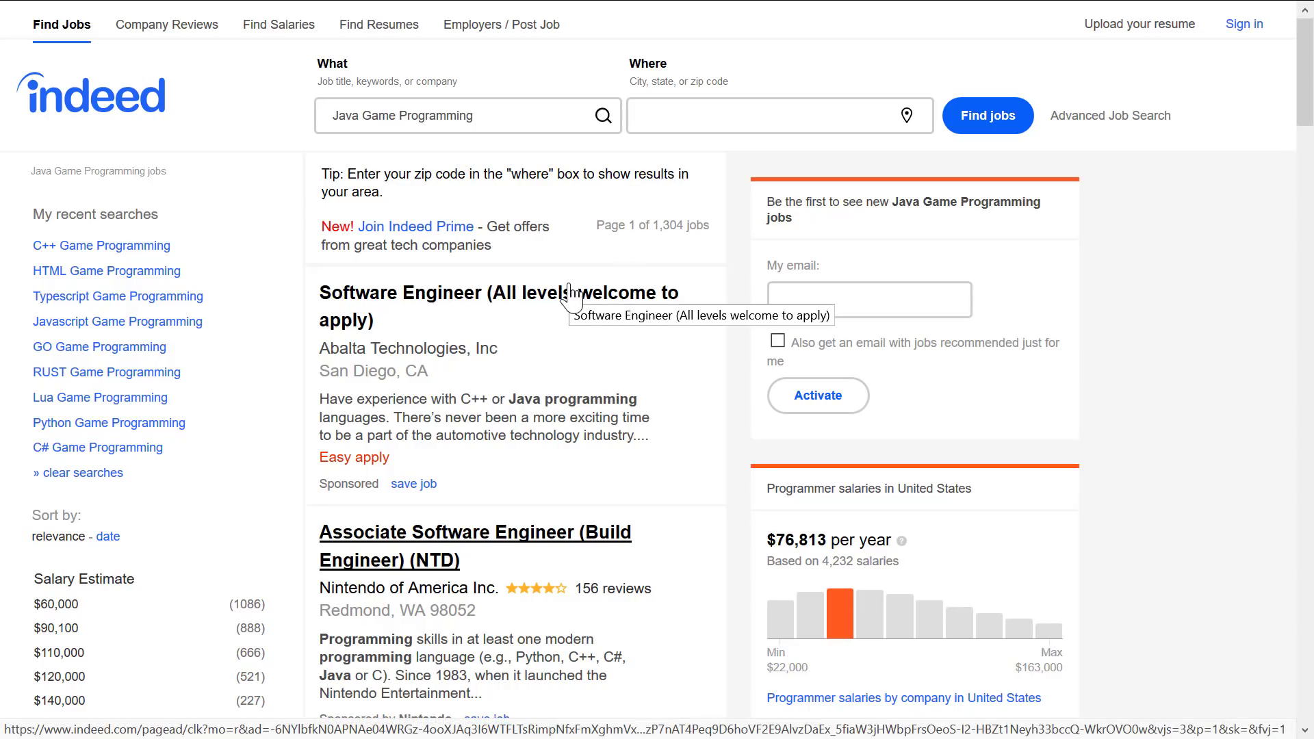
mouse_move(427, 449)
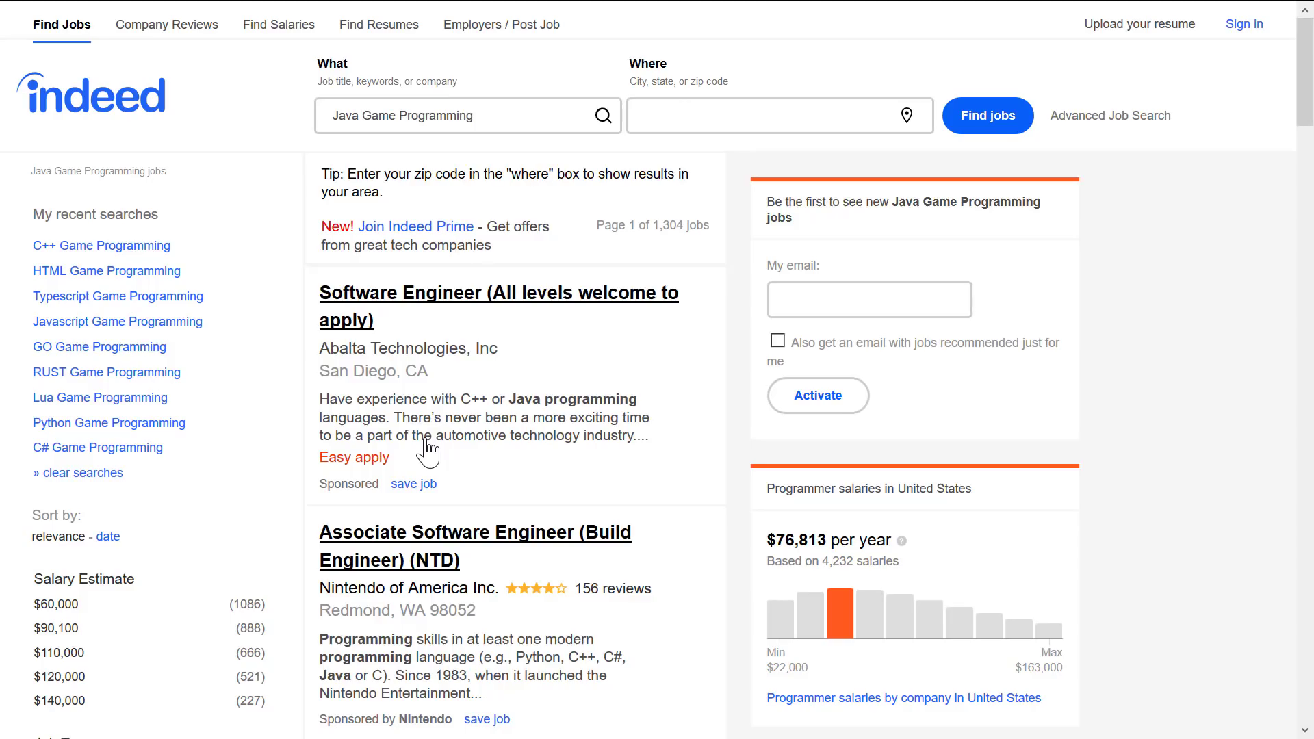
mouse_move(283, 397)
text(Haxe)
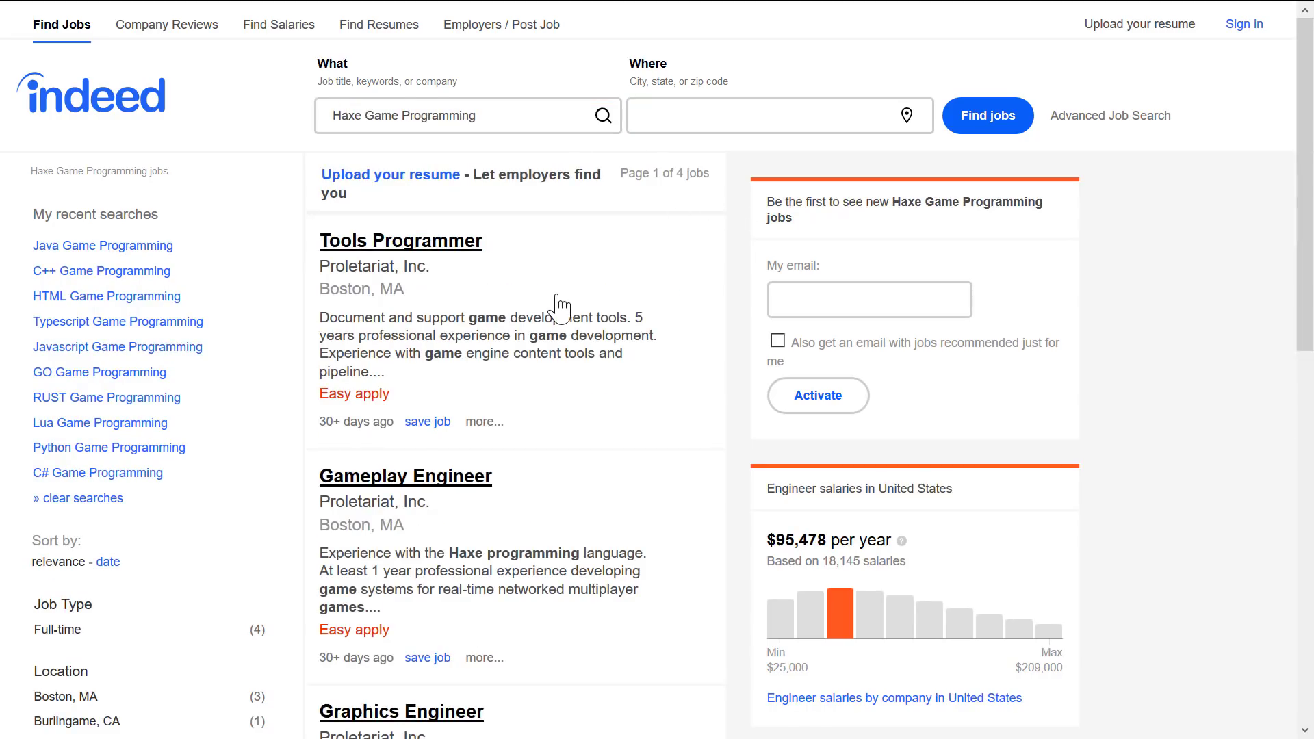
Step: Scroll the Haxe Game Programming results, only 4 jobs, and back up
scroll(down, 3)
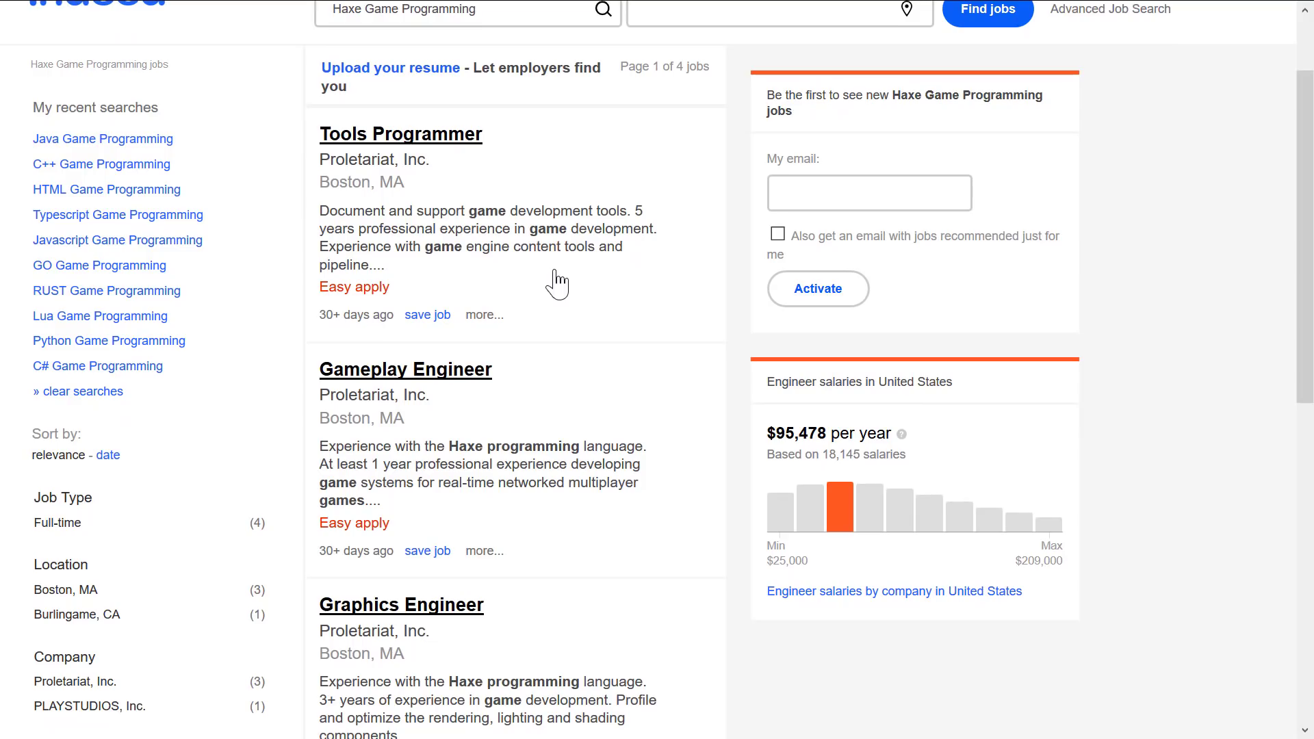
scroll(up, 3)
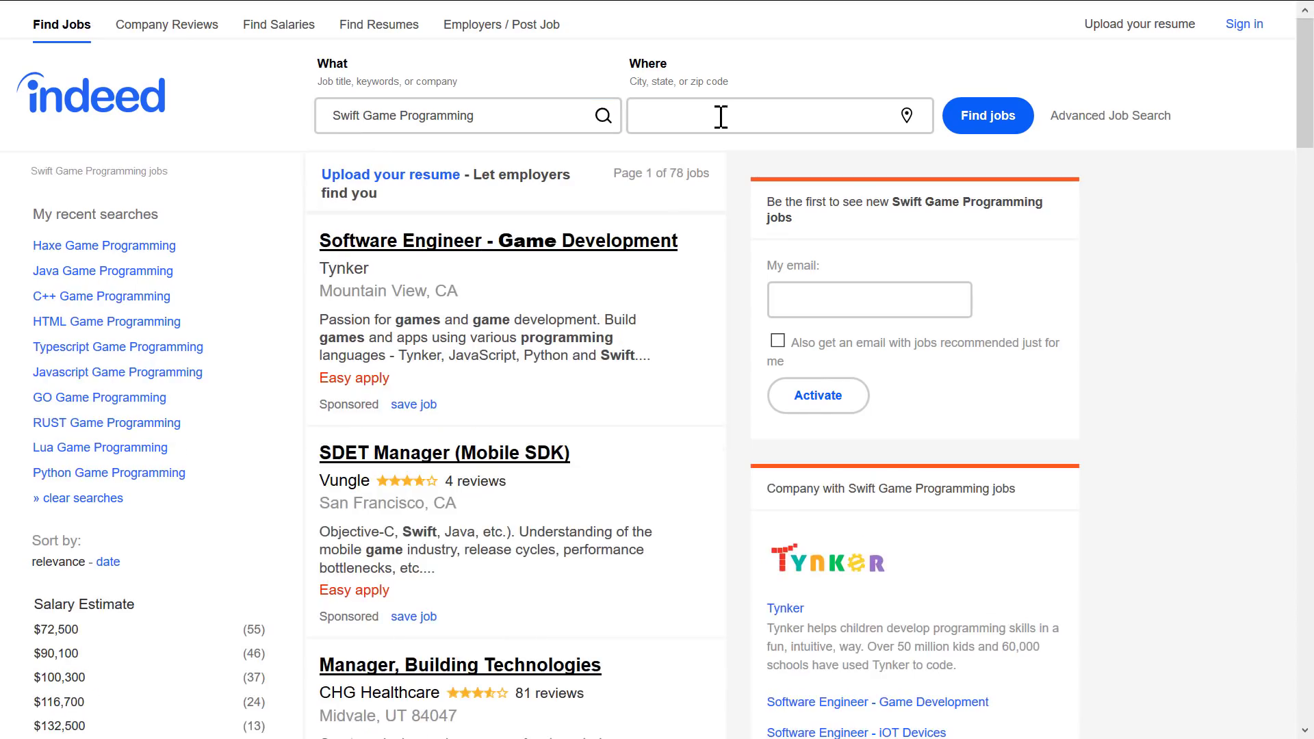
mouse_move(460, 104)
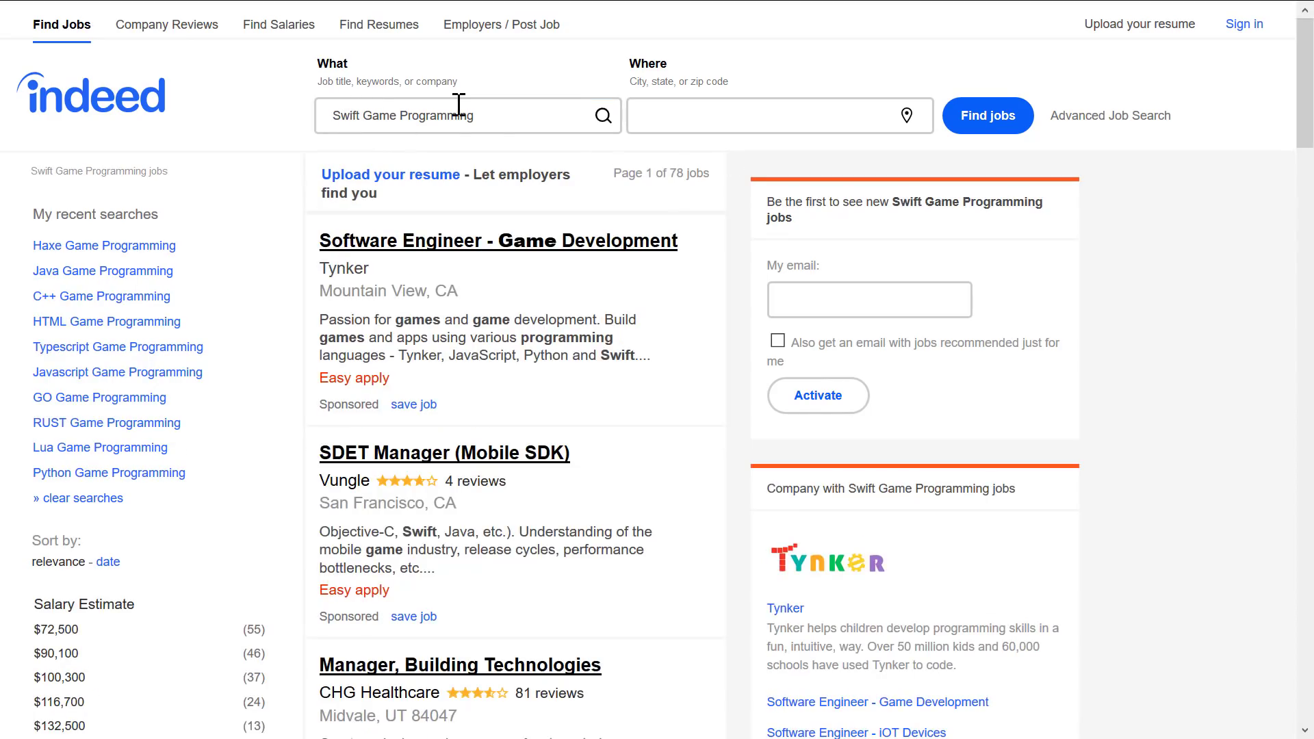